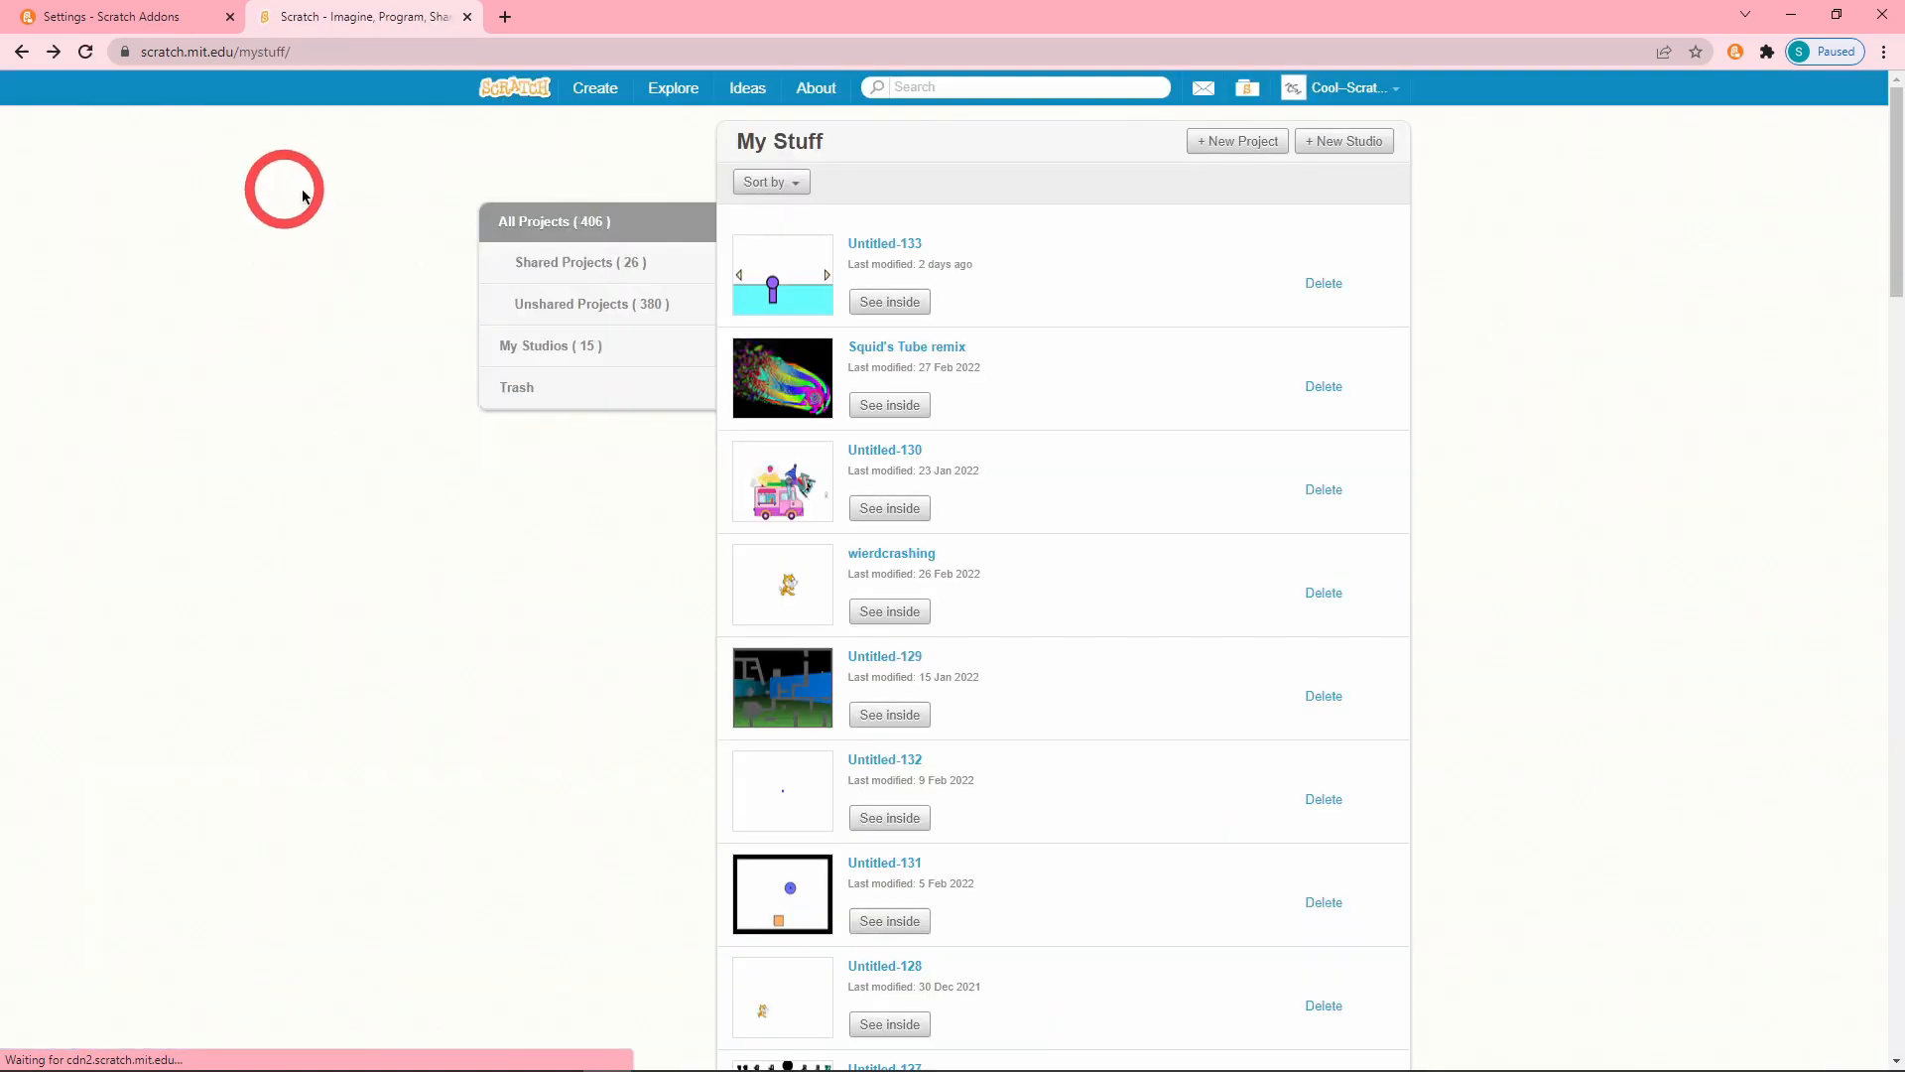
Set the stick-figure costume's fill to green: hue 26.6, saturation 100, brightness 69.
{"action": "left_click", "coordinate": [889, 508]}
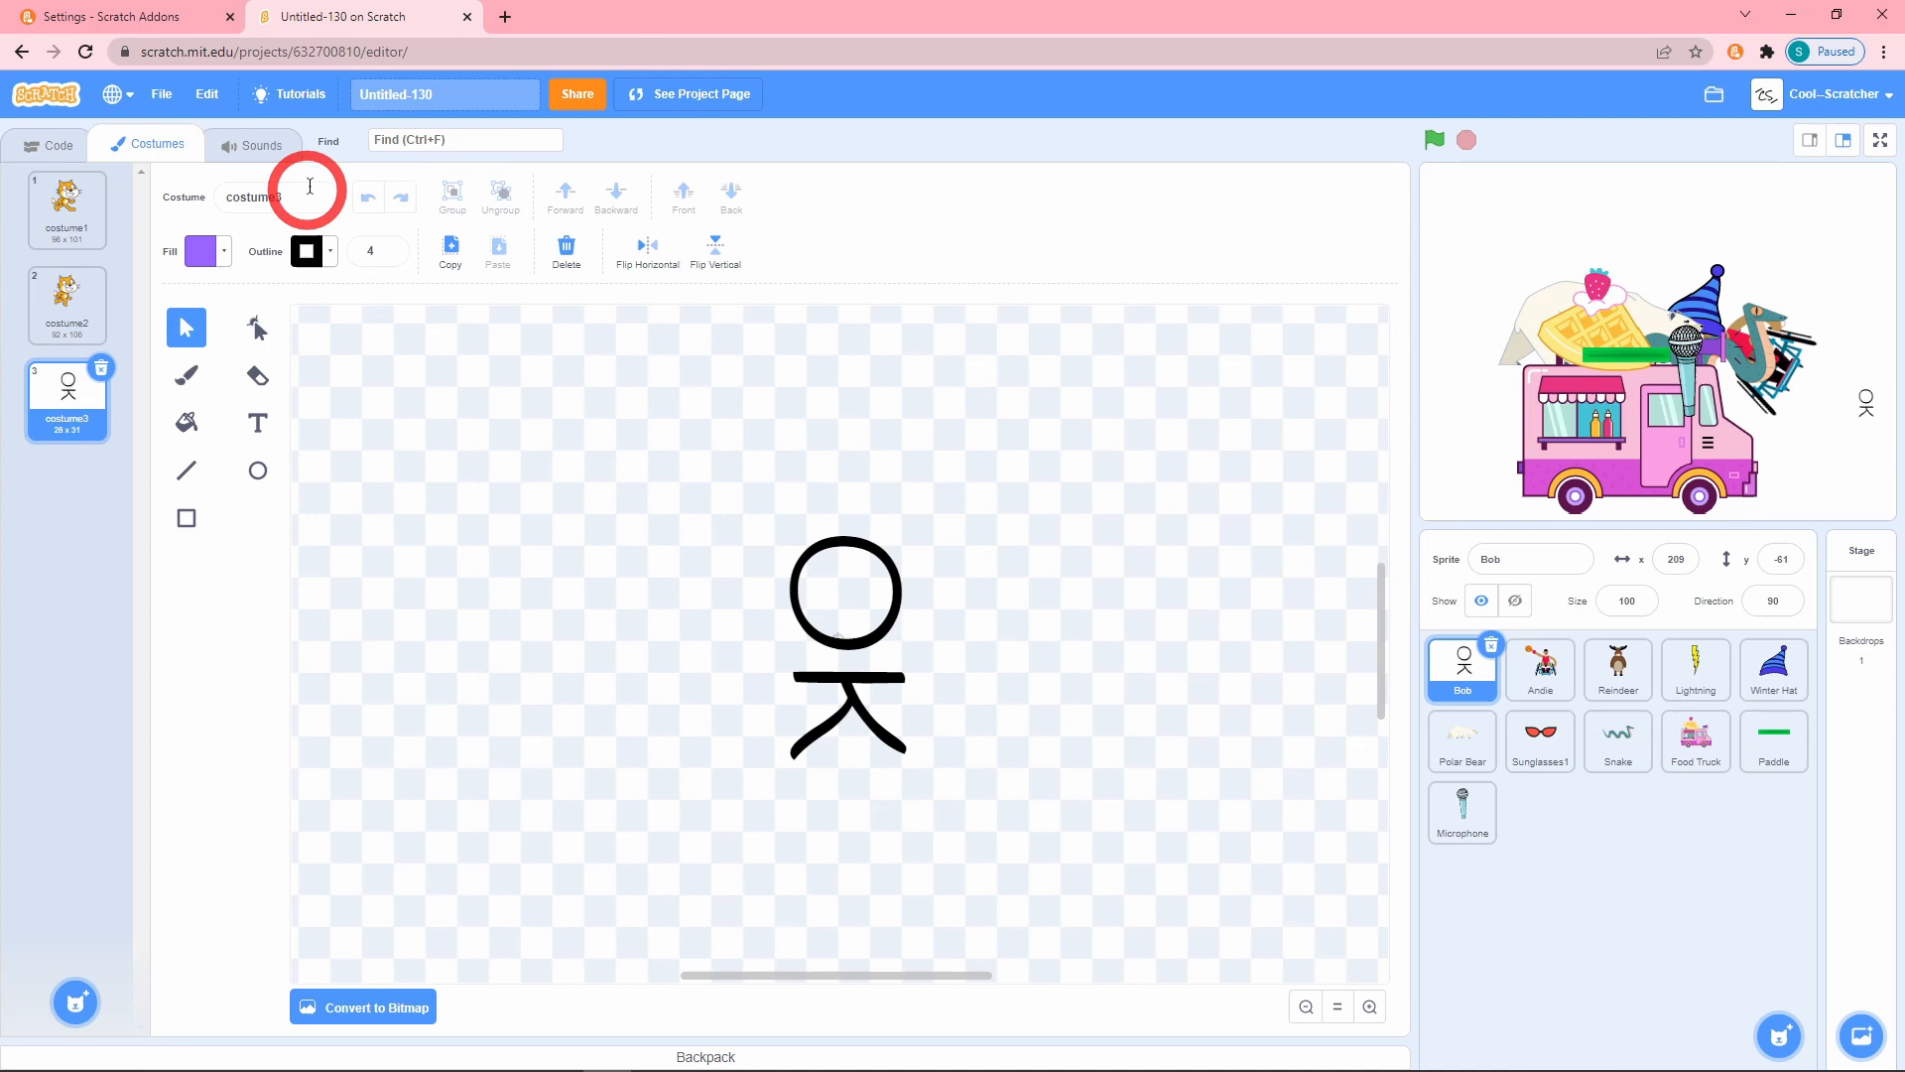
{"action": "left_click", "coordinate": [198, 253]}
{"action": "type", "text": "28.6"}
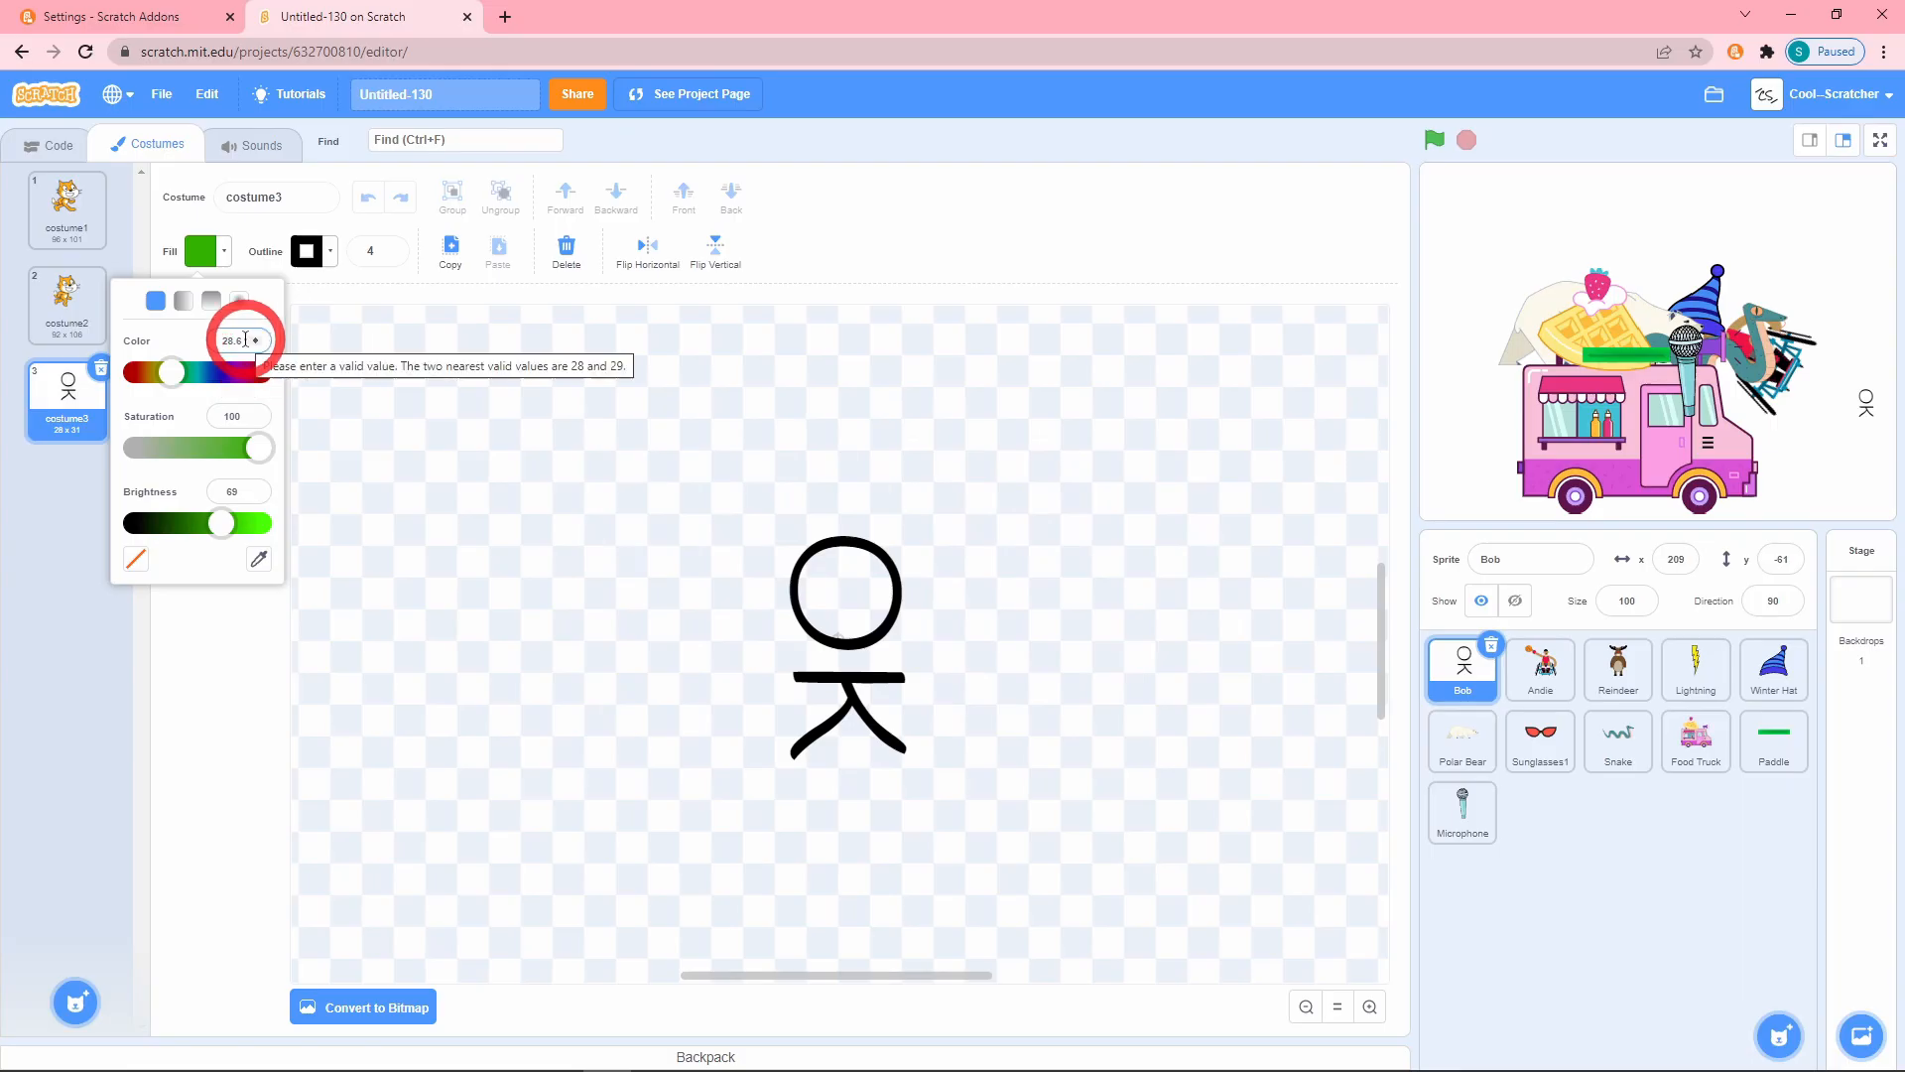
{"action": "left_click", "coordinate": [232, 414]}
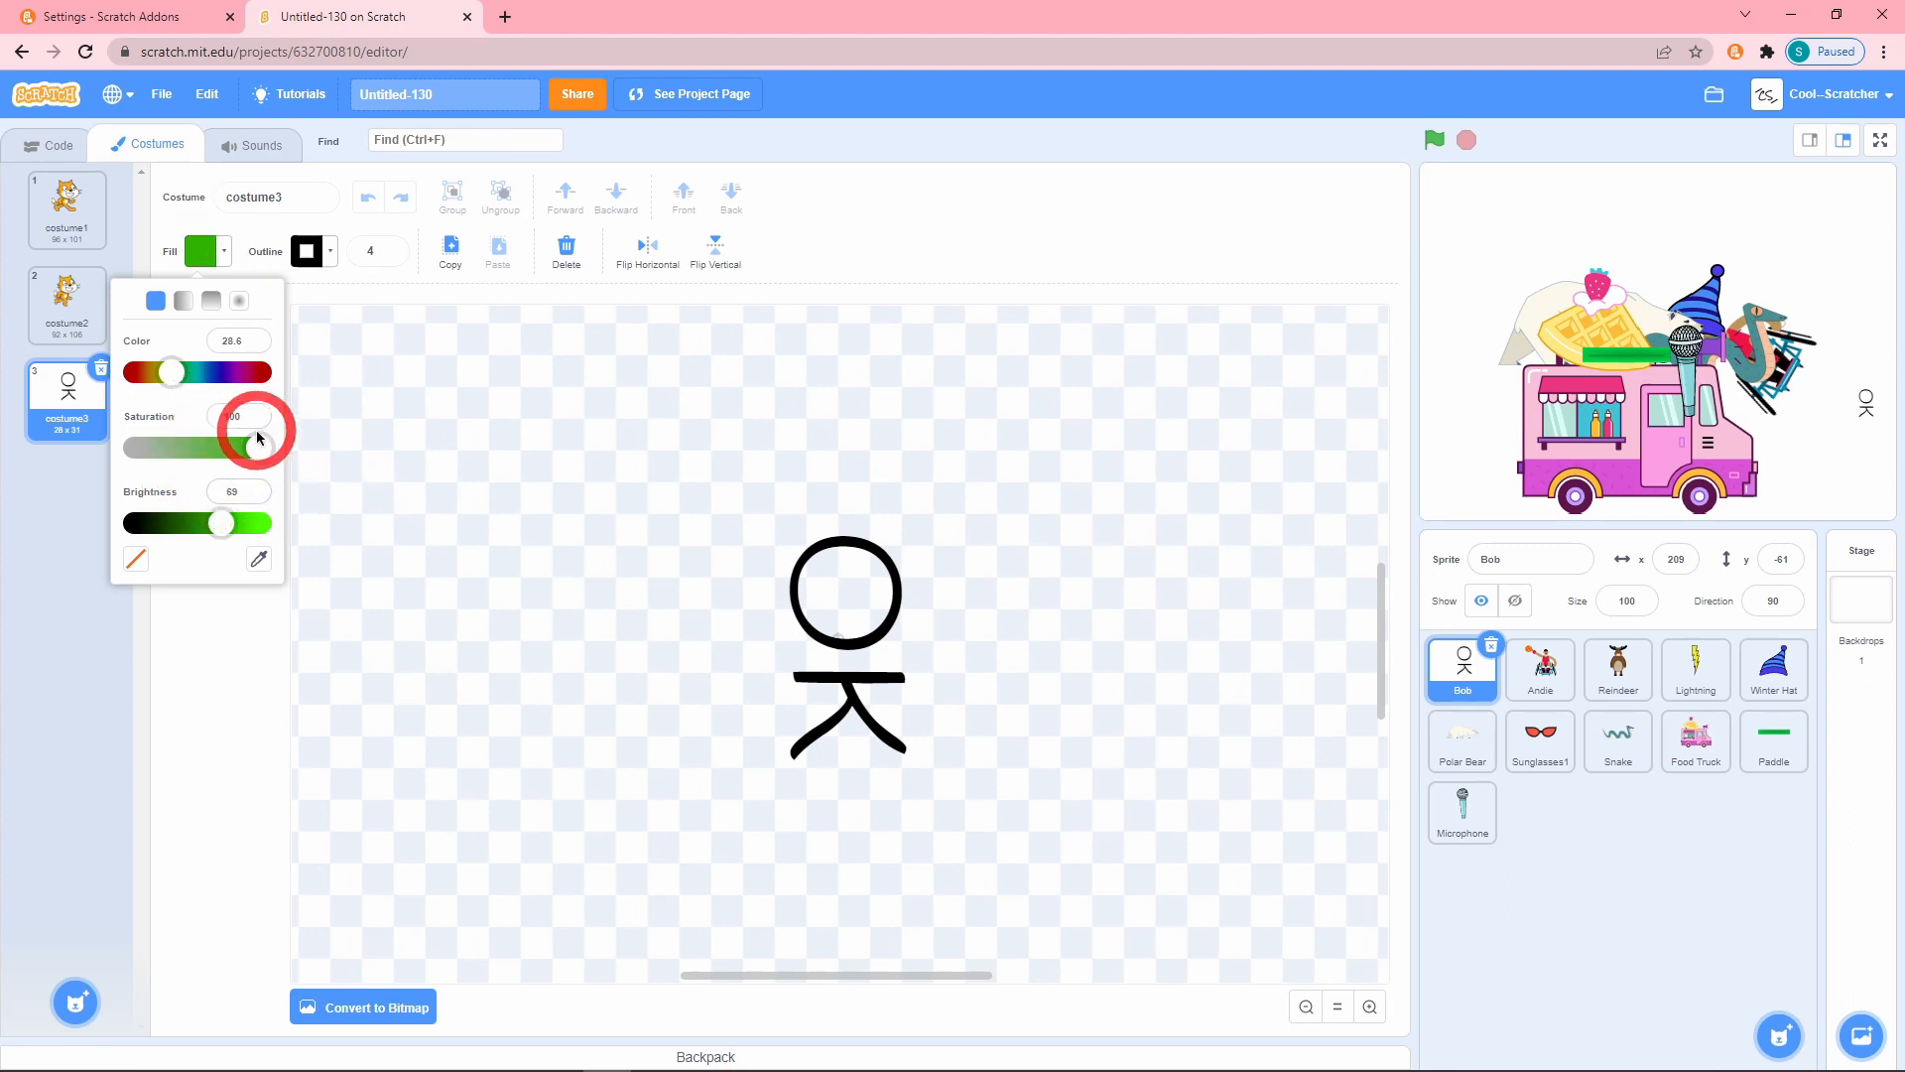
{"action": "left_click", "coordinate": [306, 252]}
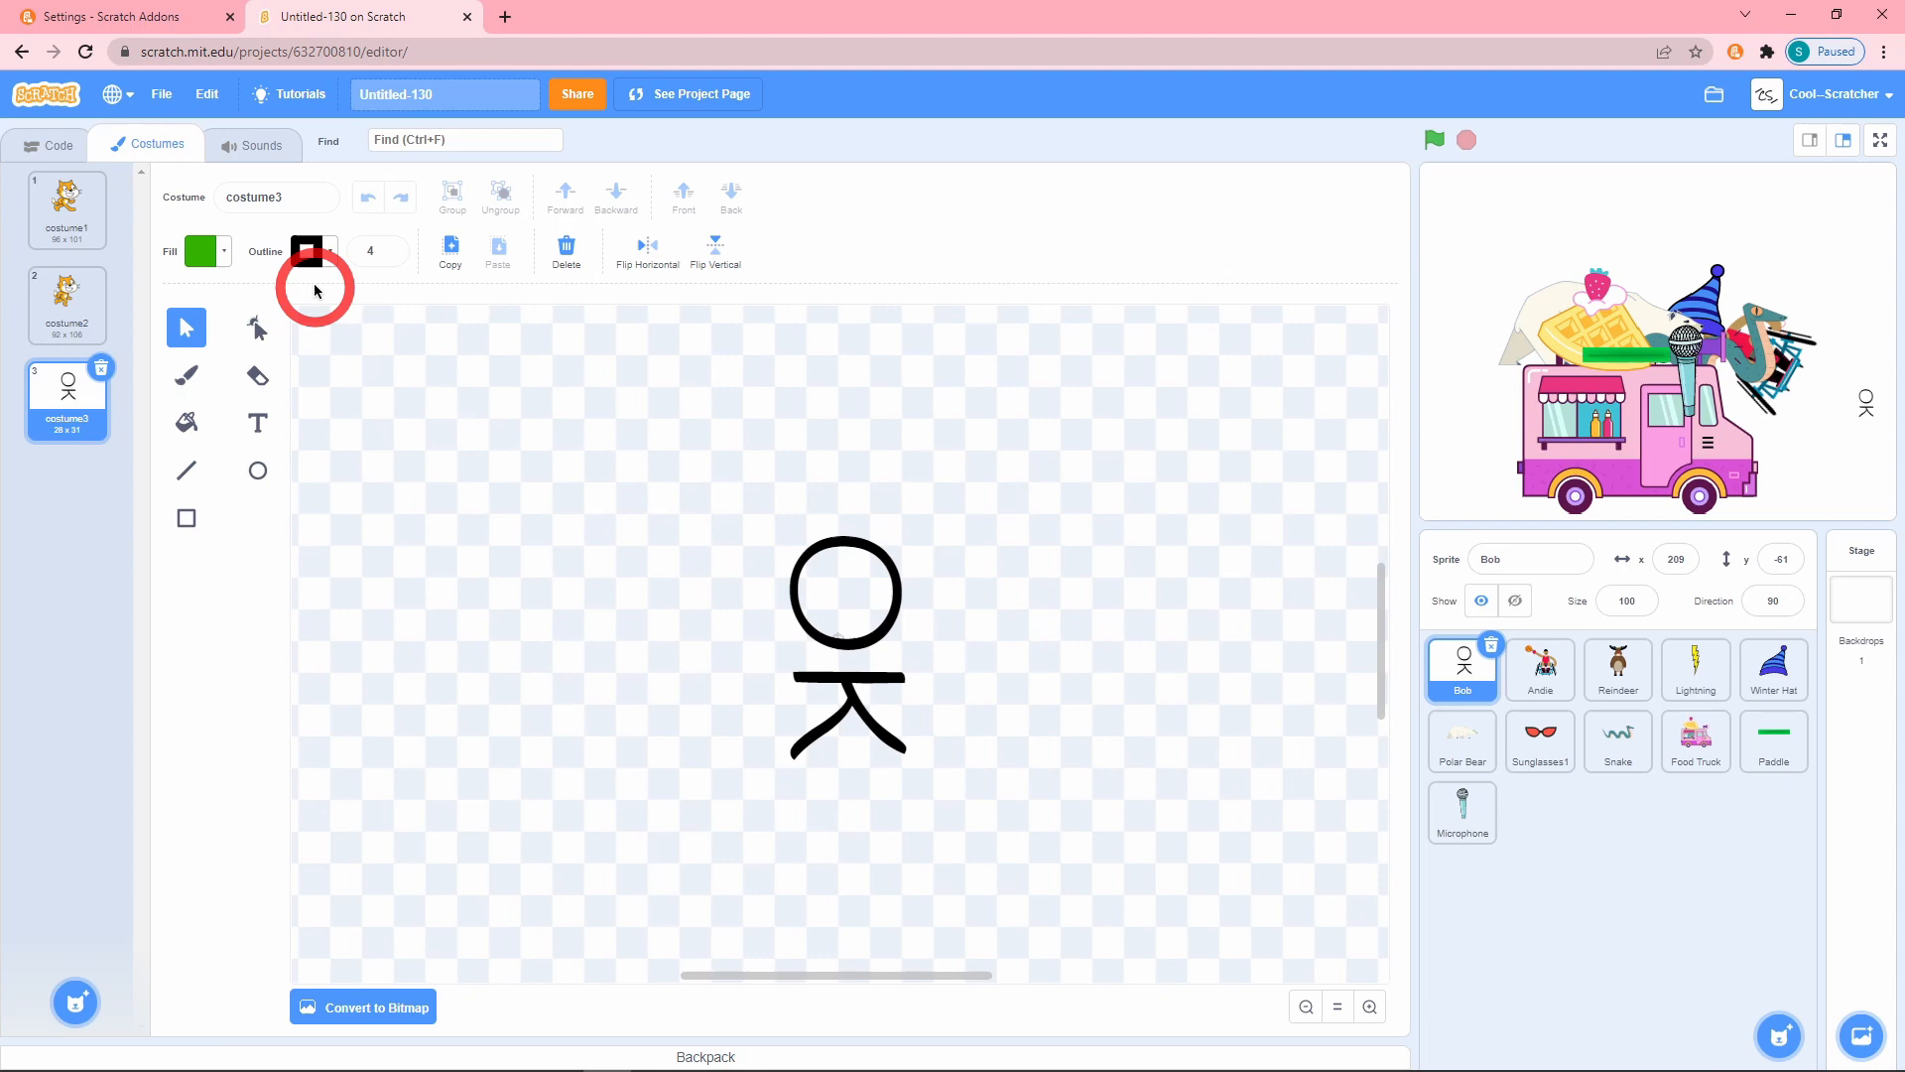
Compare the fill picker values with the Snip & Sketch capture, keeping the same green, then return to Scratch Addons settings.
{"action": "left_click", "coordinate": [306, 252]}
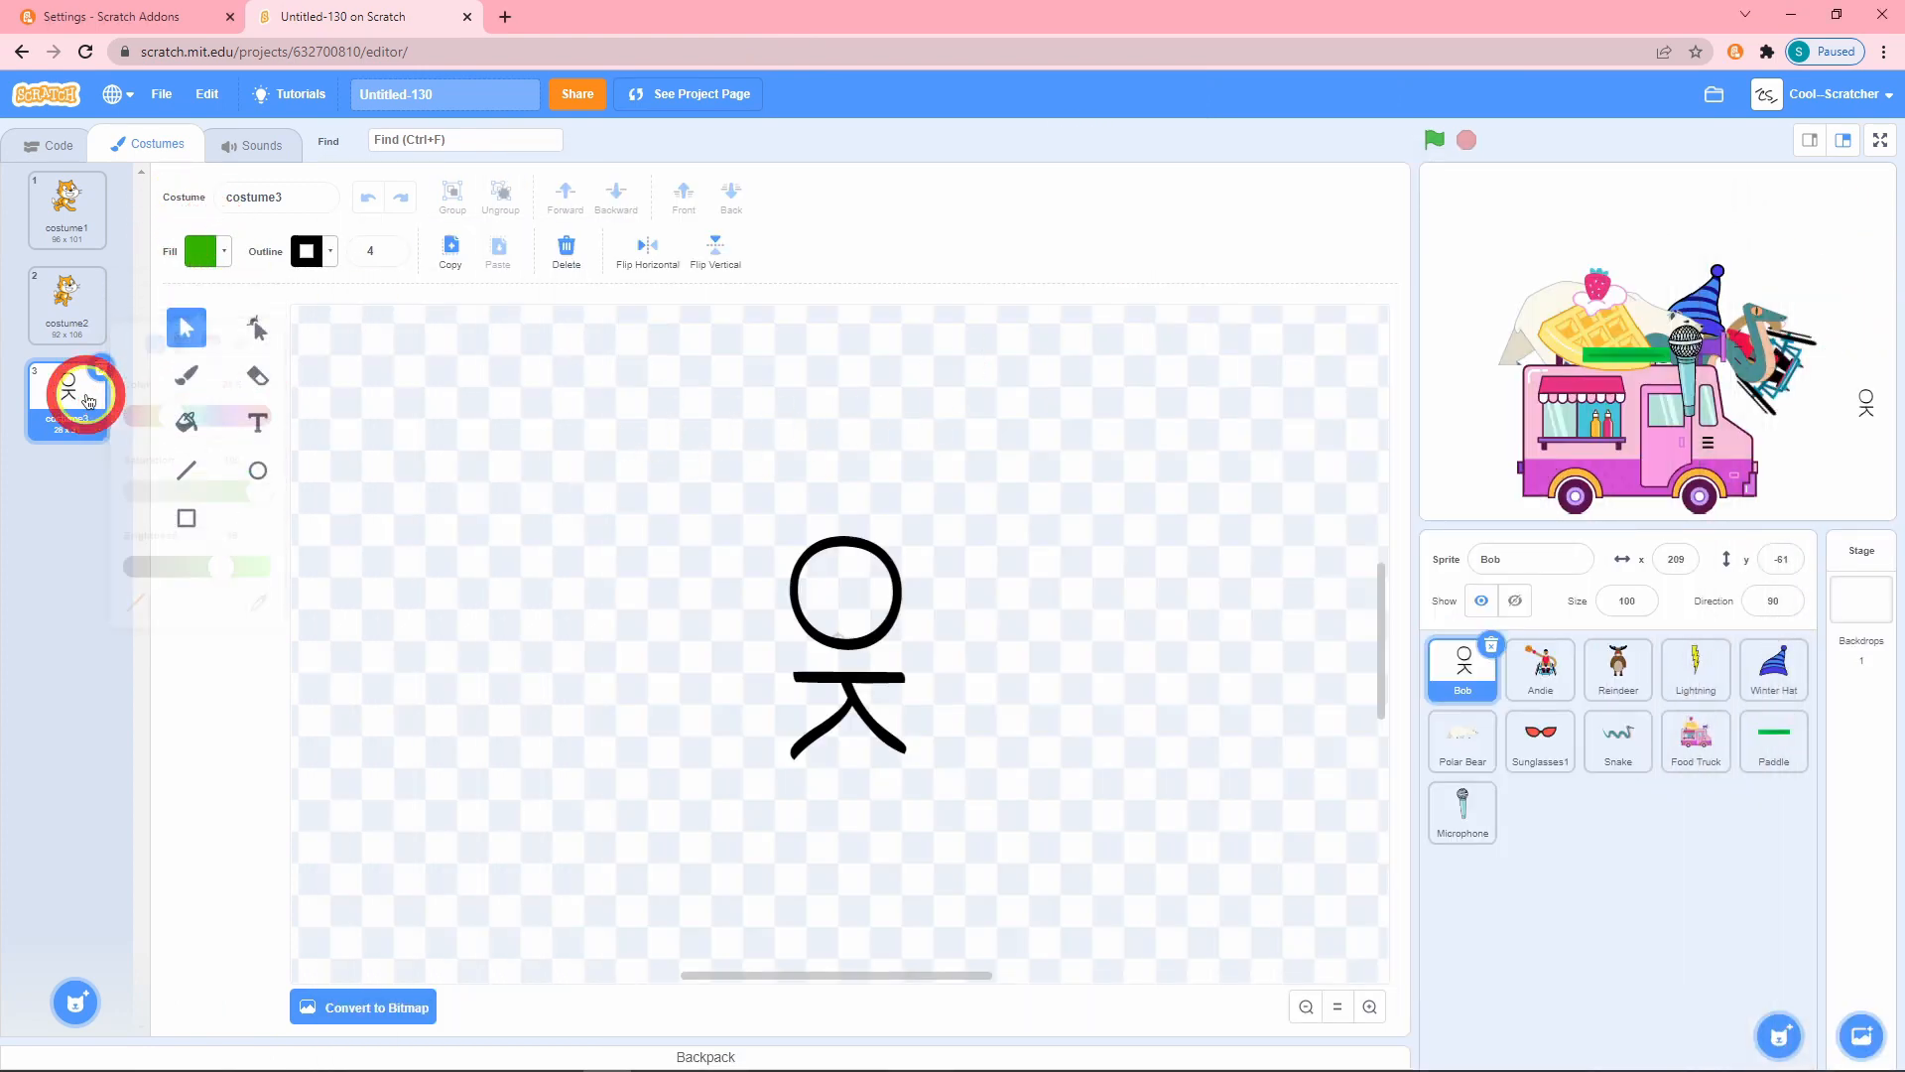
{"action": "left_click", "coordinate": [67, 303]}
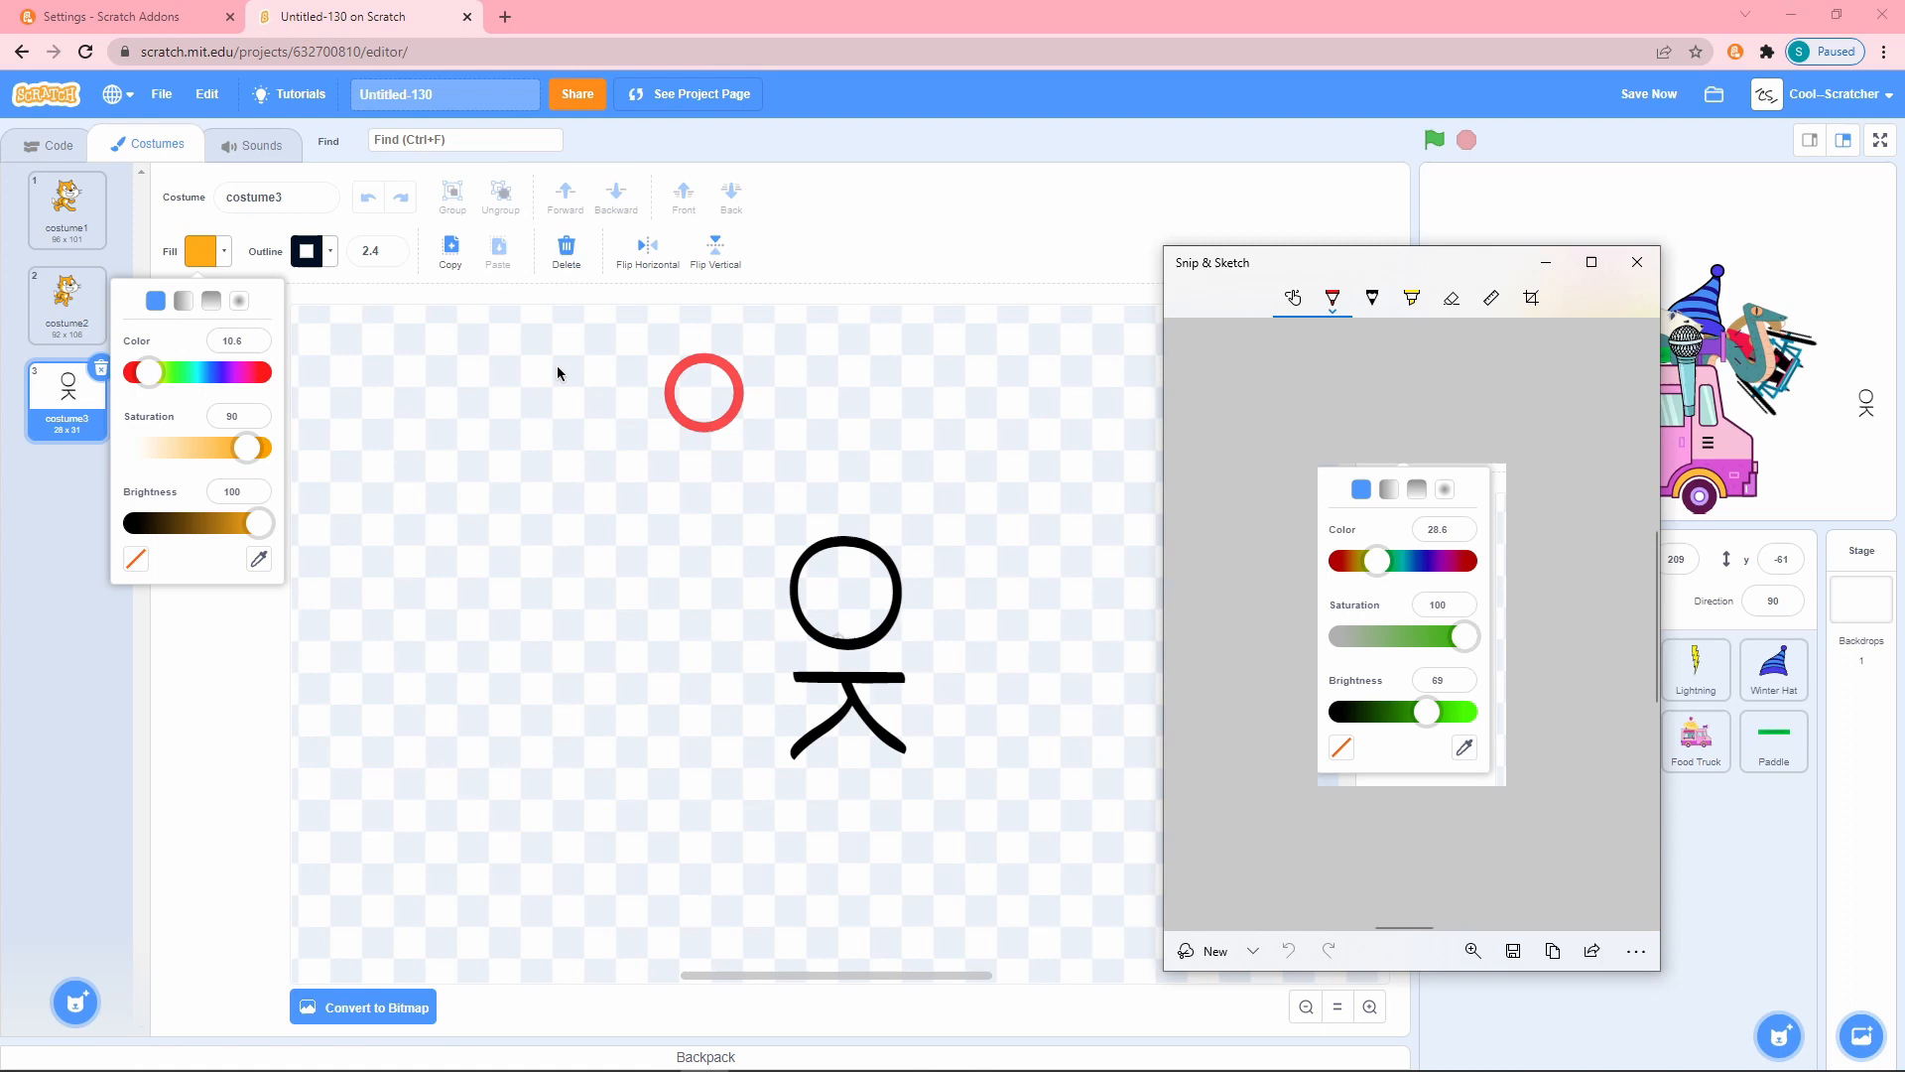
{"action": "left_click", "coordinate": [222, 371]}
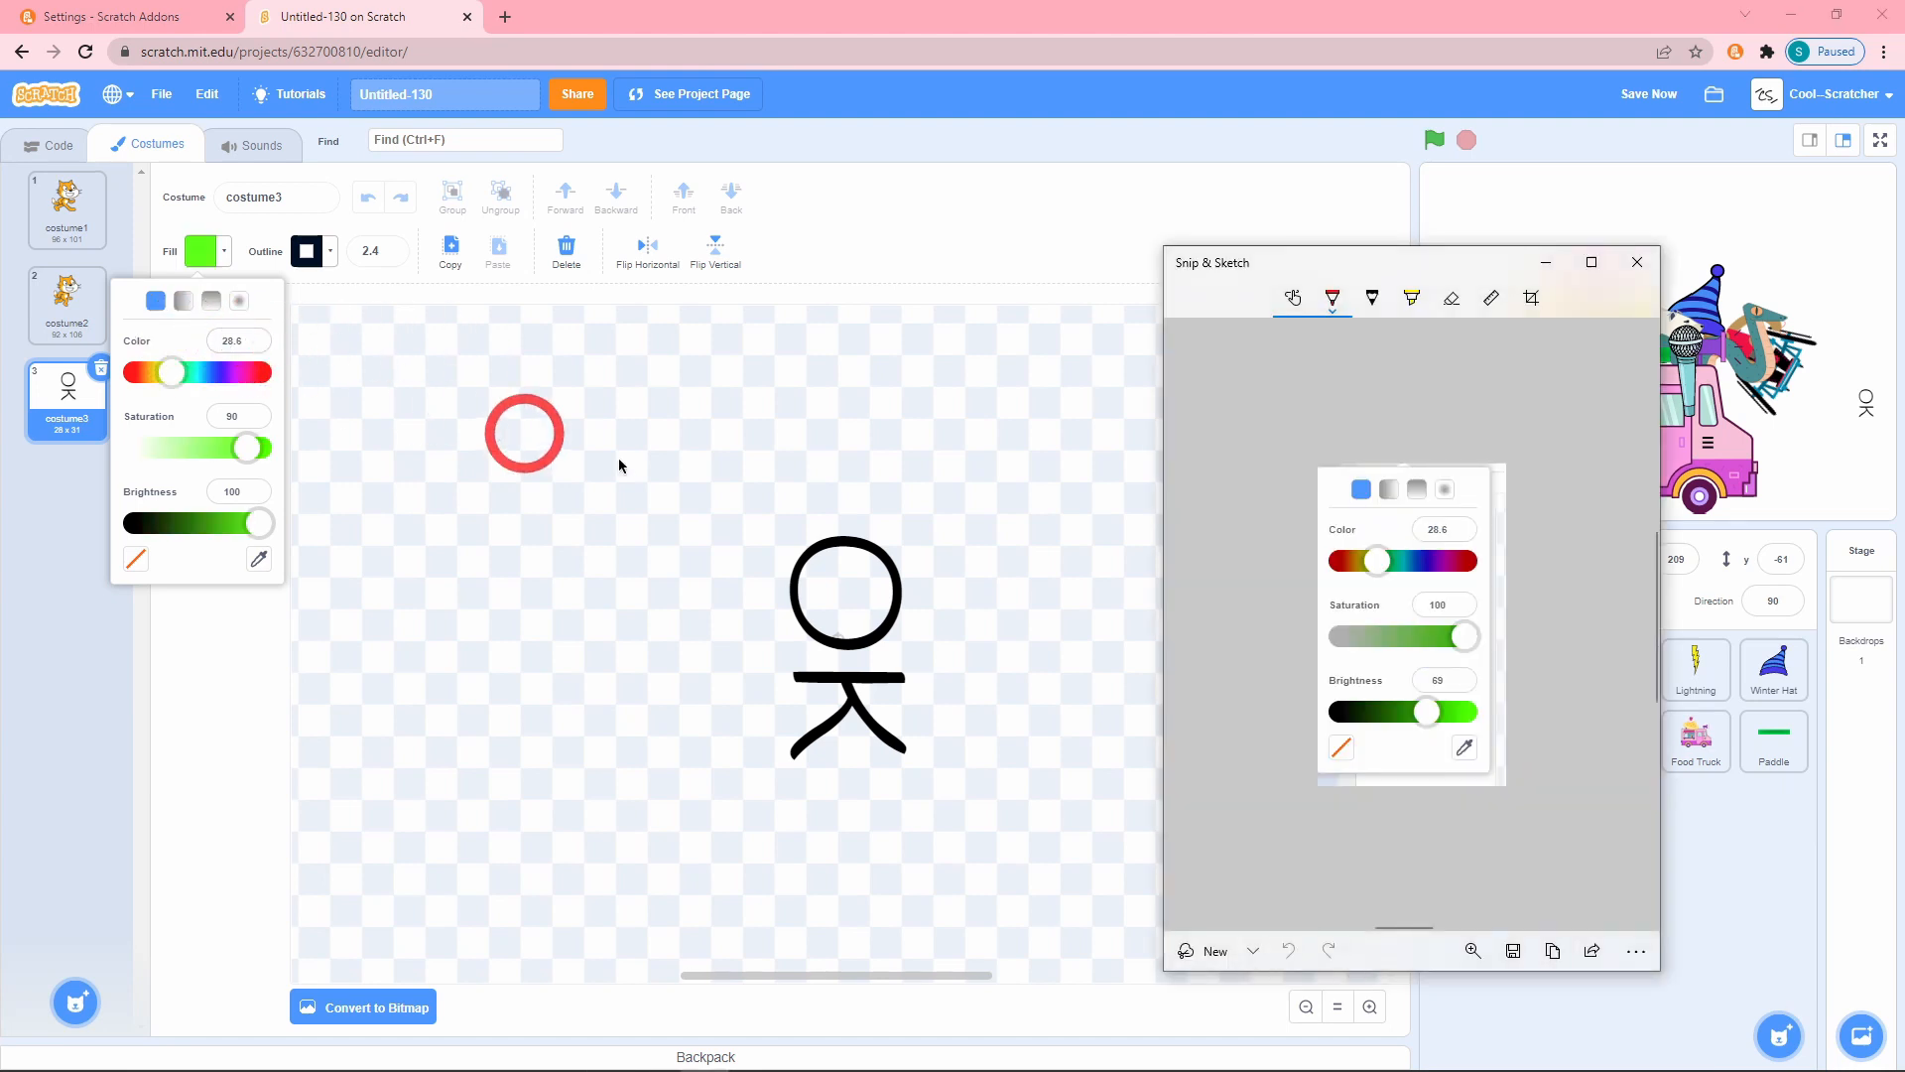
{"action": "left_click", "coordinate": [1637, 262]}
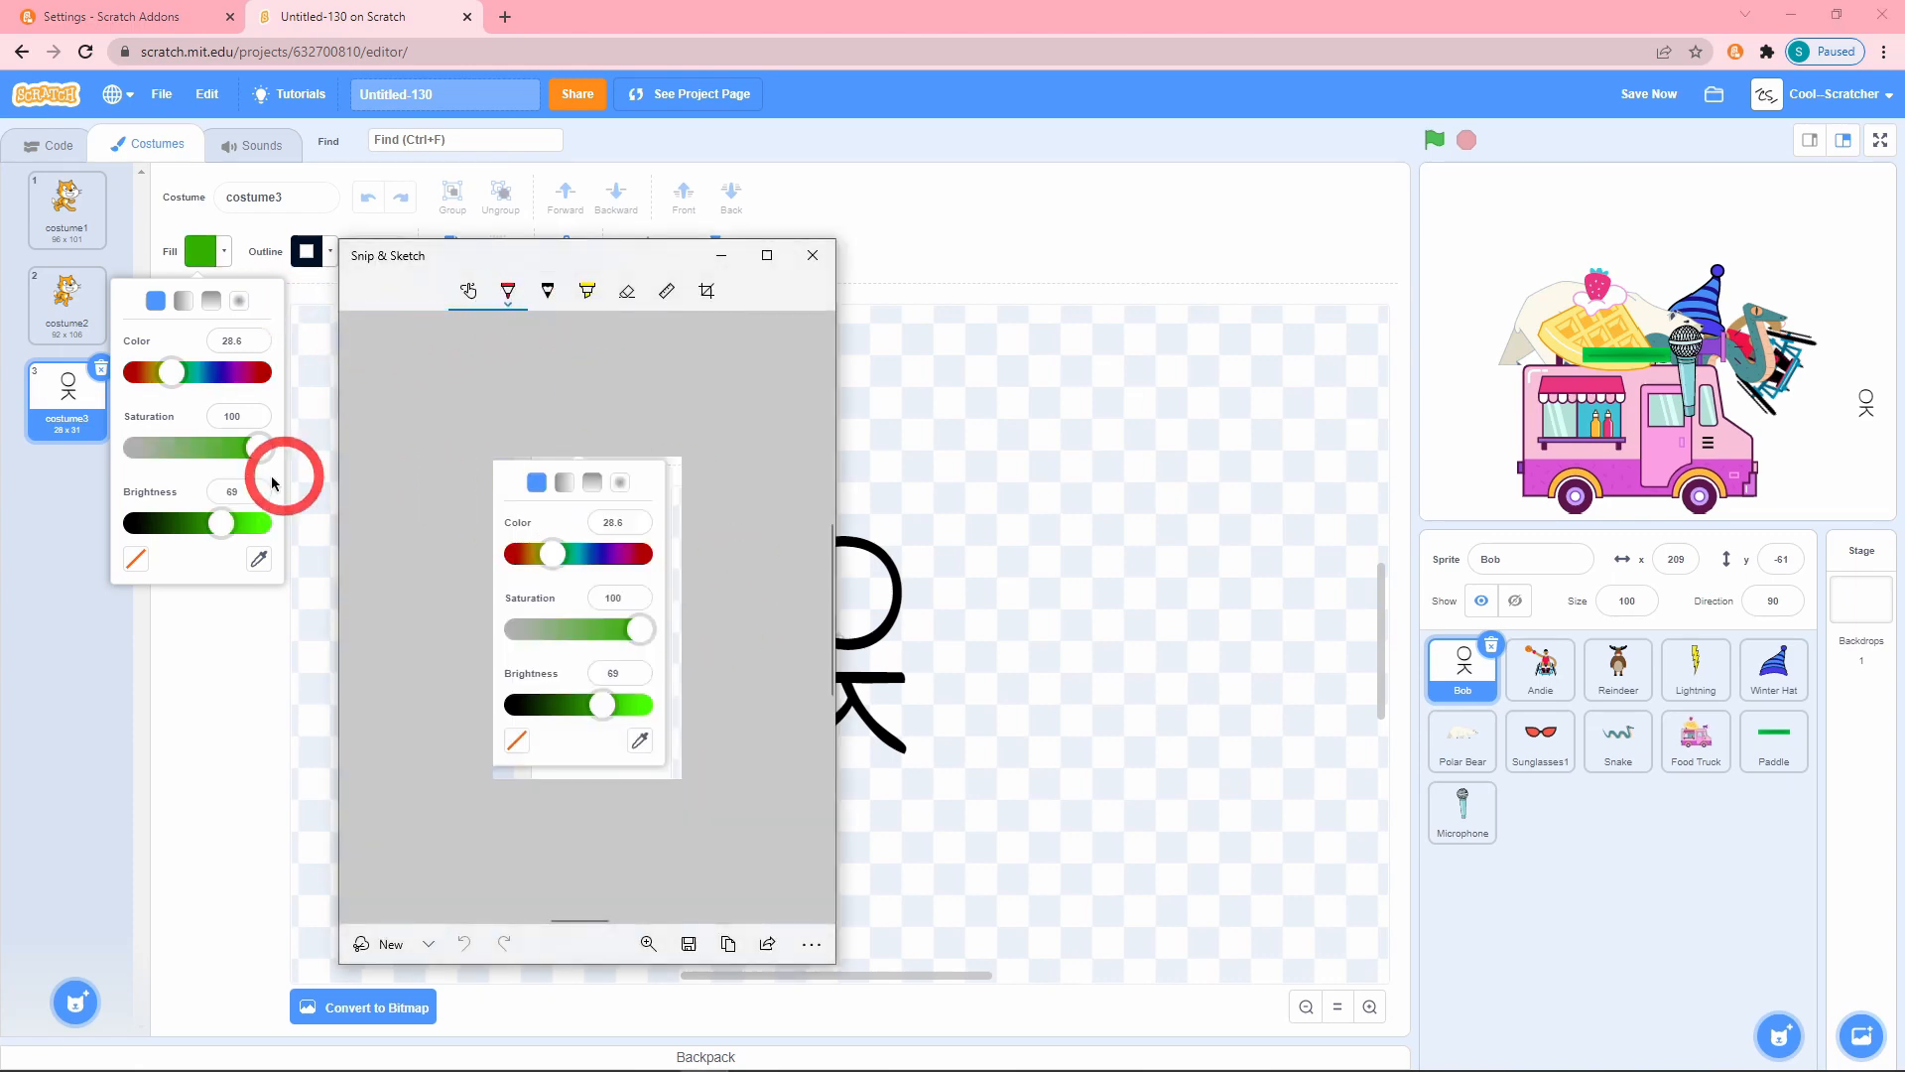
{"action": "left_click", "coordinate": [115, 16]}
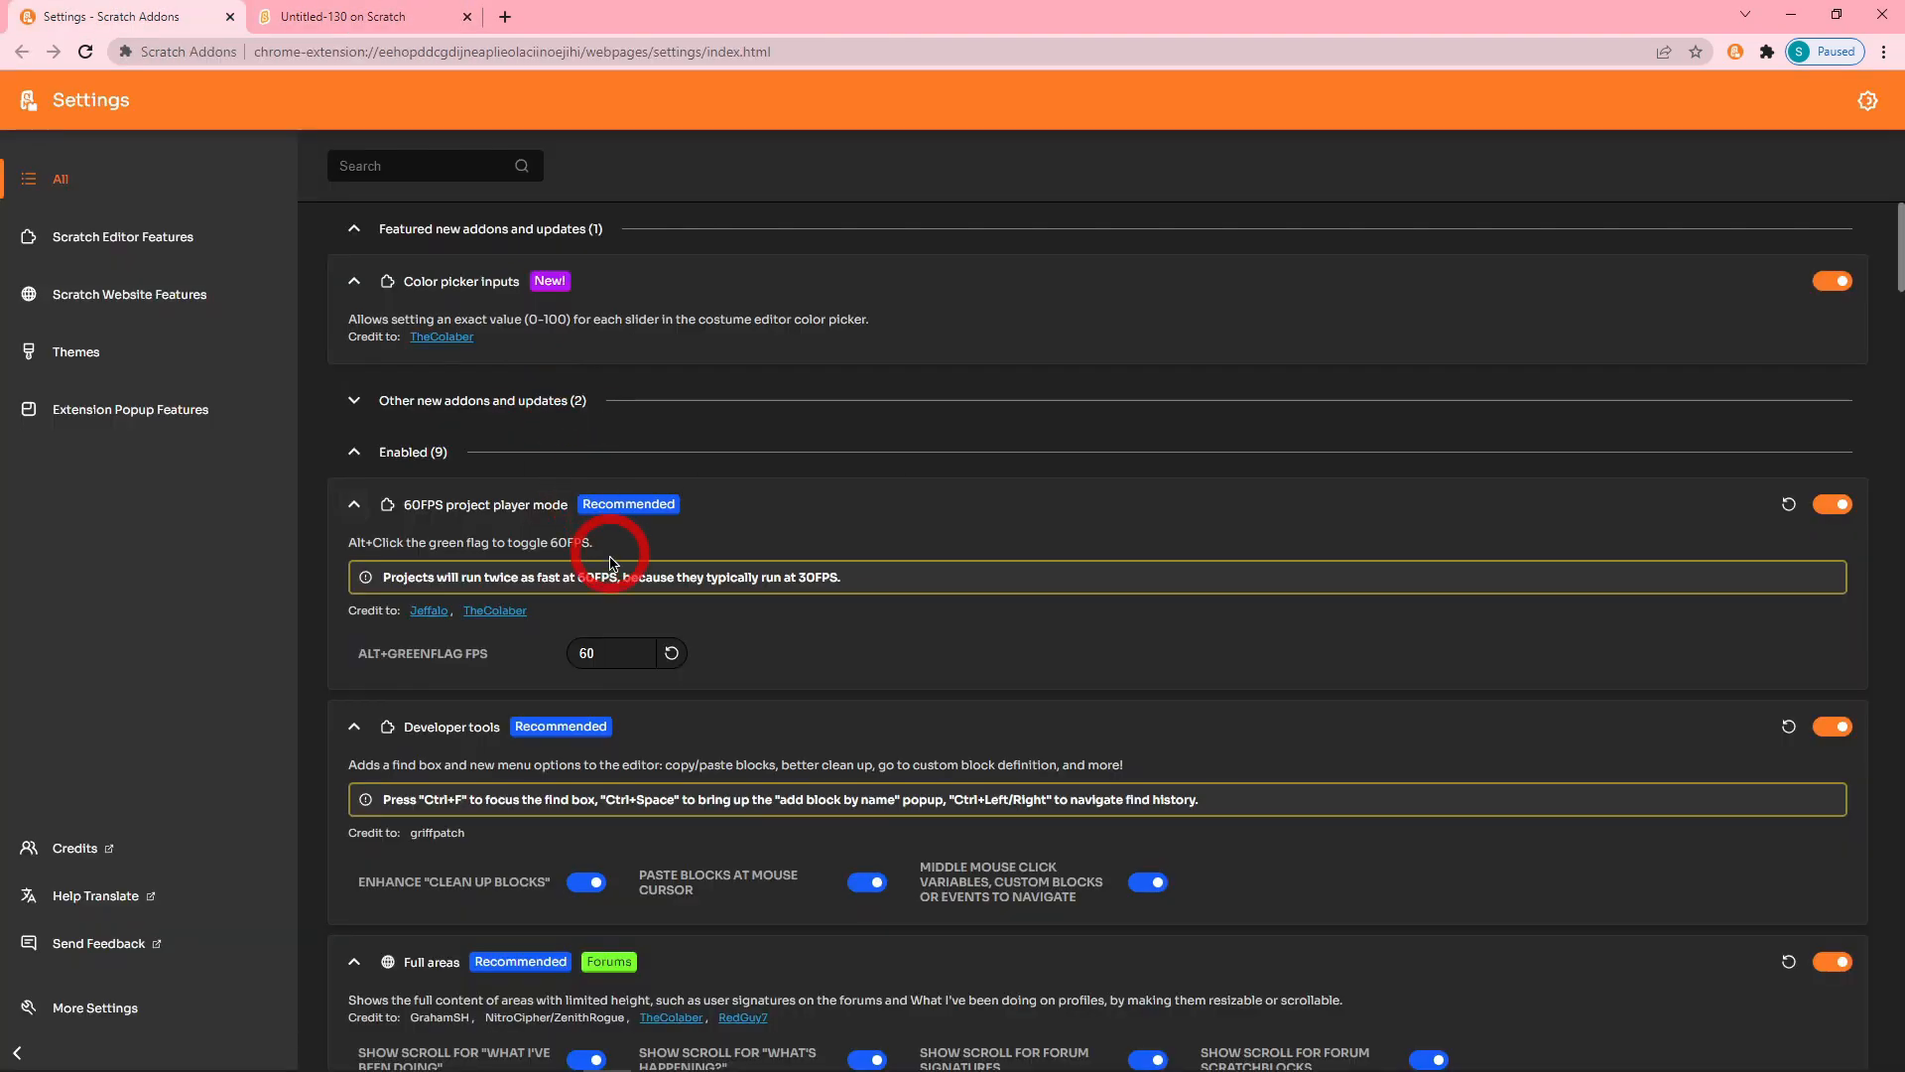
Expand 'Other new addons and updates' and switch to the Scratch tab for the Discuss Scratch forums.
{"action": "left_click", "coordinate": [354, 401]}
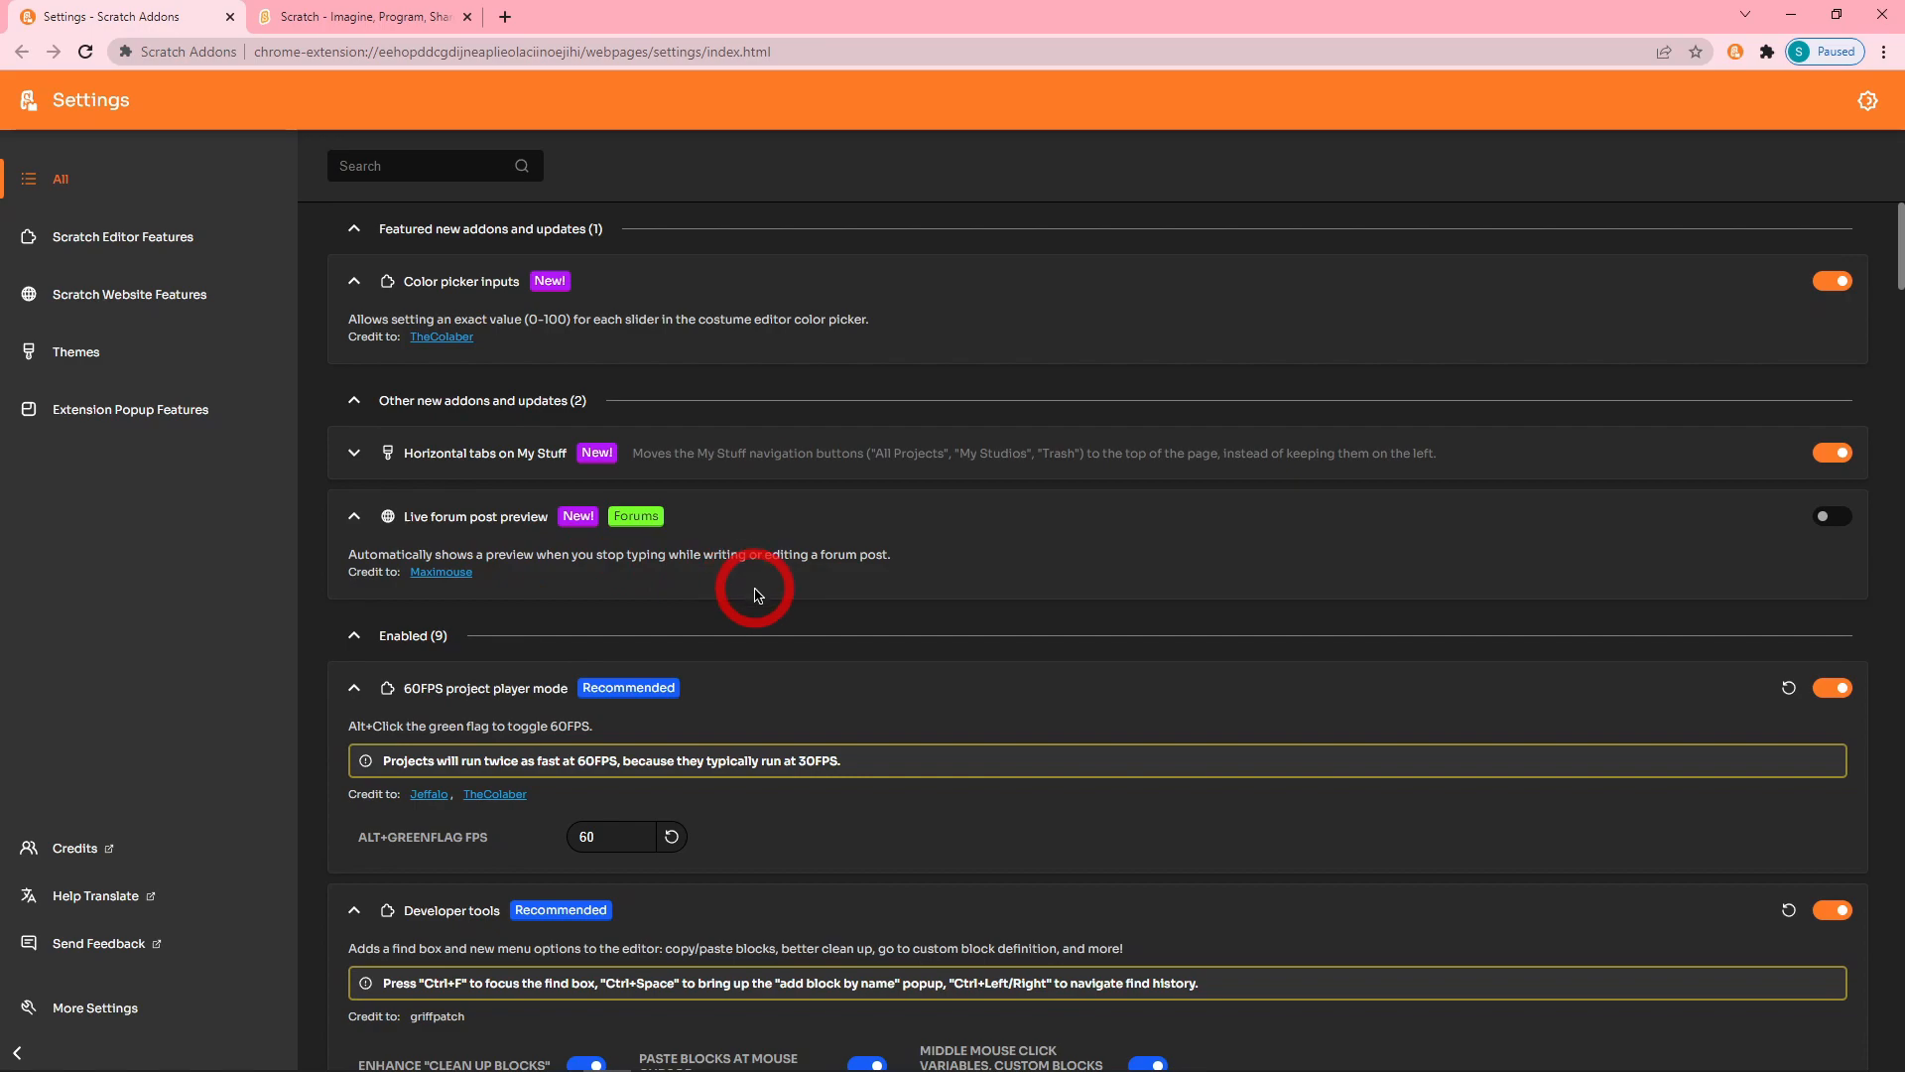
{"action": "left_click", "coordinate": [361, 16]}
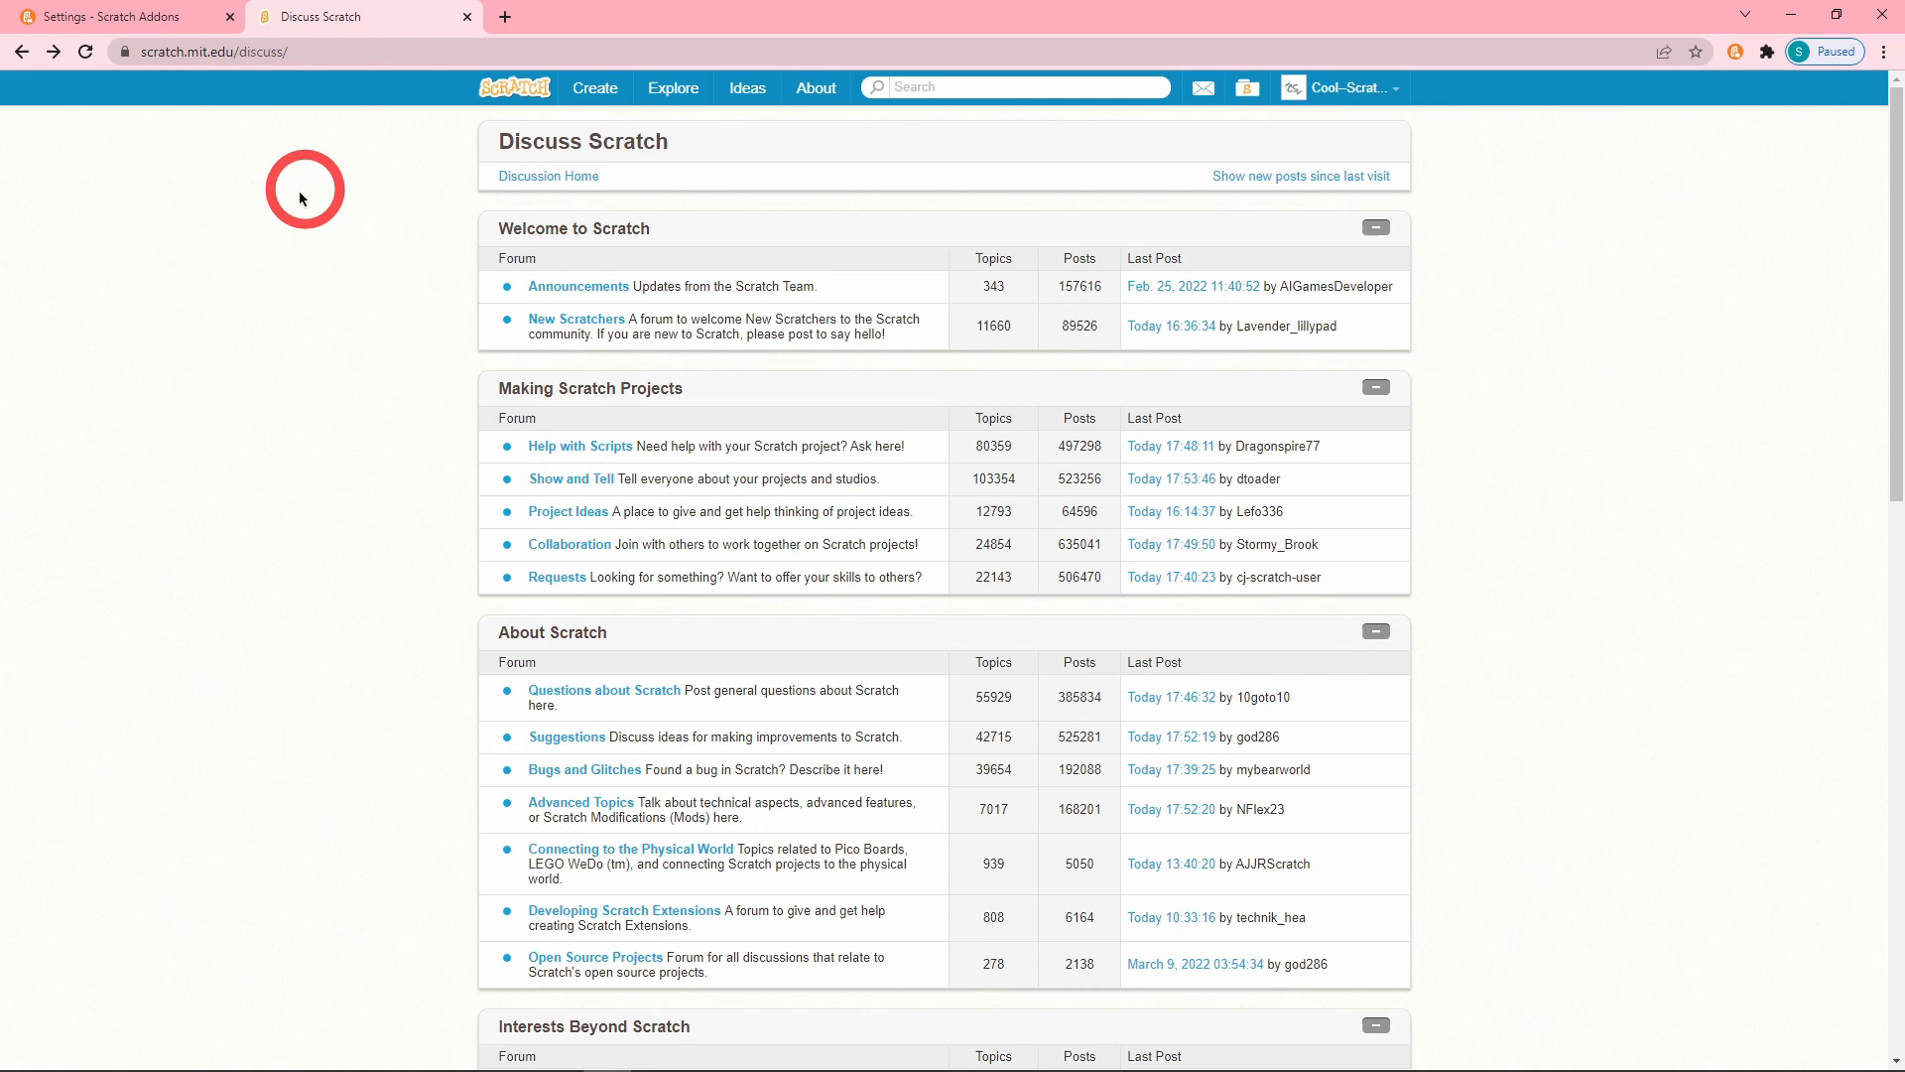
{"action": "mouse_move", "coordinate": [1552, 283]}
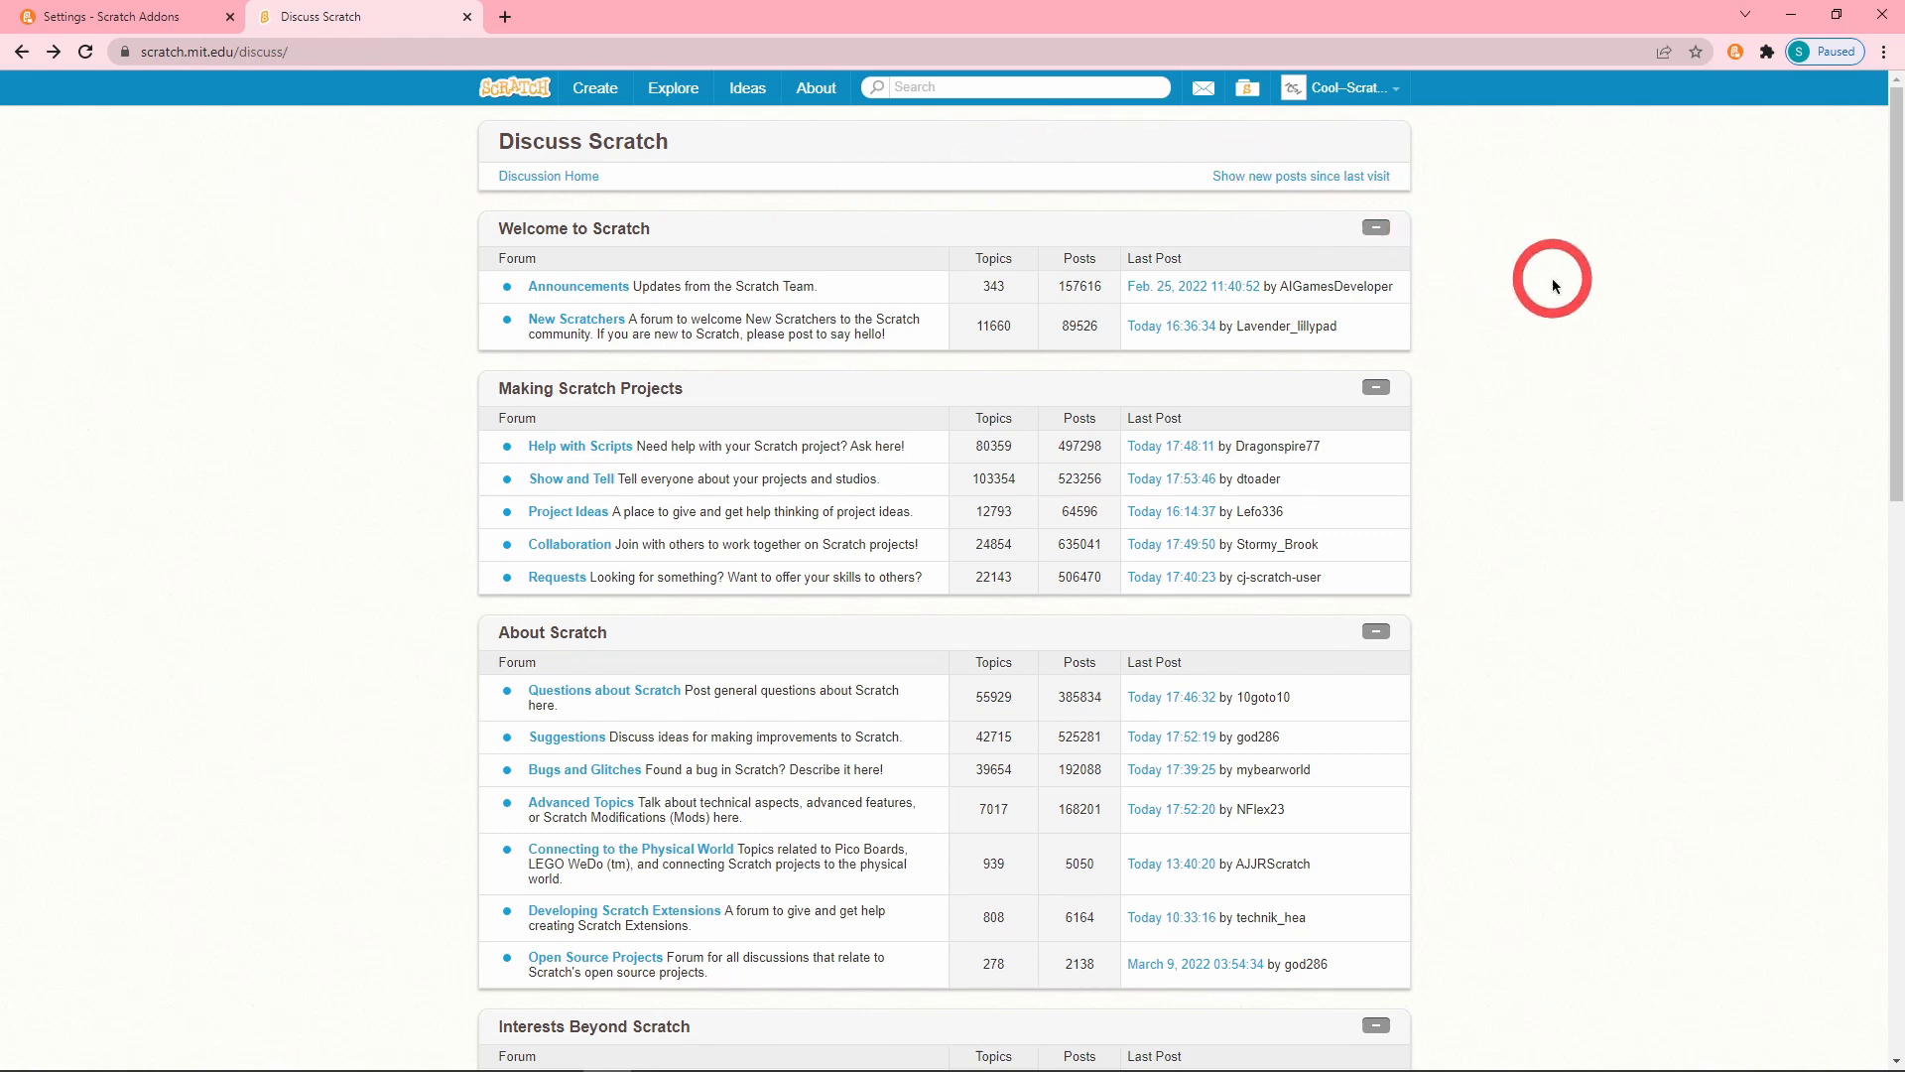
Draft a reply 'fdfsafadsfsdfdsafsa' in Official [scratchblocks] Testing Topic 5 to show the live preview.
{"action": "left_click", "coordinate": [580, 446]}
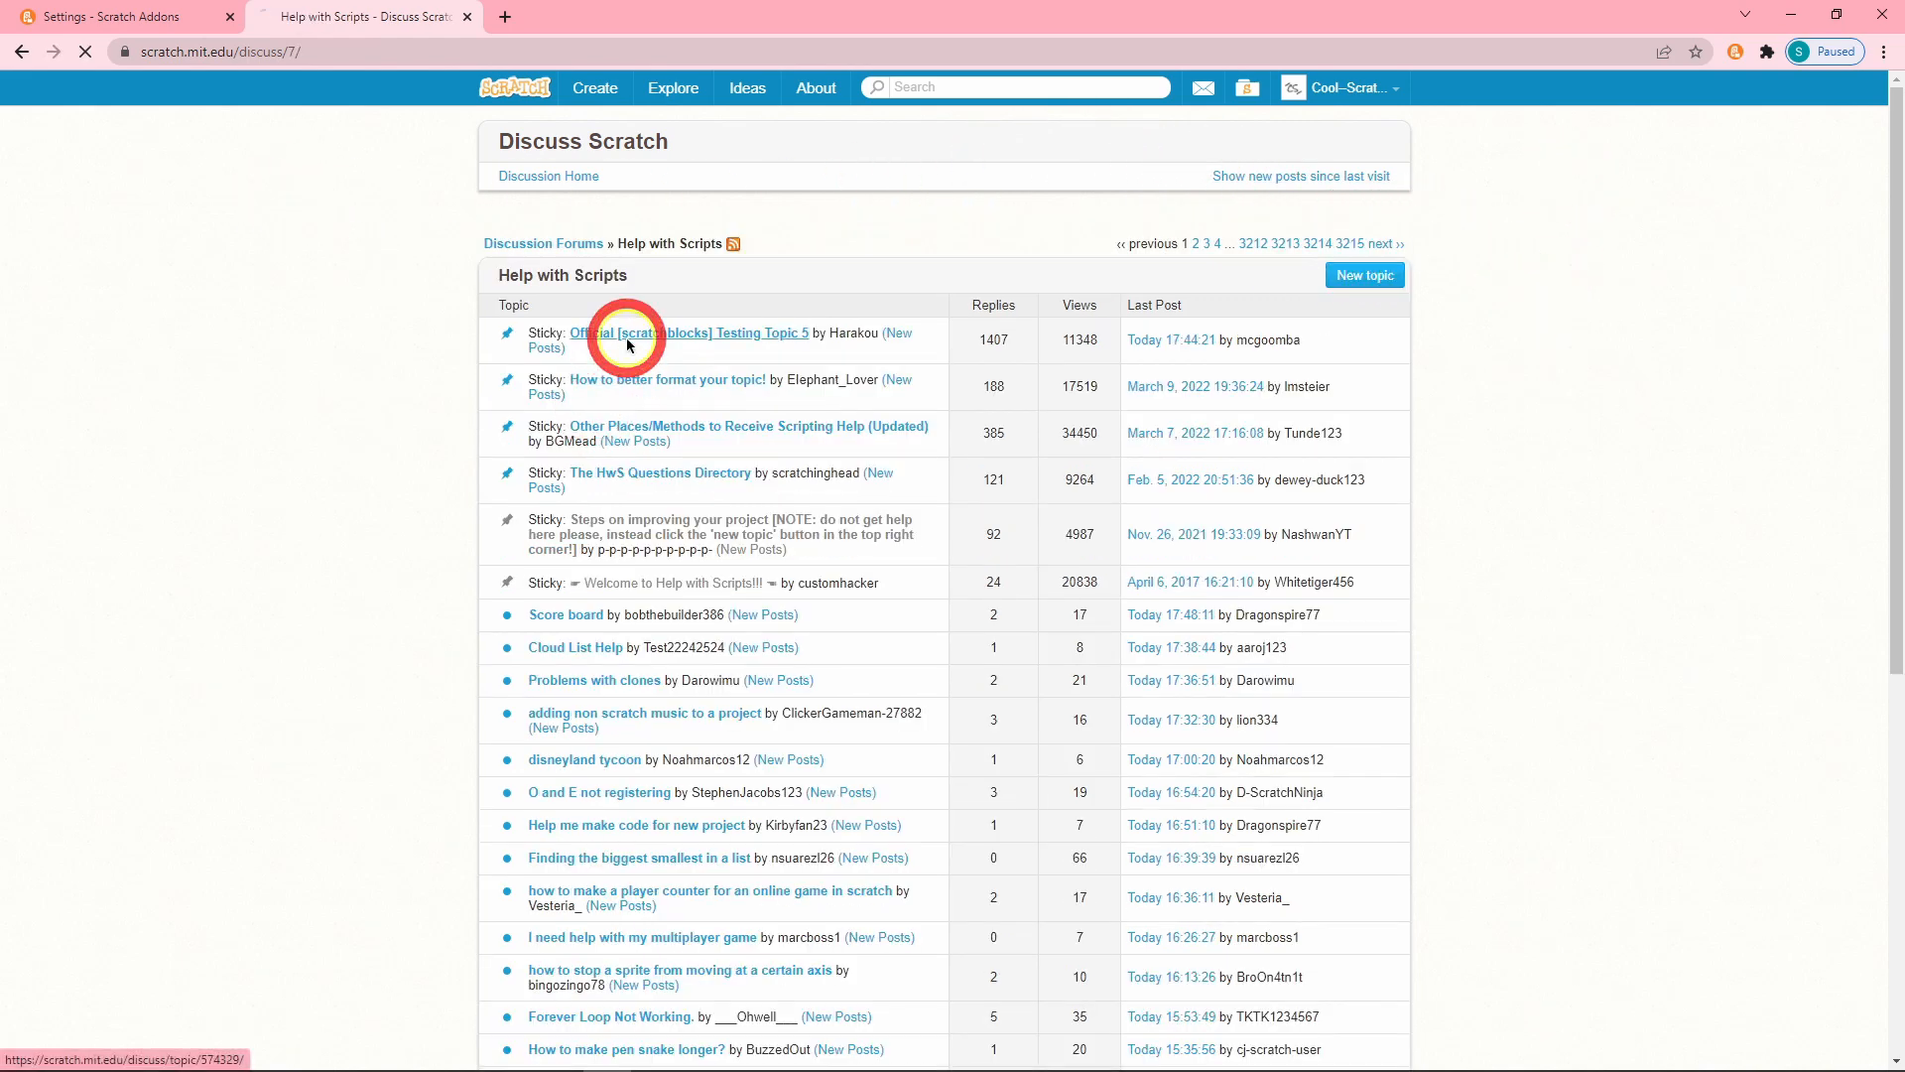
{"action": "left_click", "coordinate": [693, 331]}
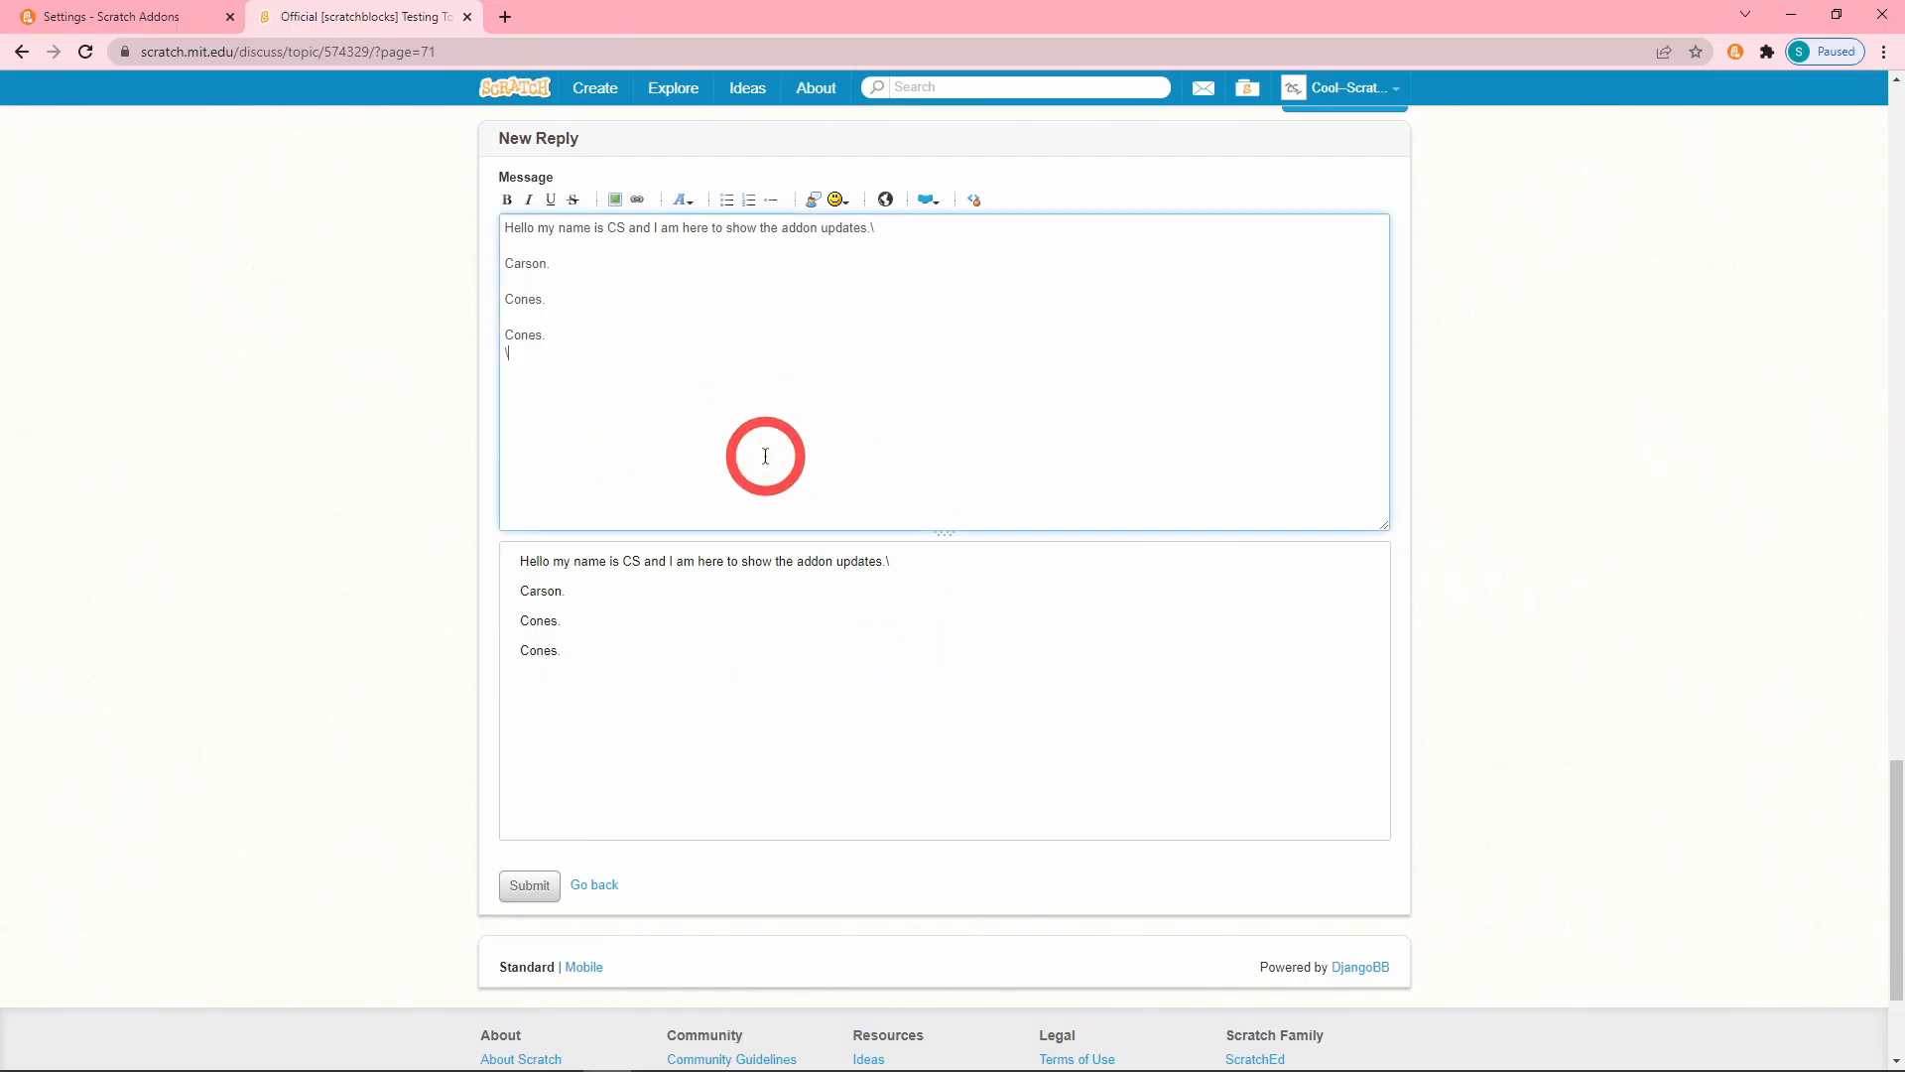
{"action": "type", "text": "fdfsafadsfsdfdsafsa"}
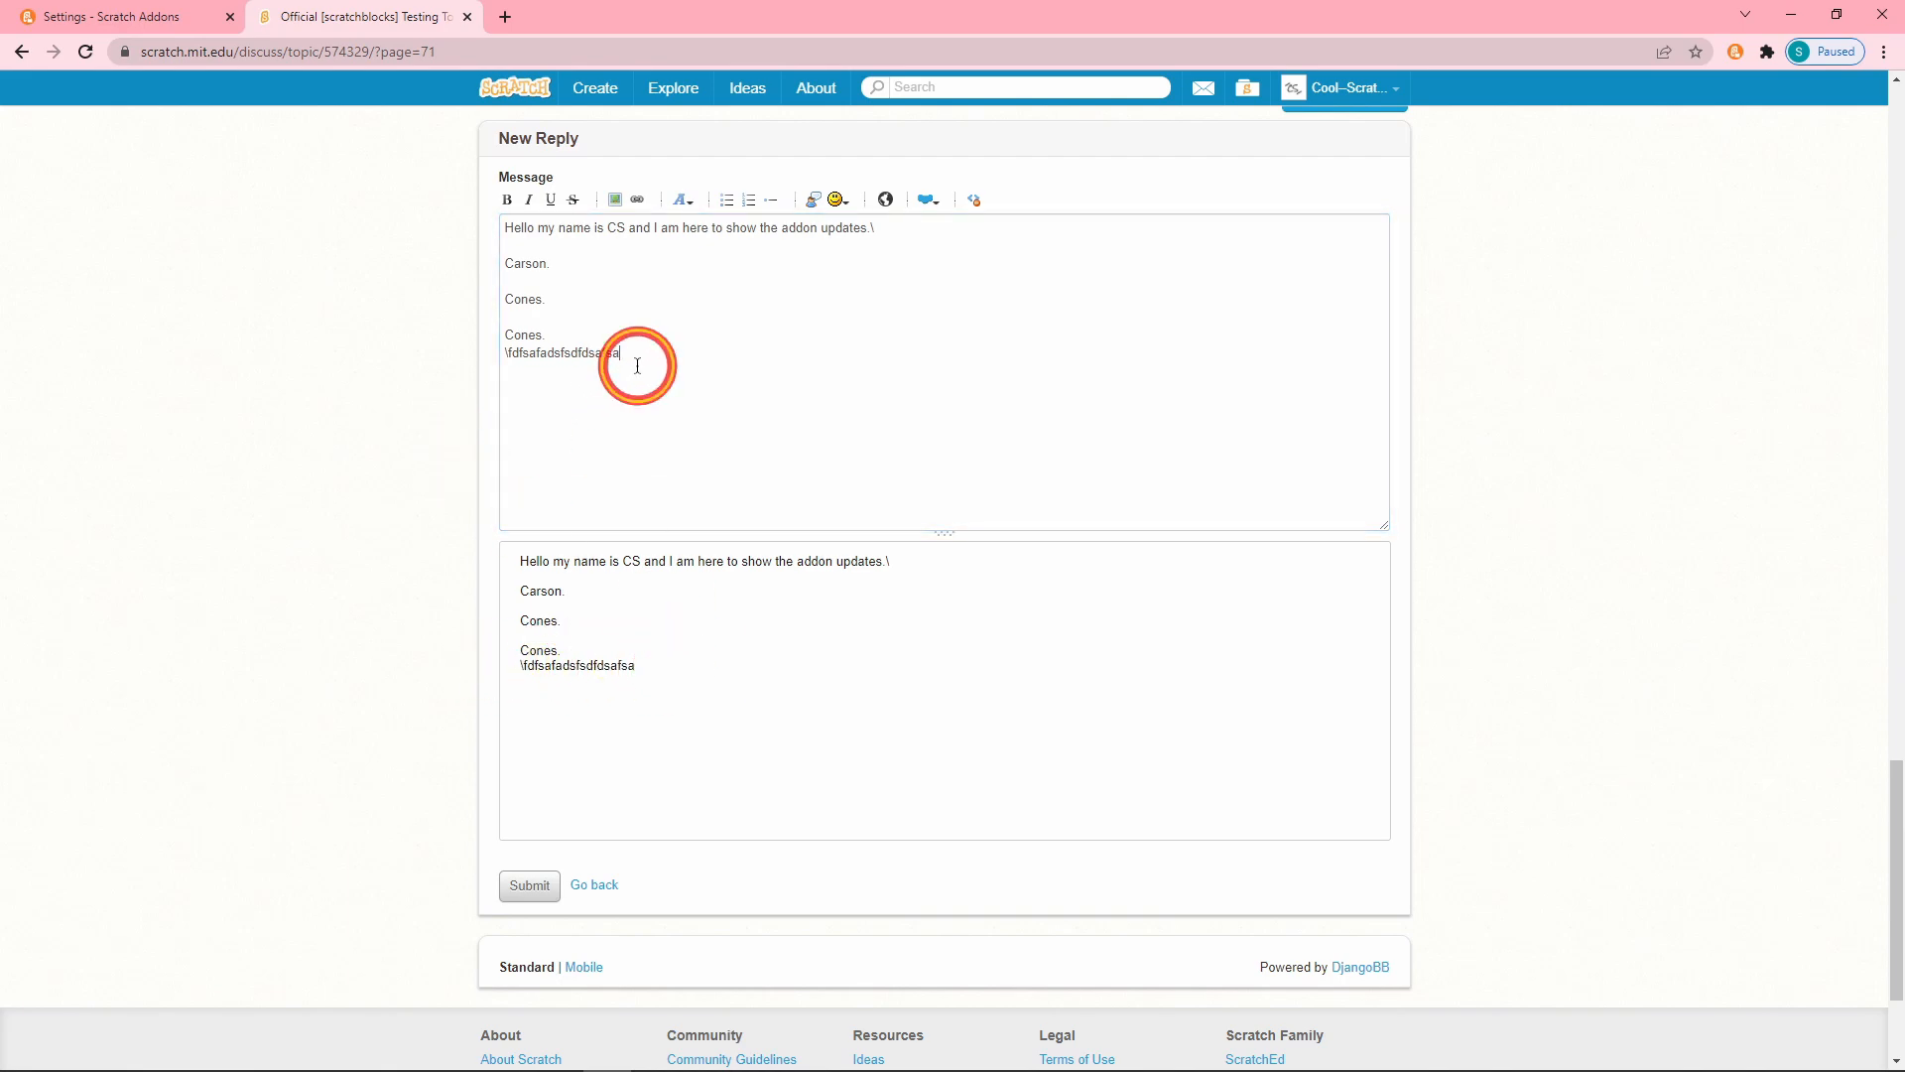
{"action": "key", "text": "ctrl+a"}
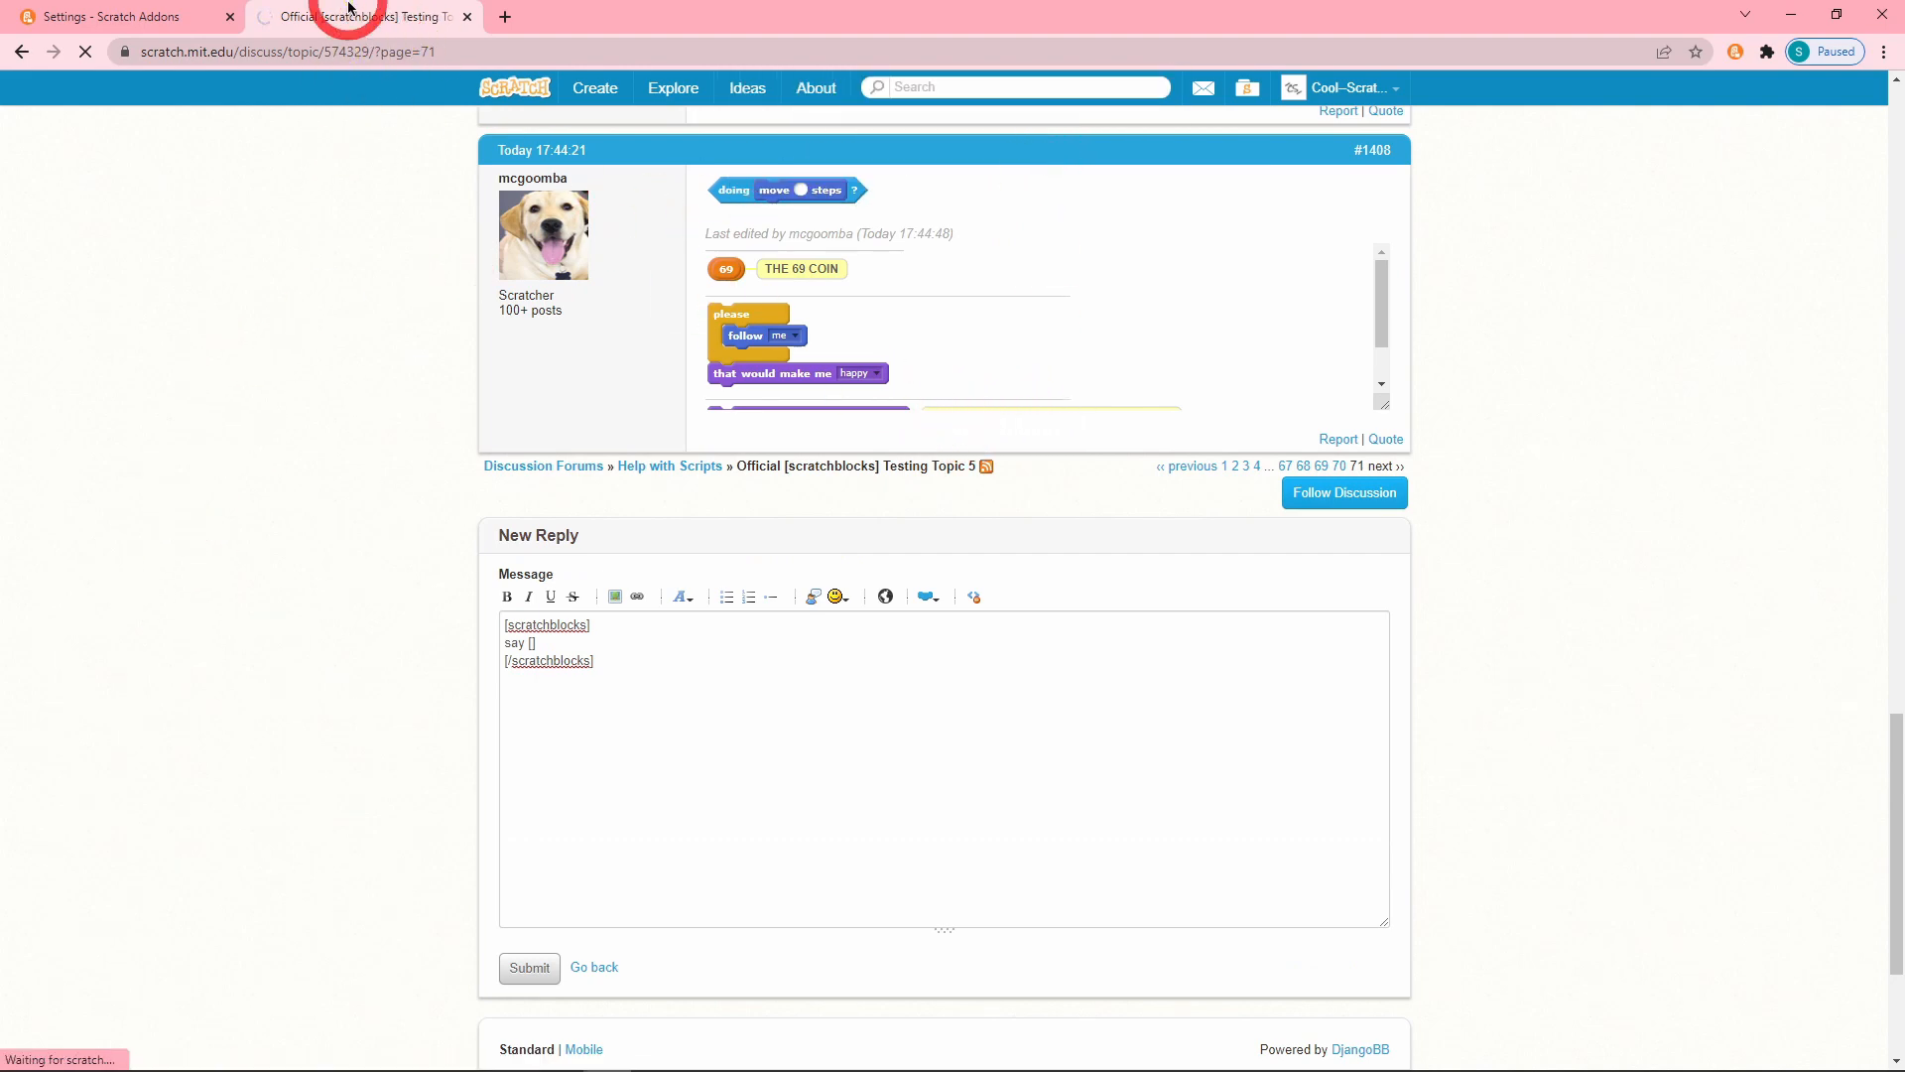
{"action": "left_click", "coordinate": [115, 18]}
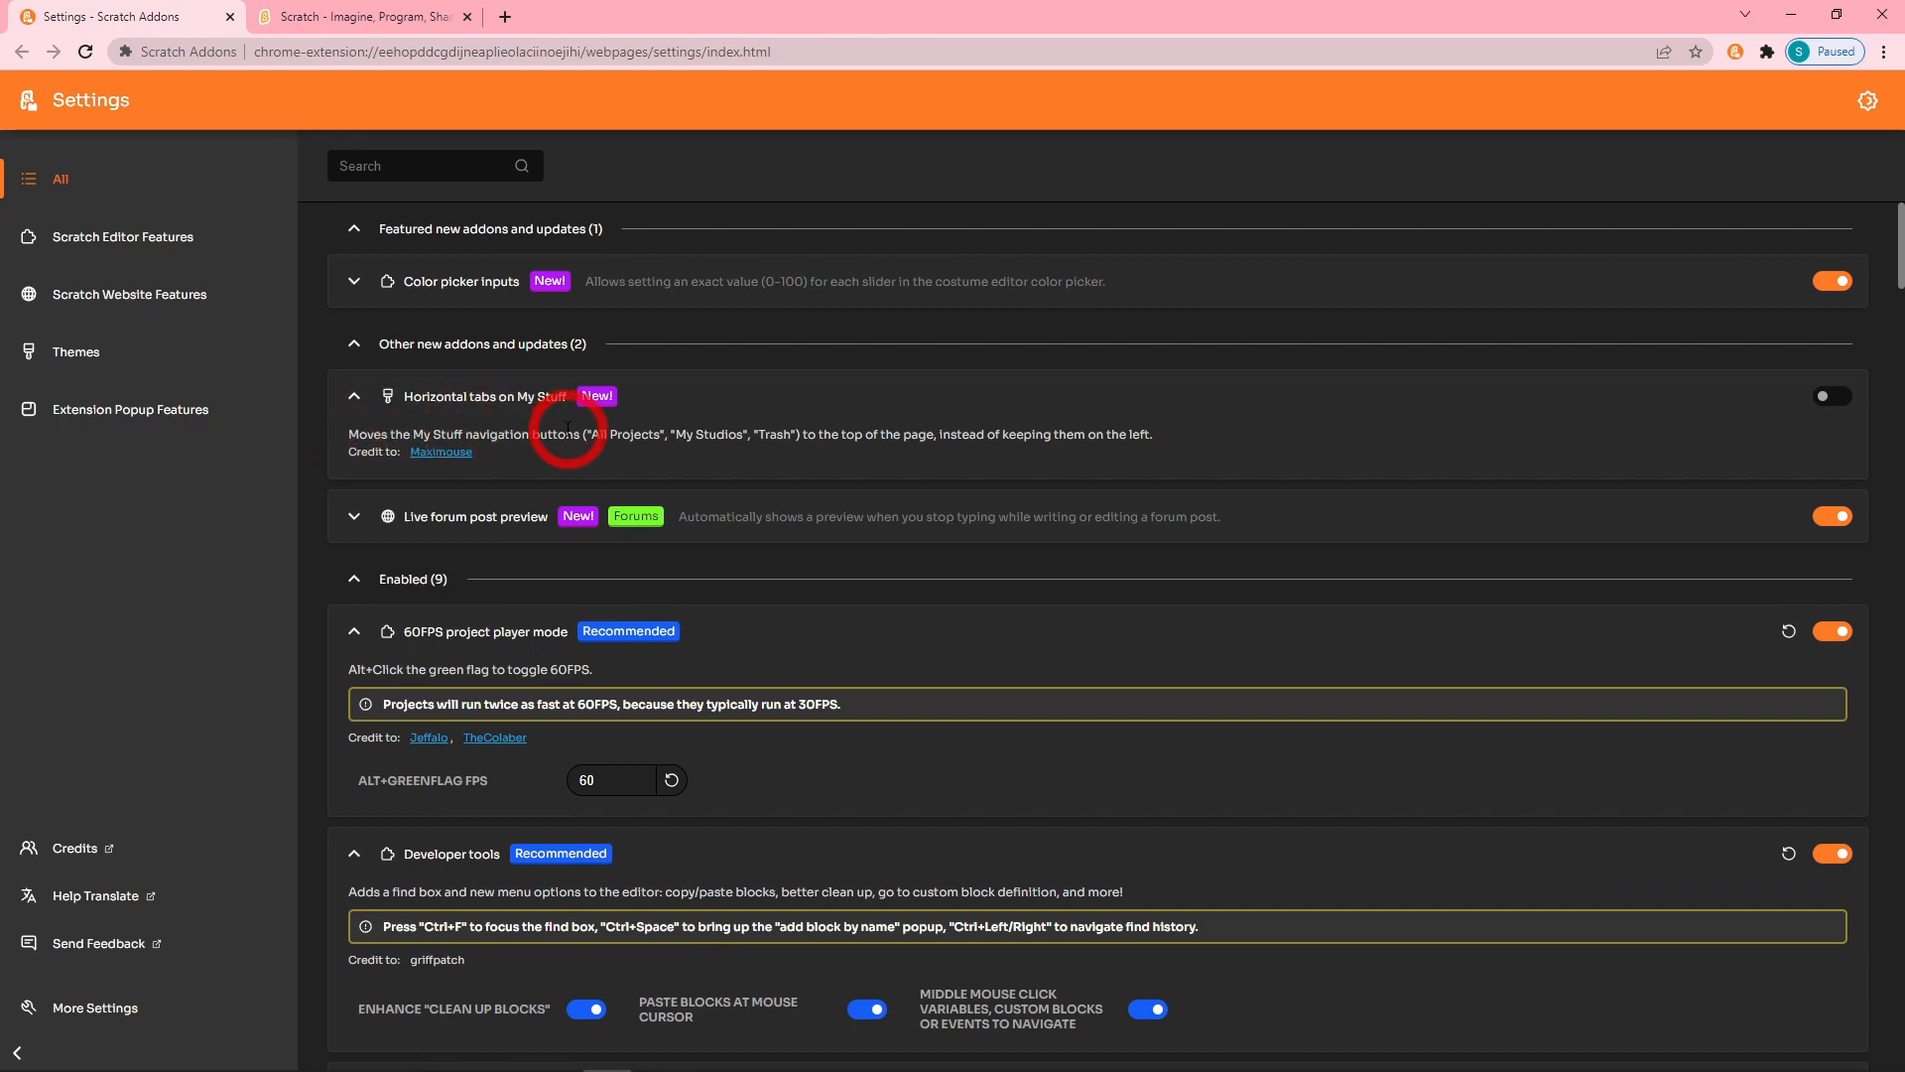
{"action": "mouse_move", "coordinate": [1816, 452]}
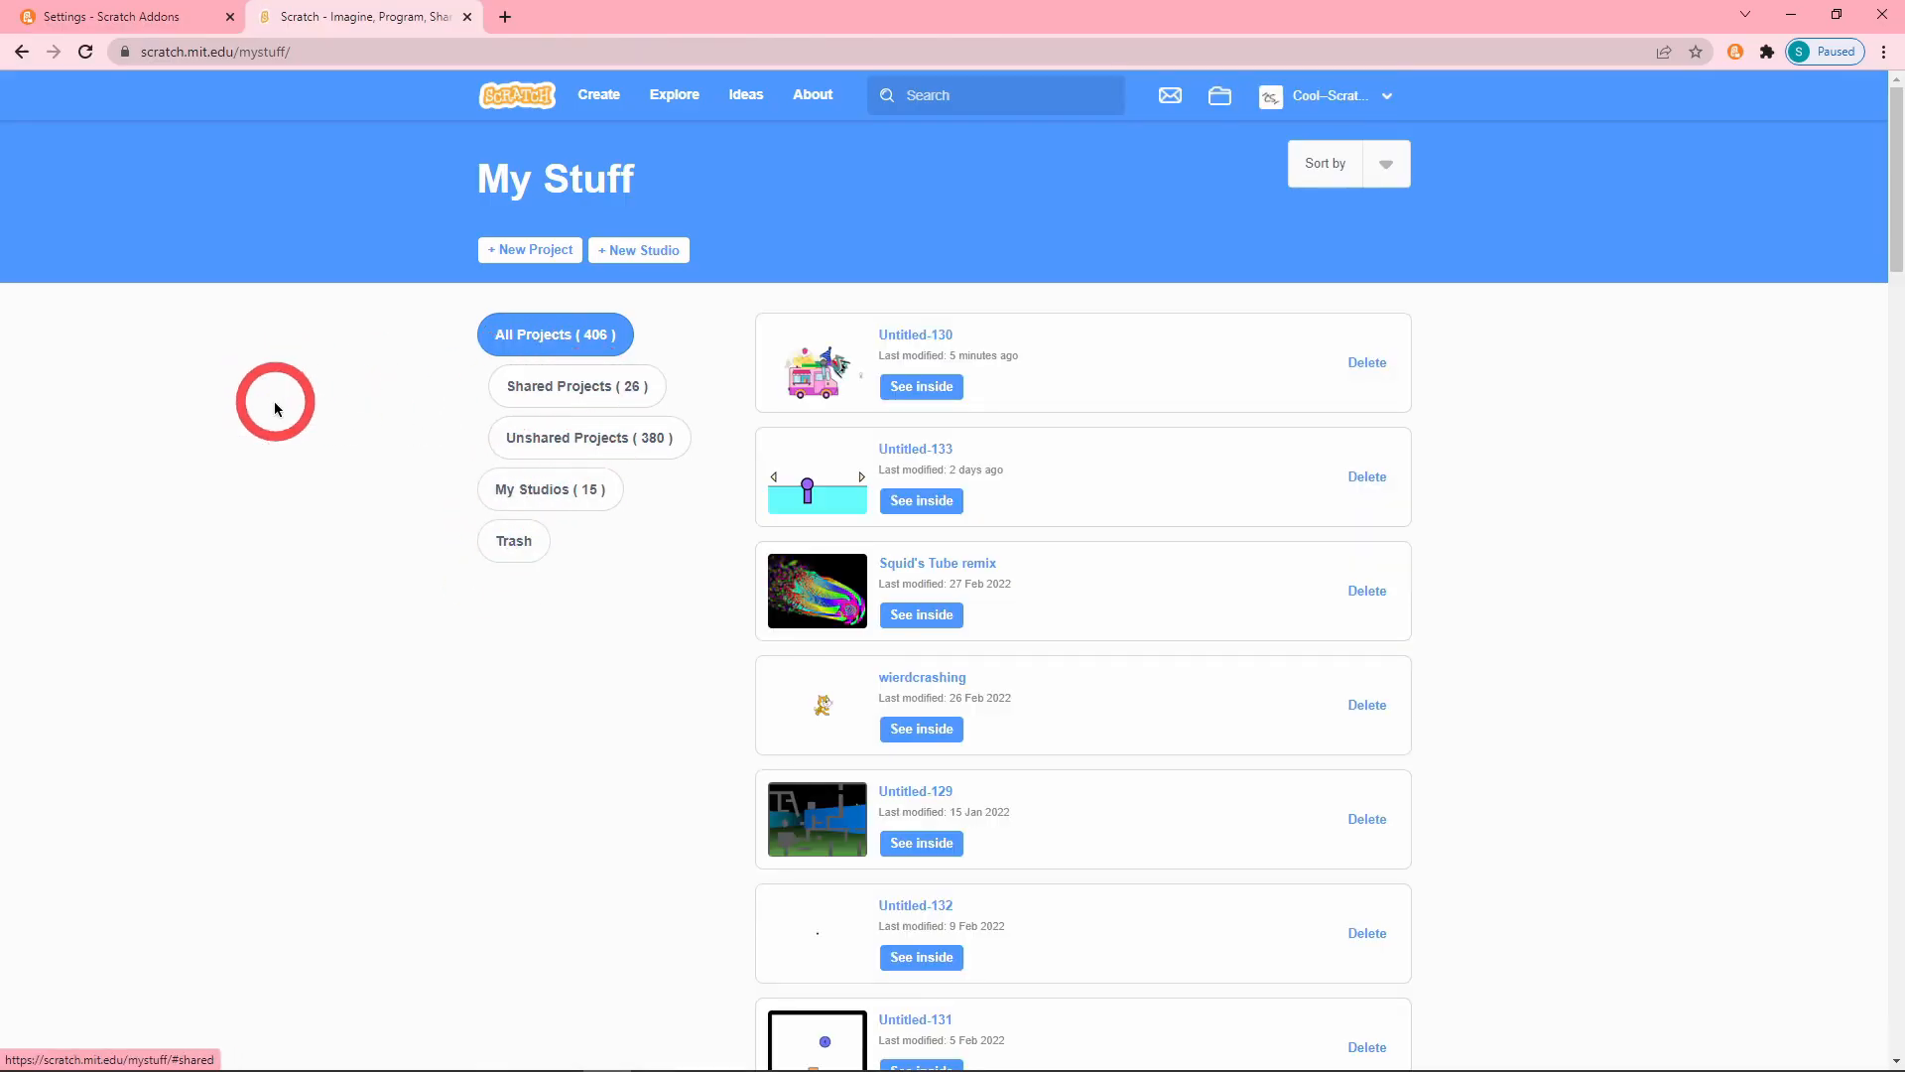
Turn on Horizontal tabs on My Stuff and view its details, then return to the settings search.
{"action": "left_click", "coordinate": [115, 16]}
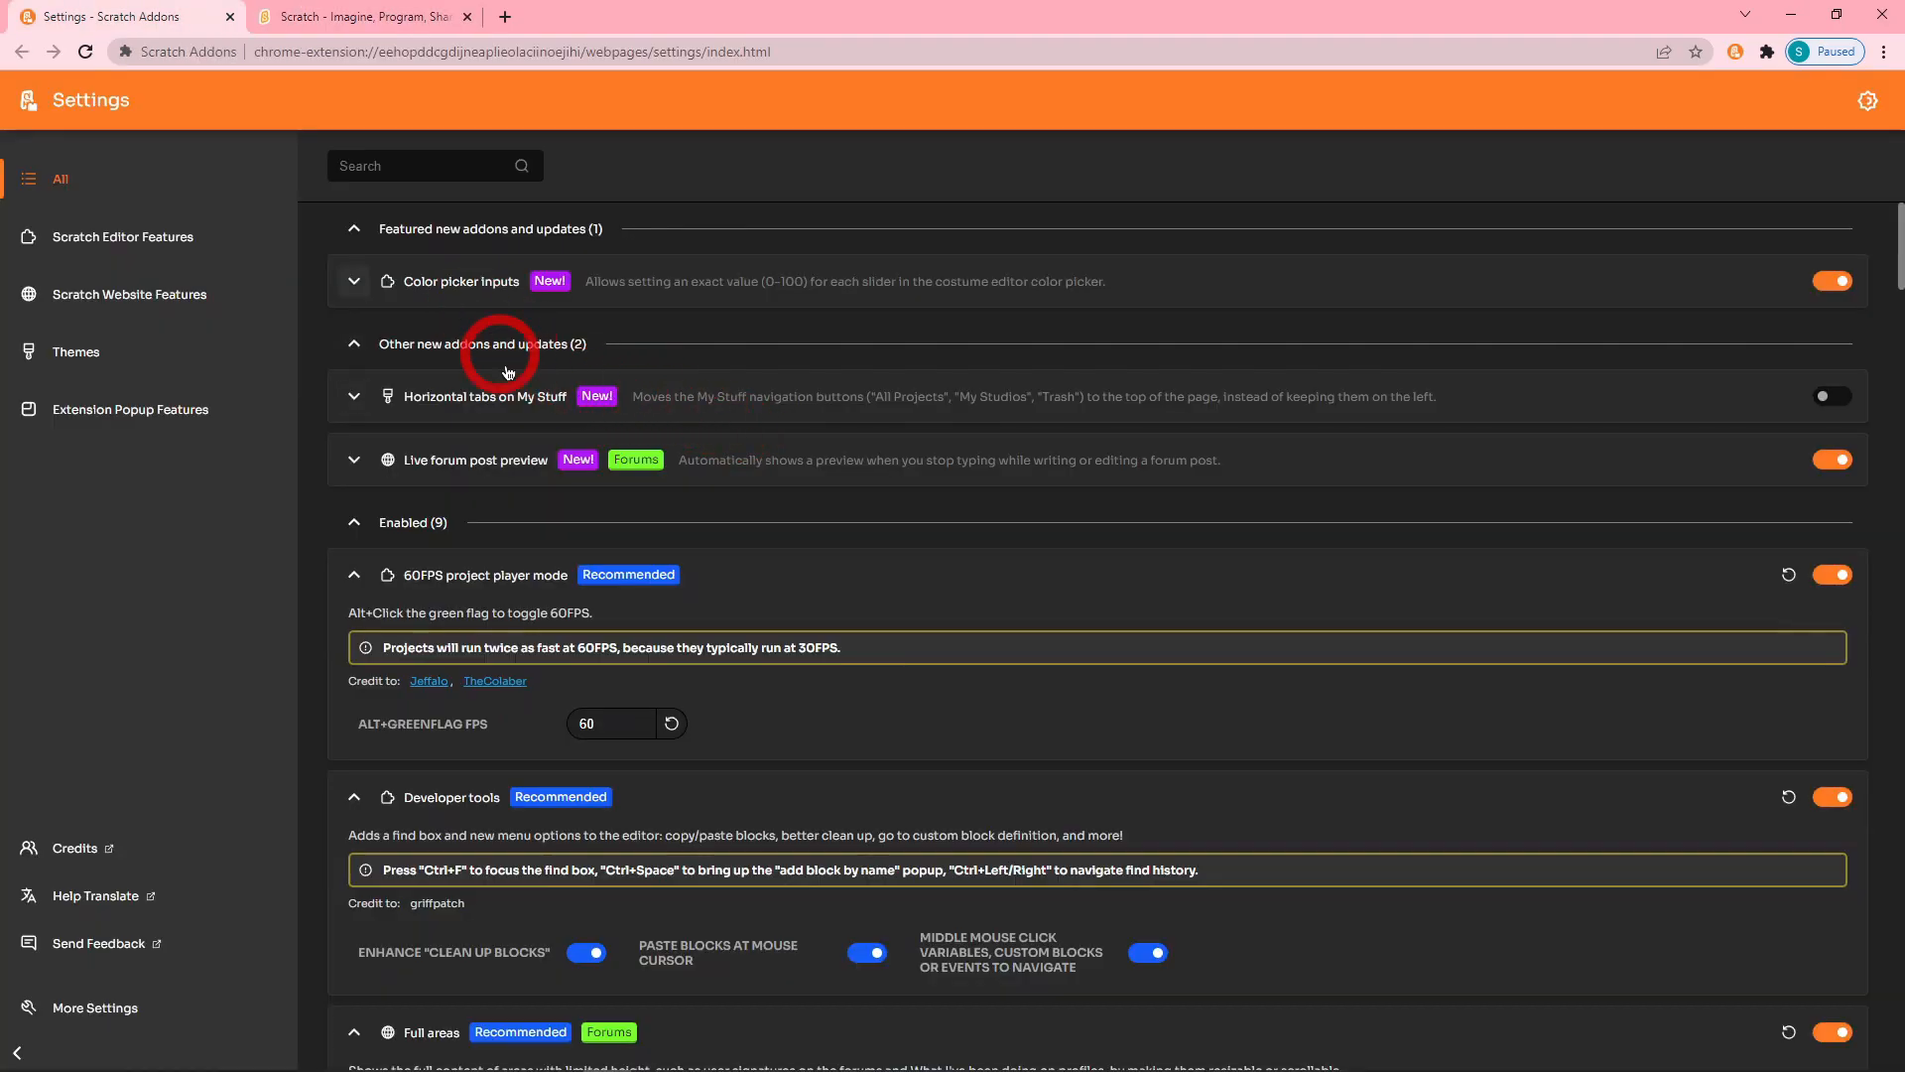
{"action": "left_click", "coordinate": [365, 16]}
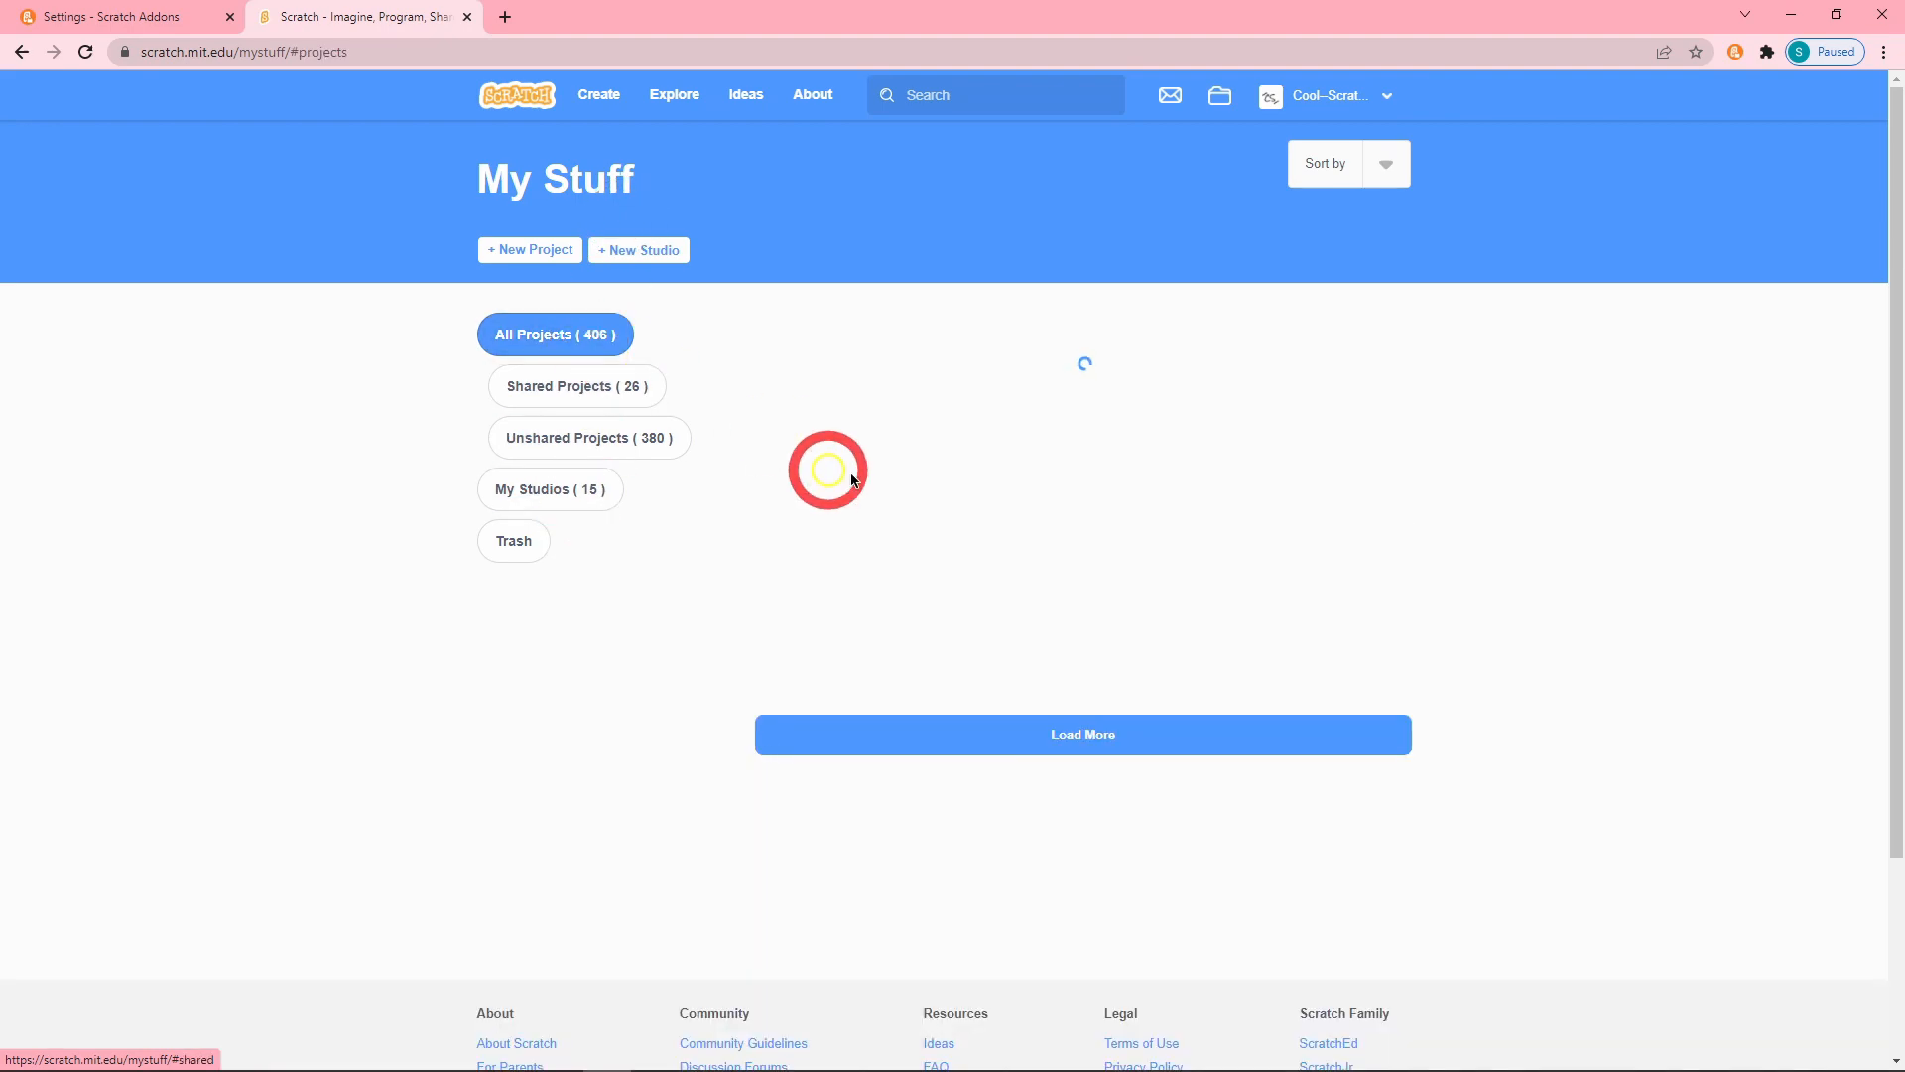
{"action": "left_click", "coordinate": [1081, 734]}
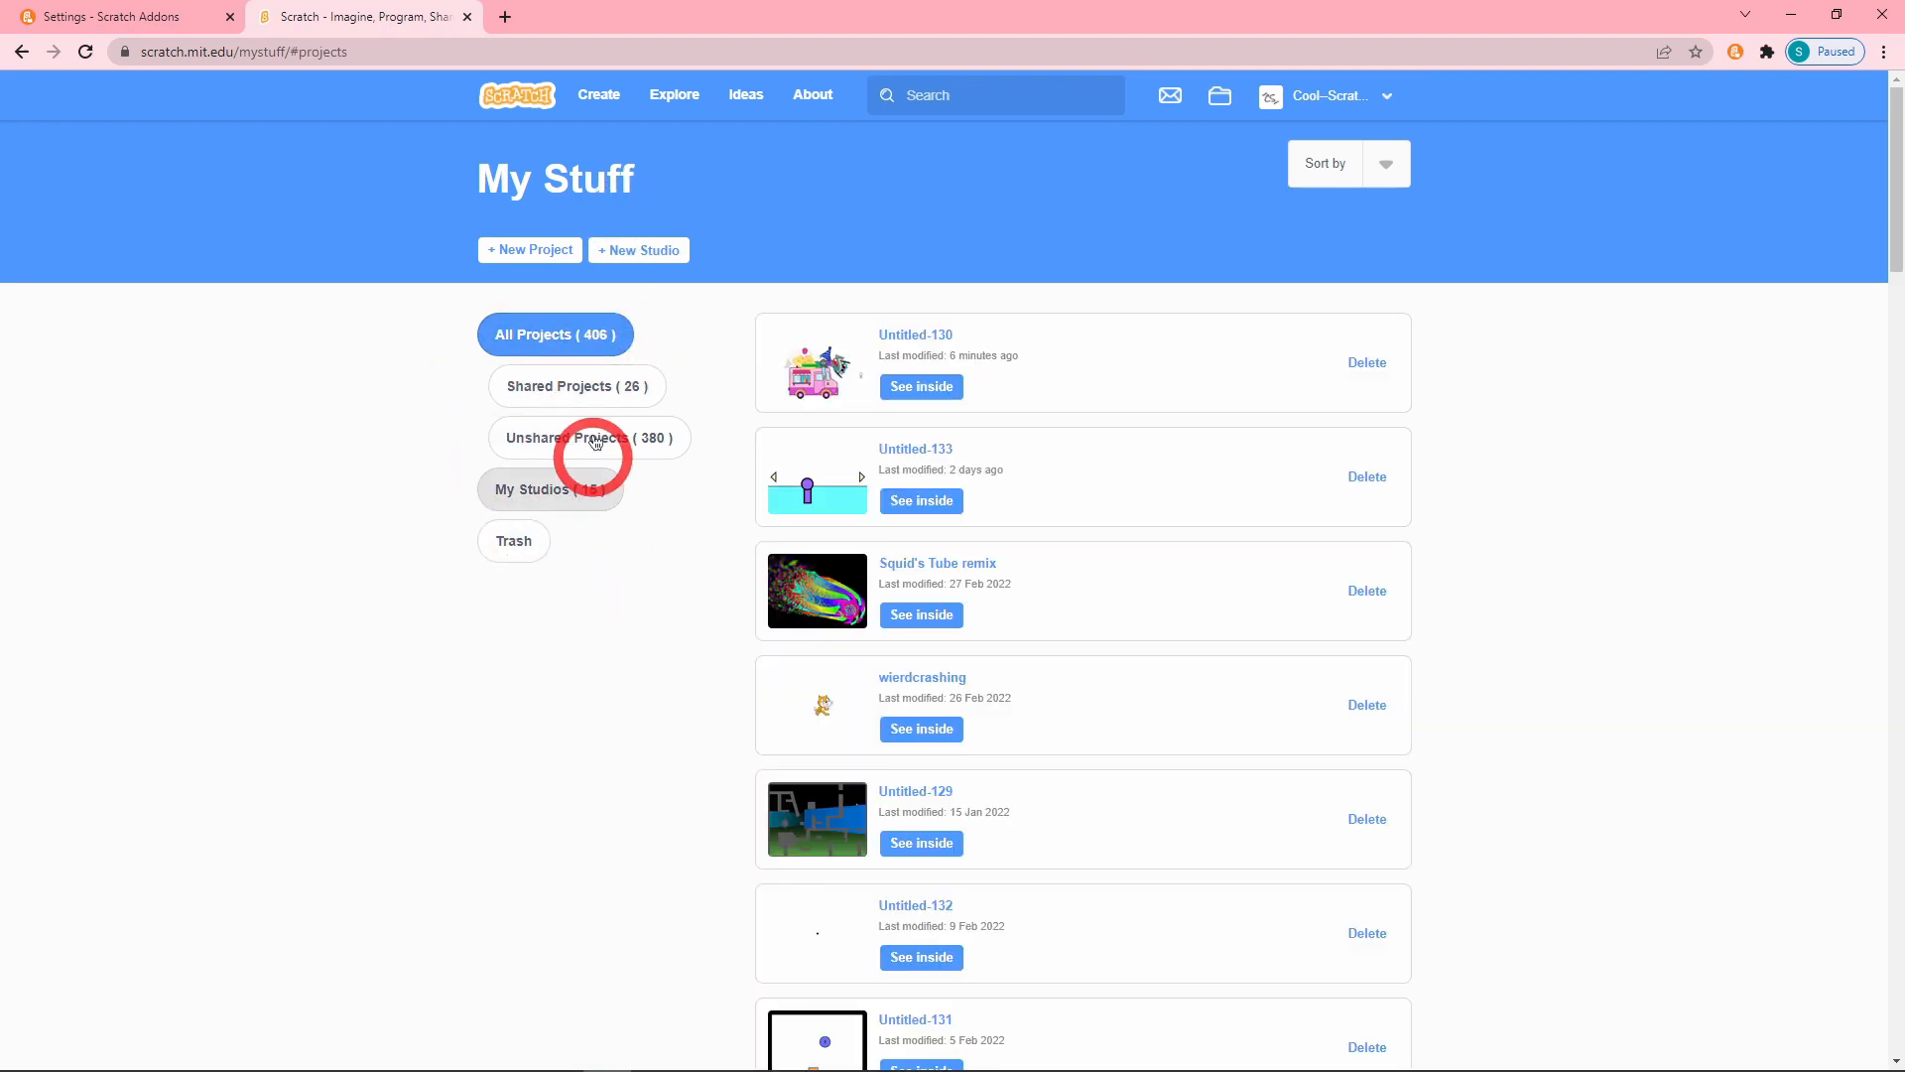
{"action": "left_click", "coordinate": [115, 16]}
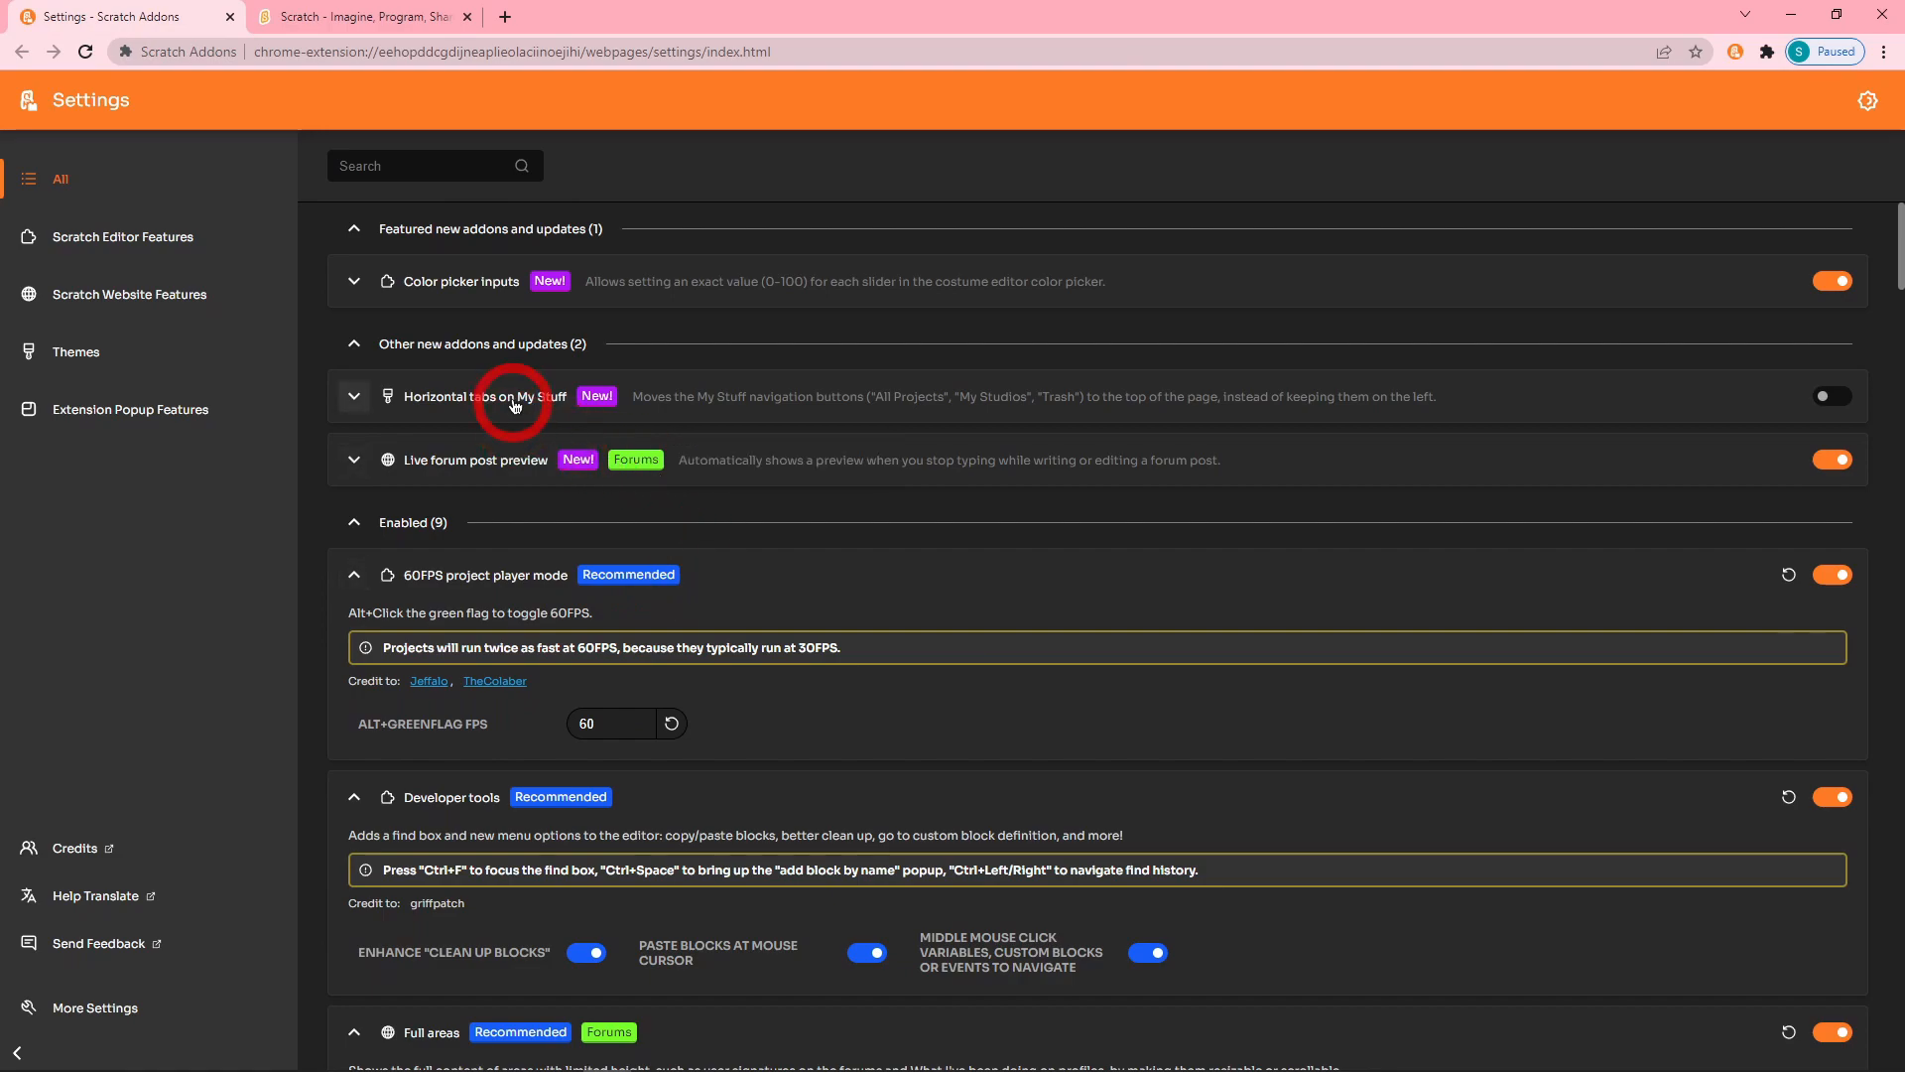
{"action": "left_click", "coordinate": [361, 16]}
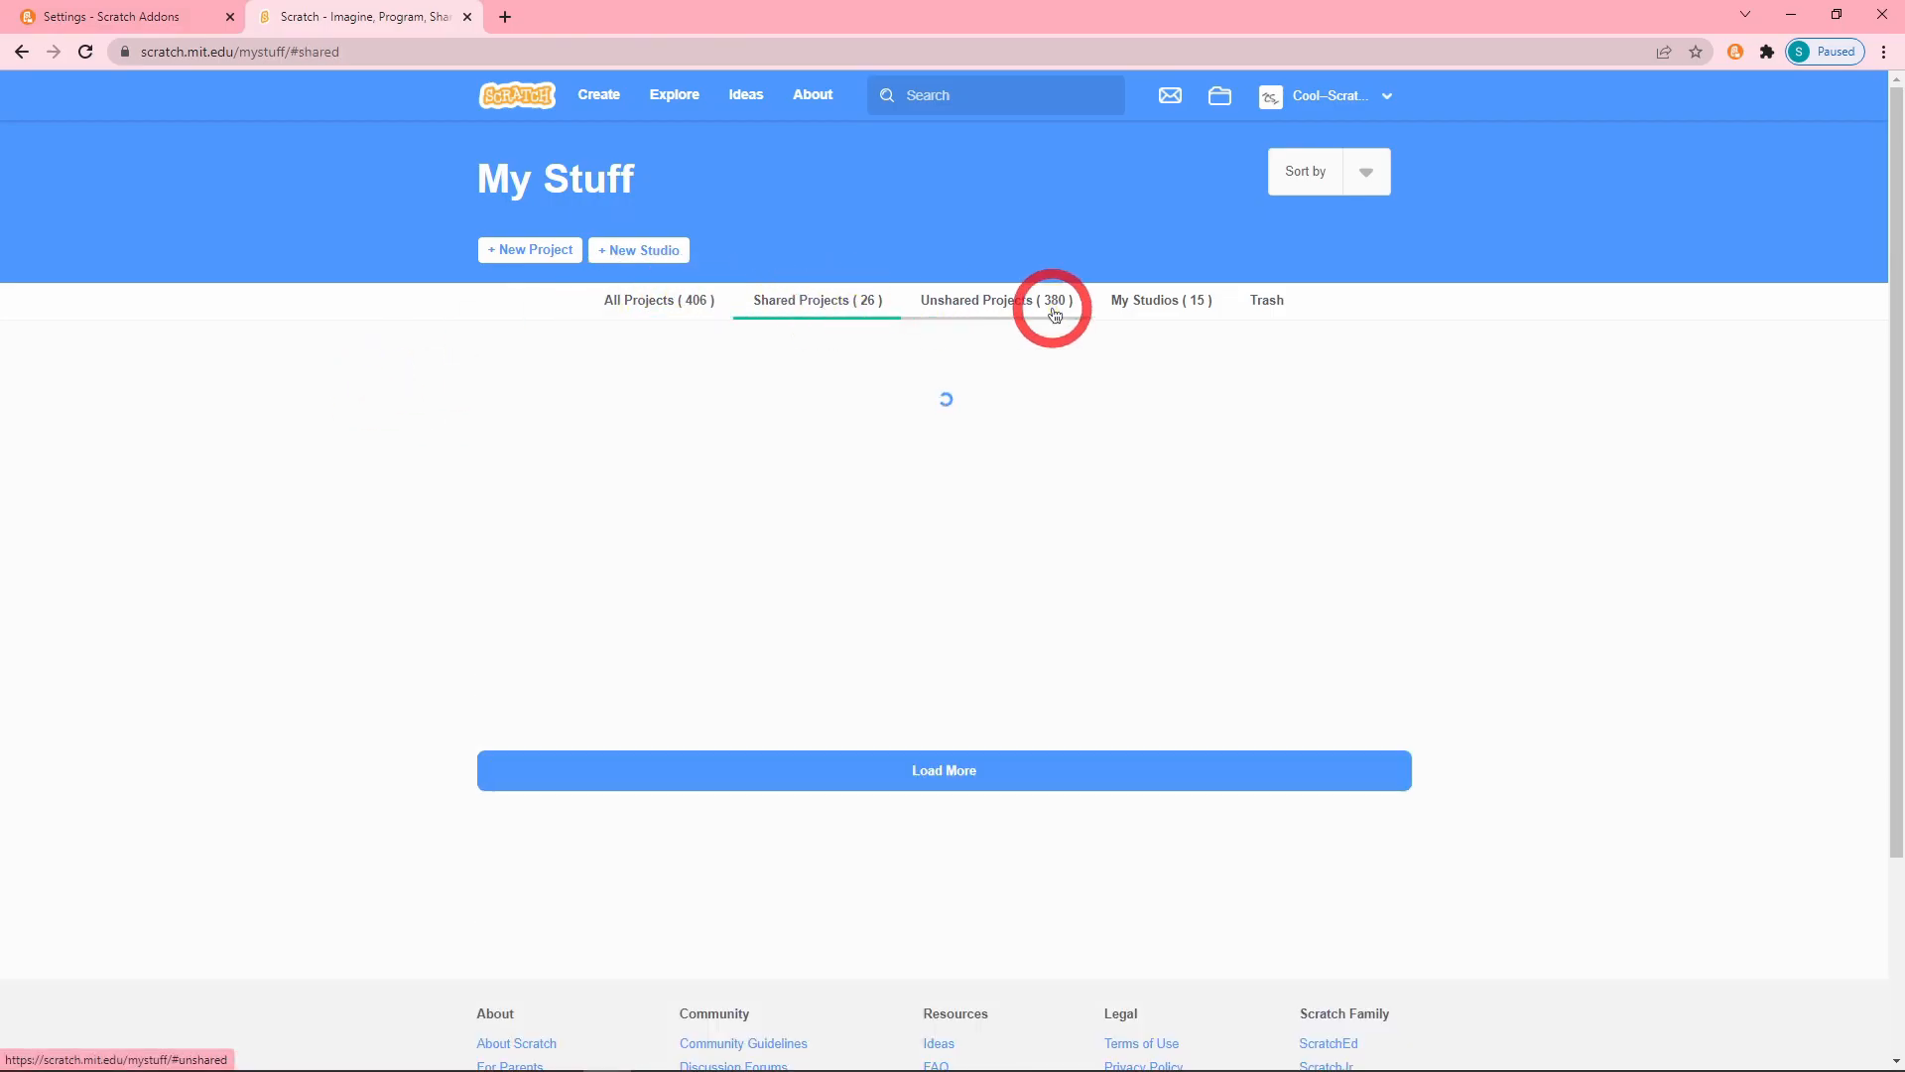
{"action": "left_click", "coordinate": [115, 16]}
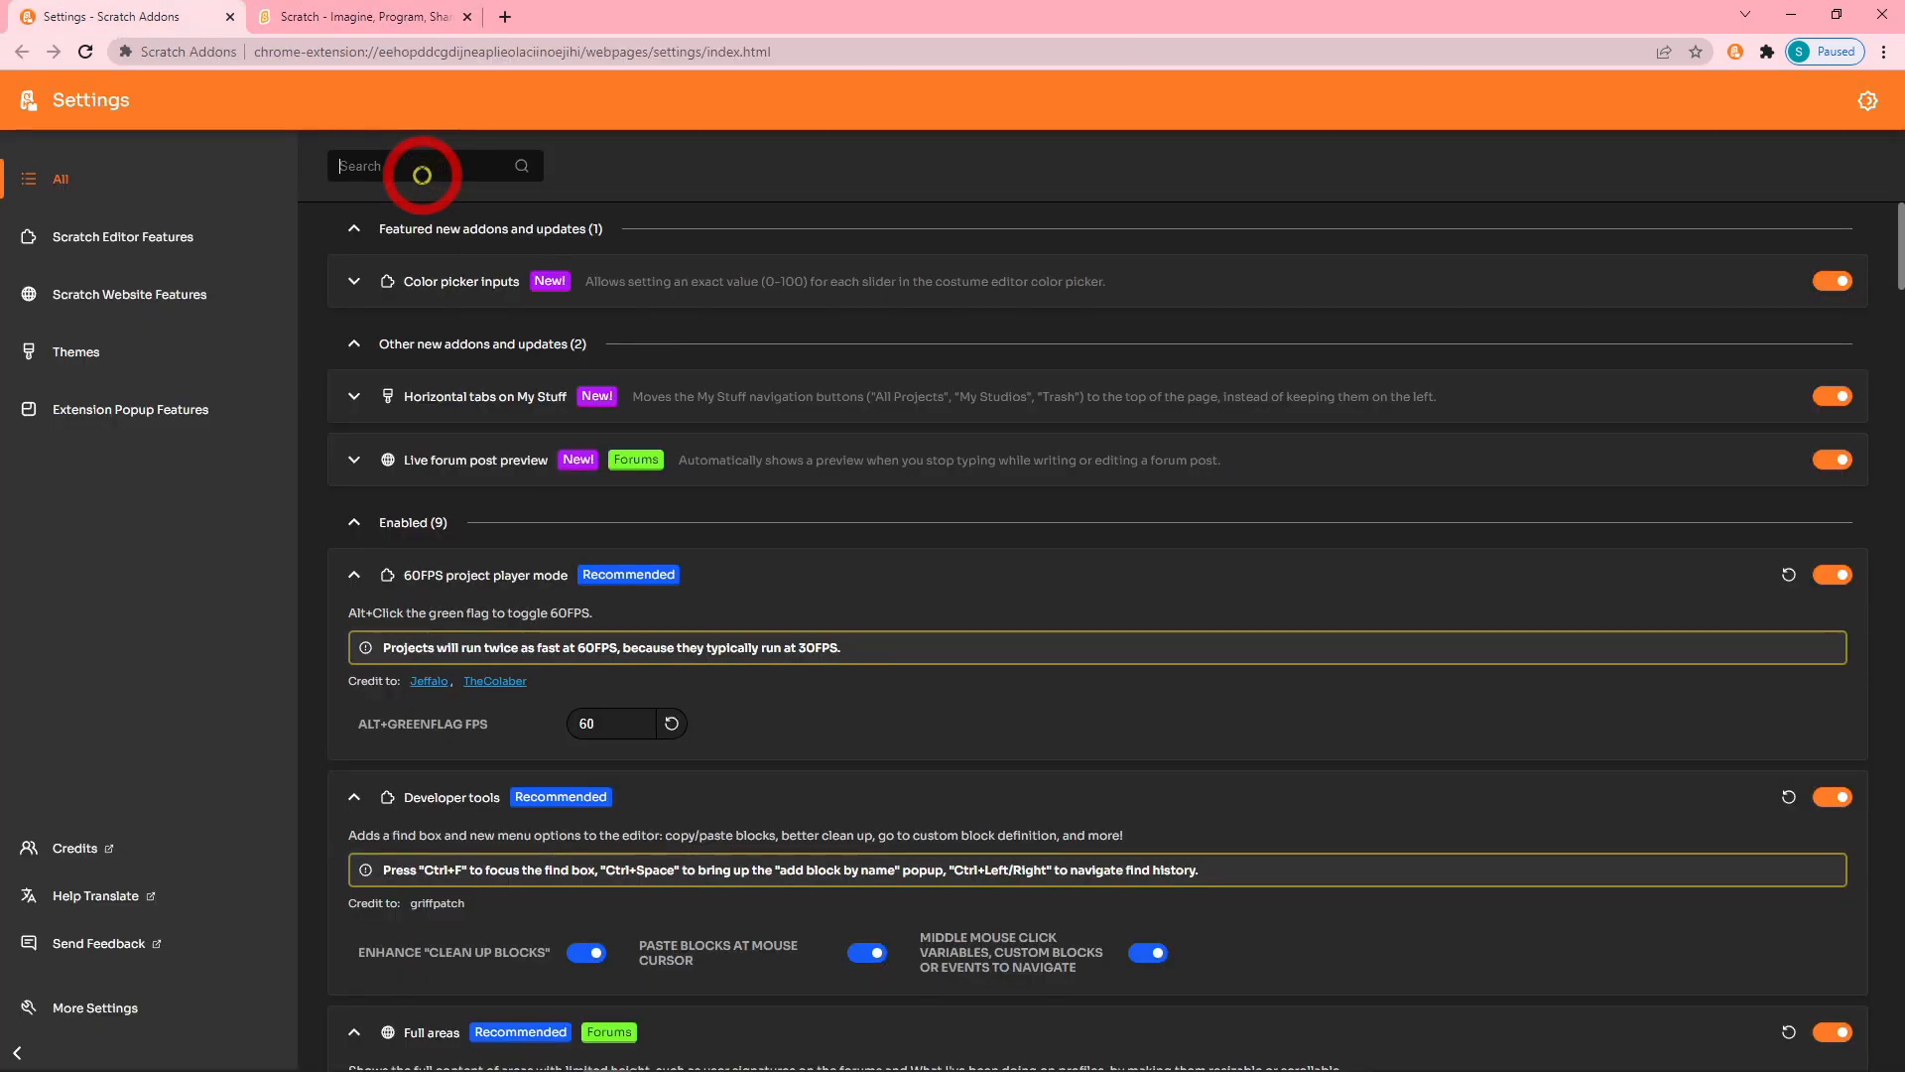
Search 'message count' and apply the Orange preset to the message count badge.
{"action": "type", "text": "message count"}
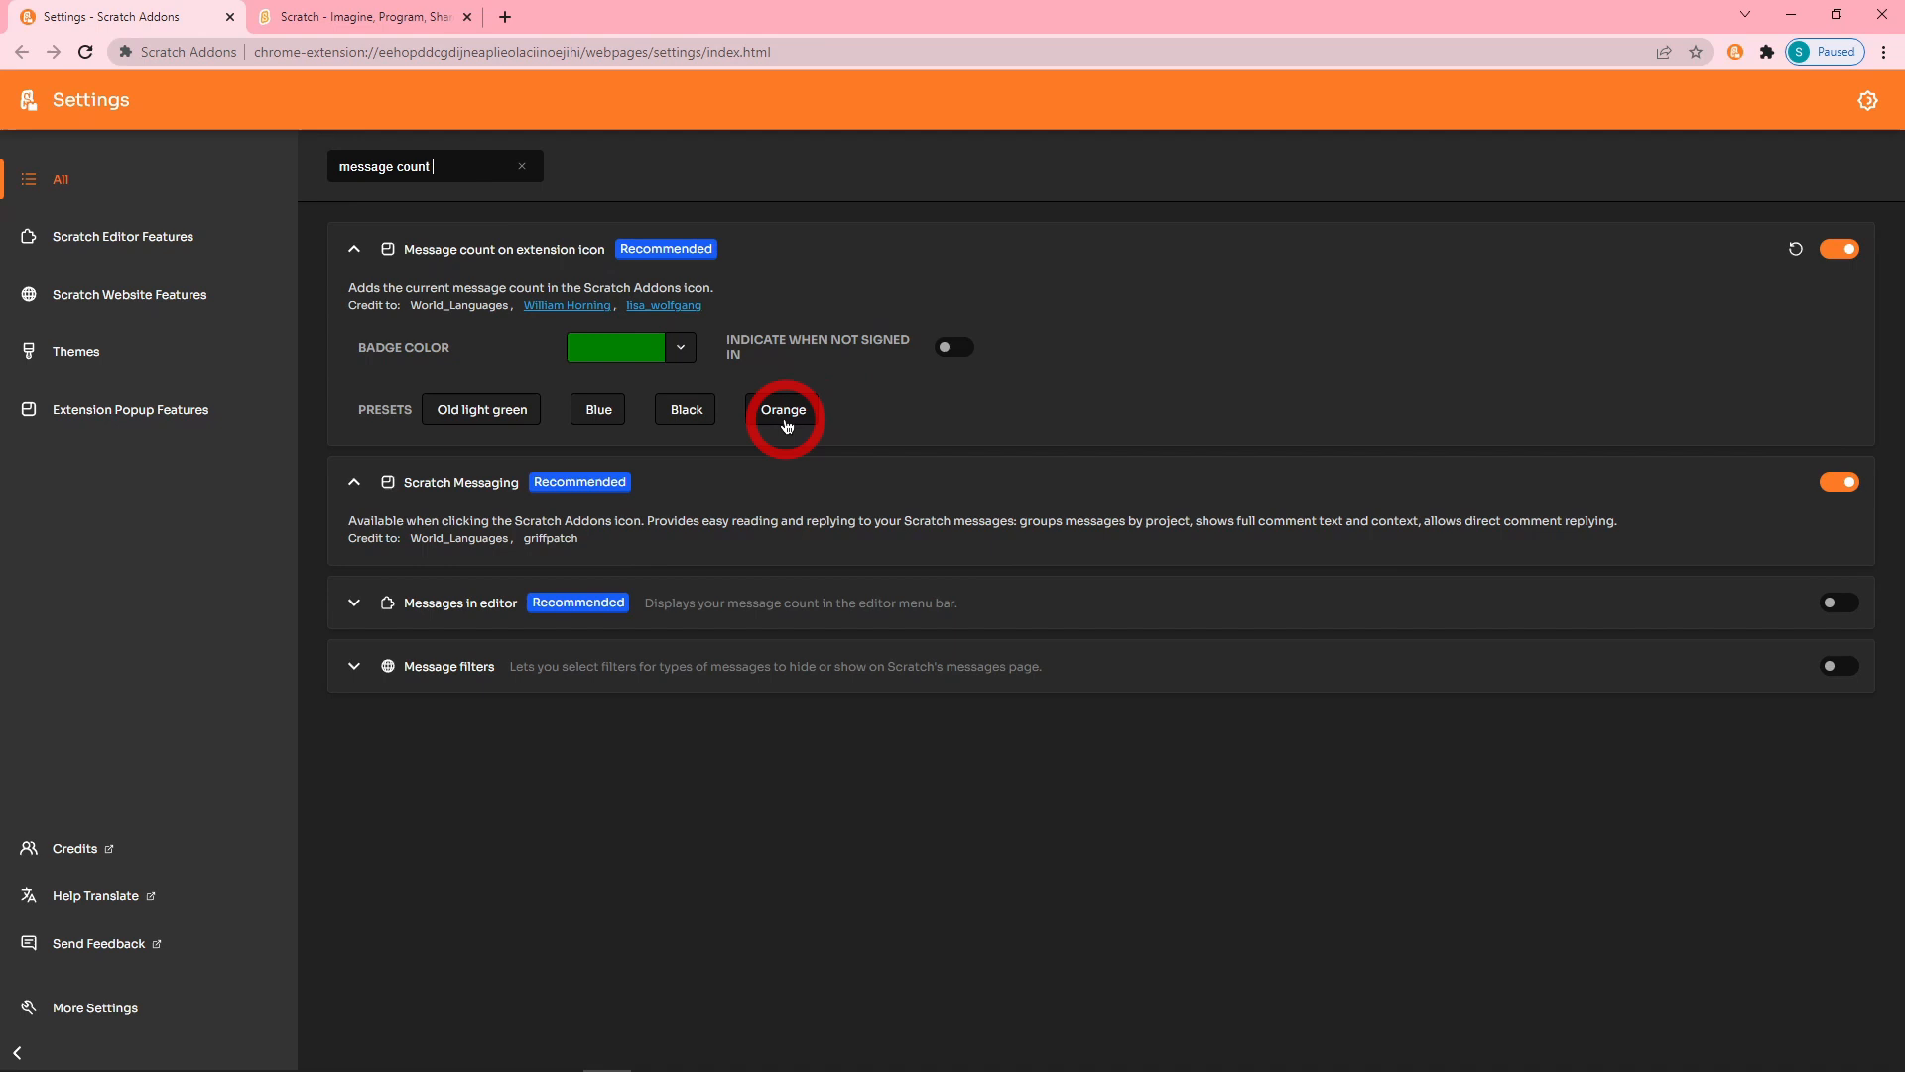
{"action": "left_click", "coordinate": [782, 409]}
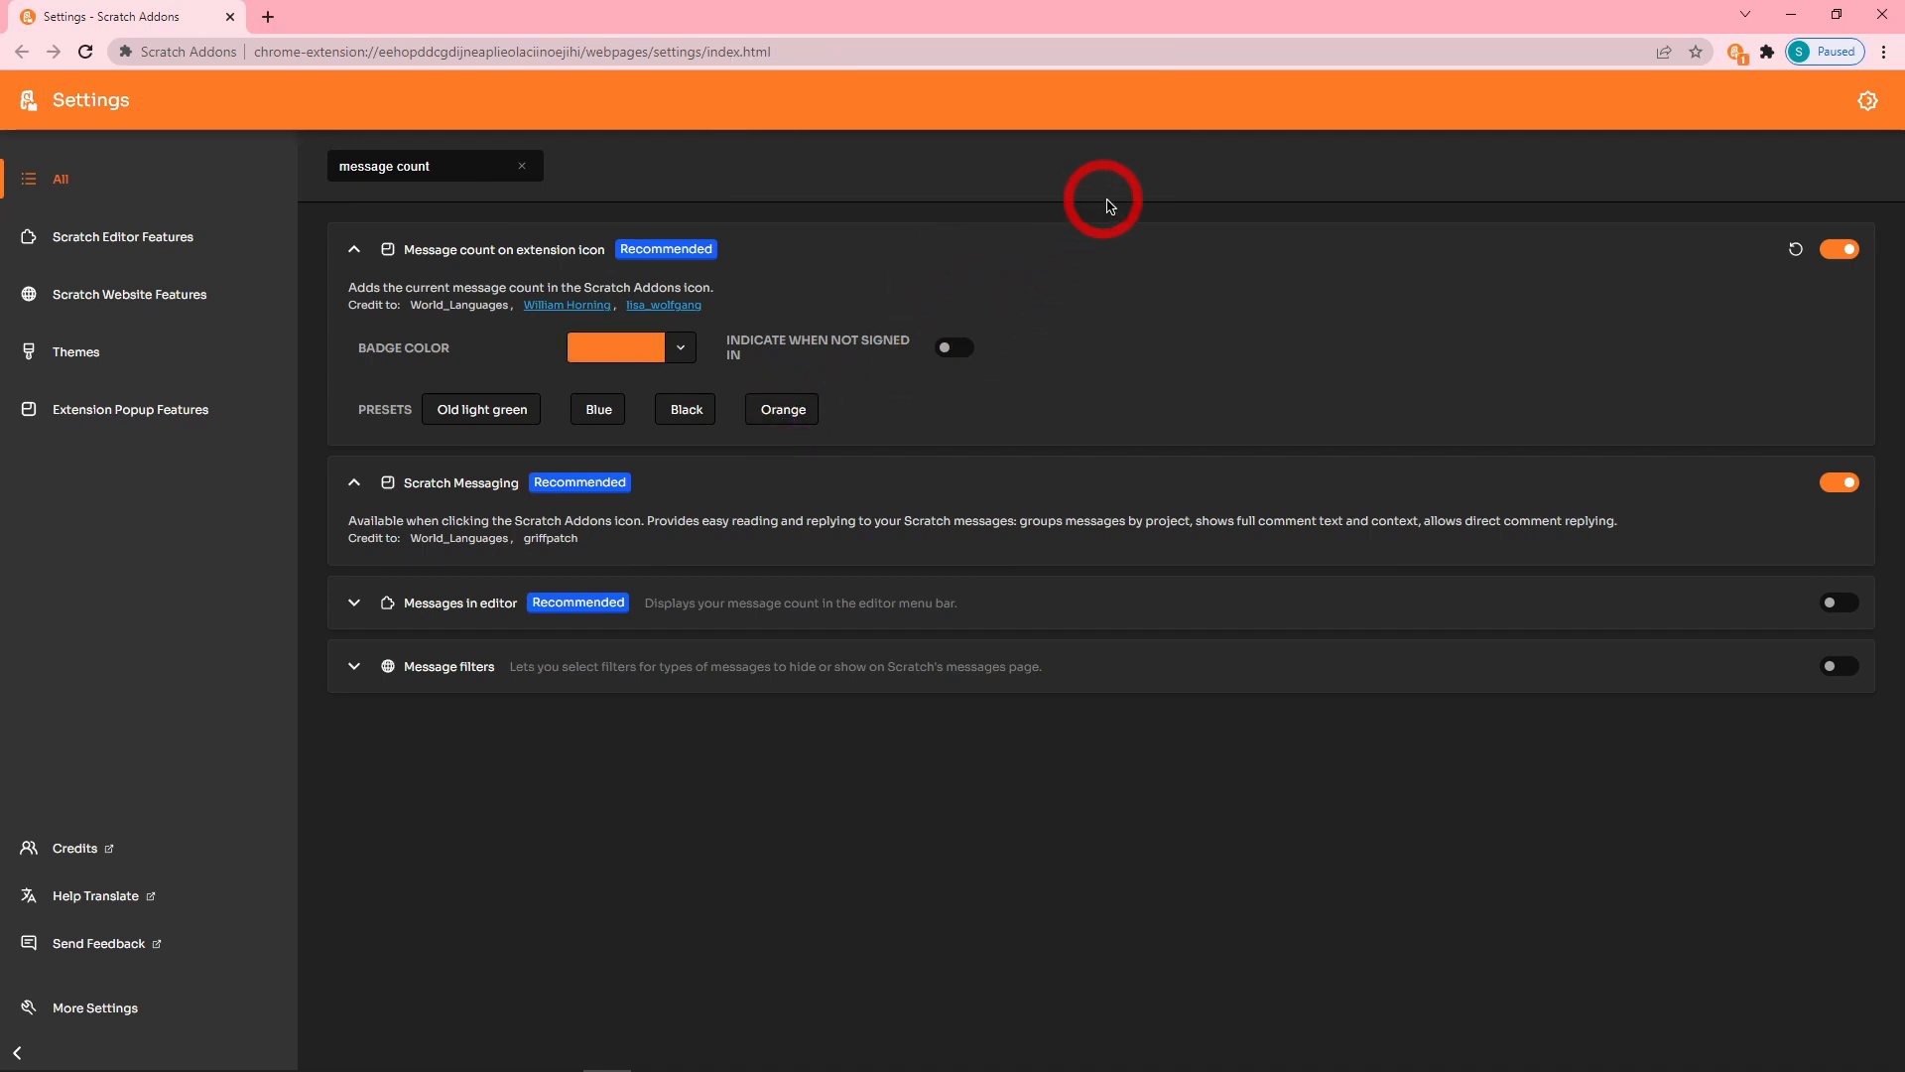
{"action": "left_click", "coordinate": [1734, 52]}
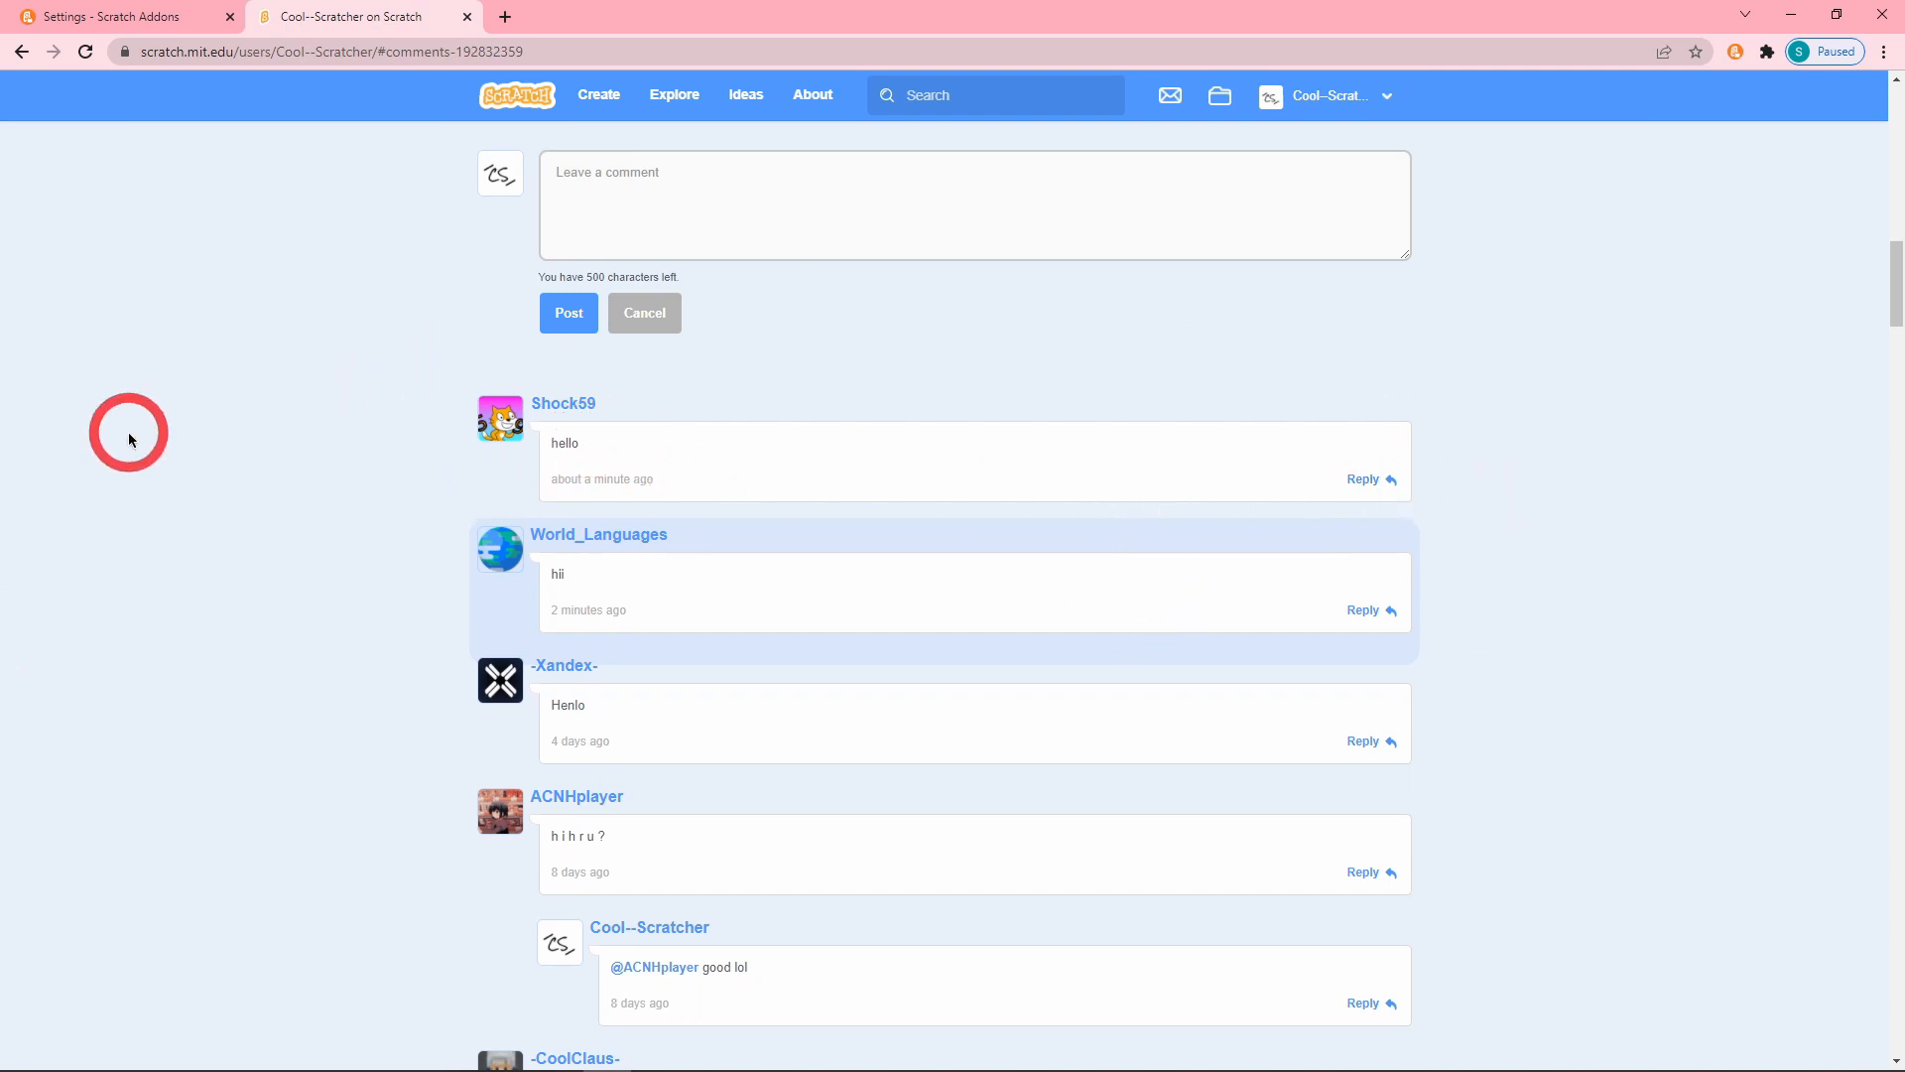
Search misspelled queries to show the no-results message, then filter addons by 'ctrl'.
{"action": "left_click", "coordinate": [115, 15]}
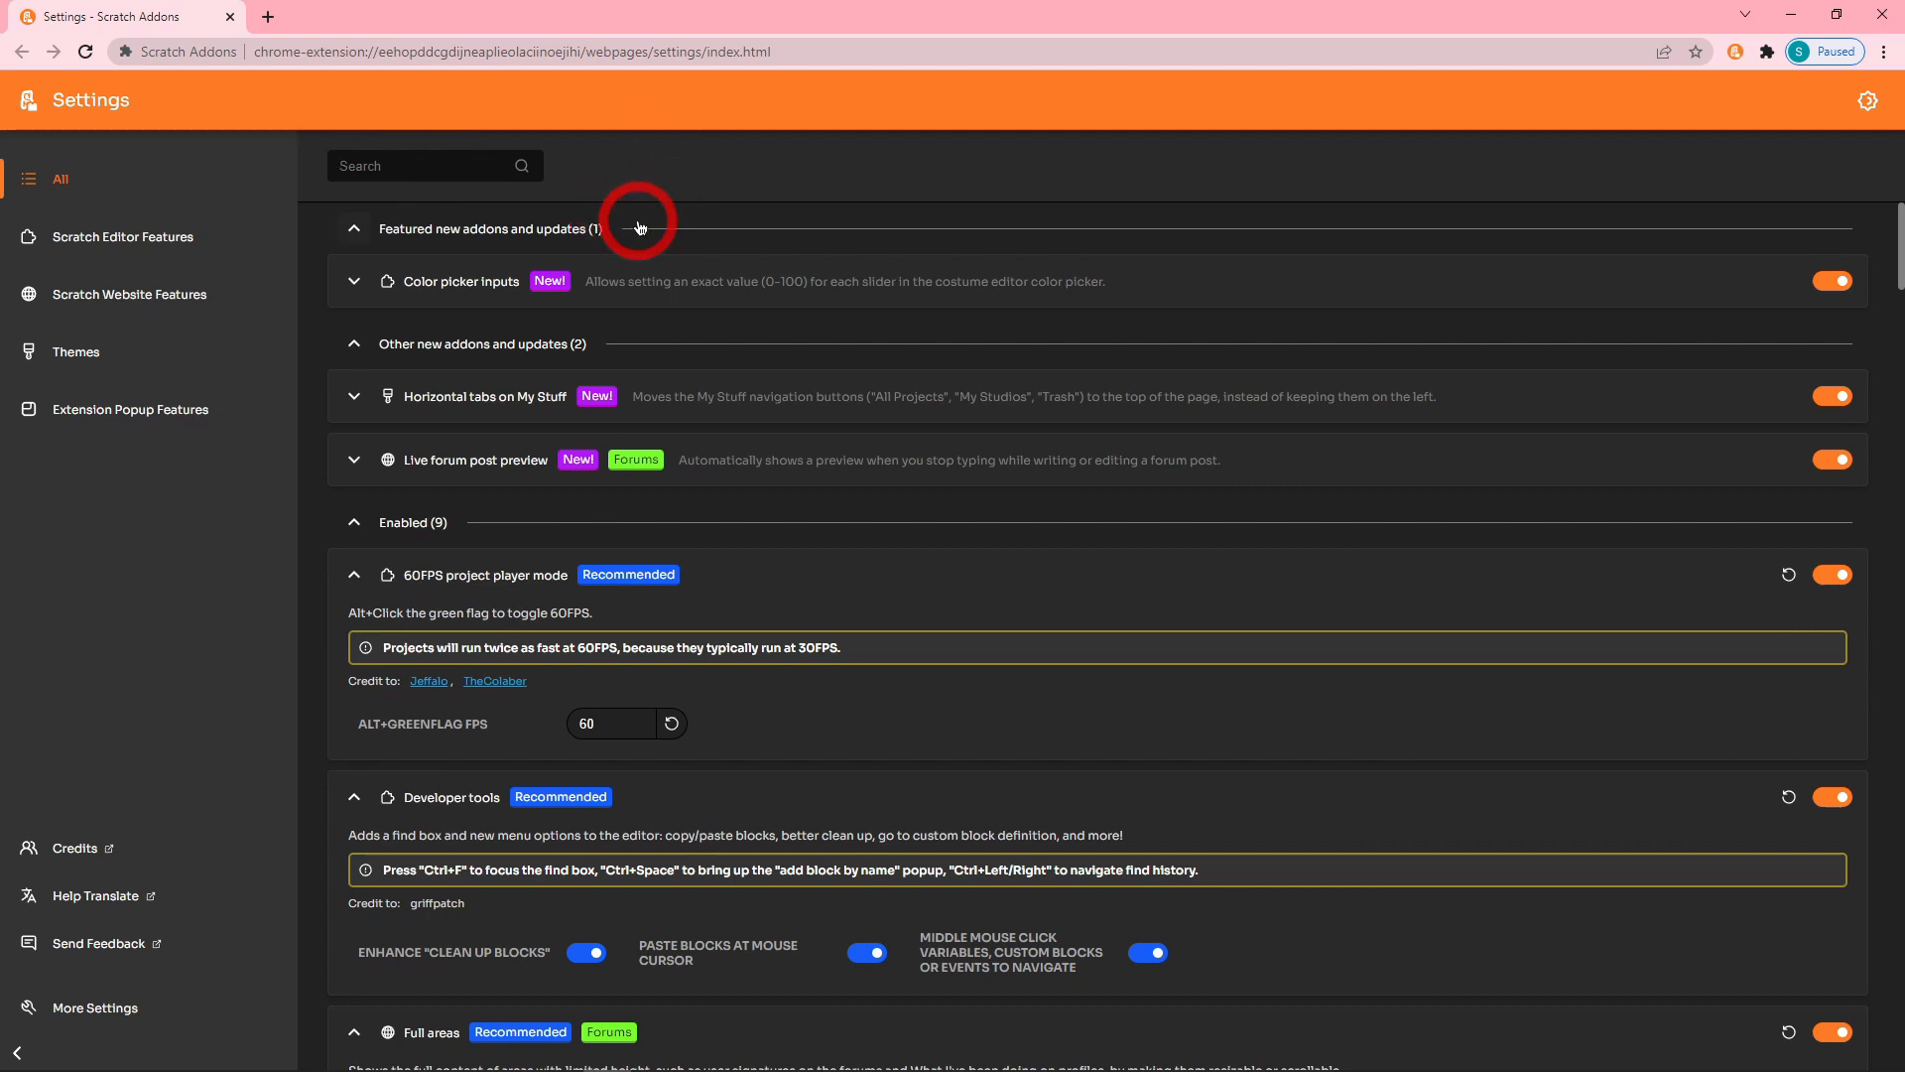
{"action": "type", "text": "htauts and post reacgtios"}
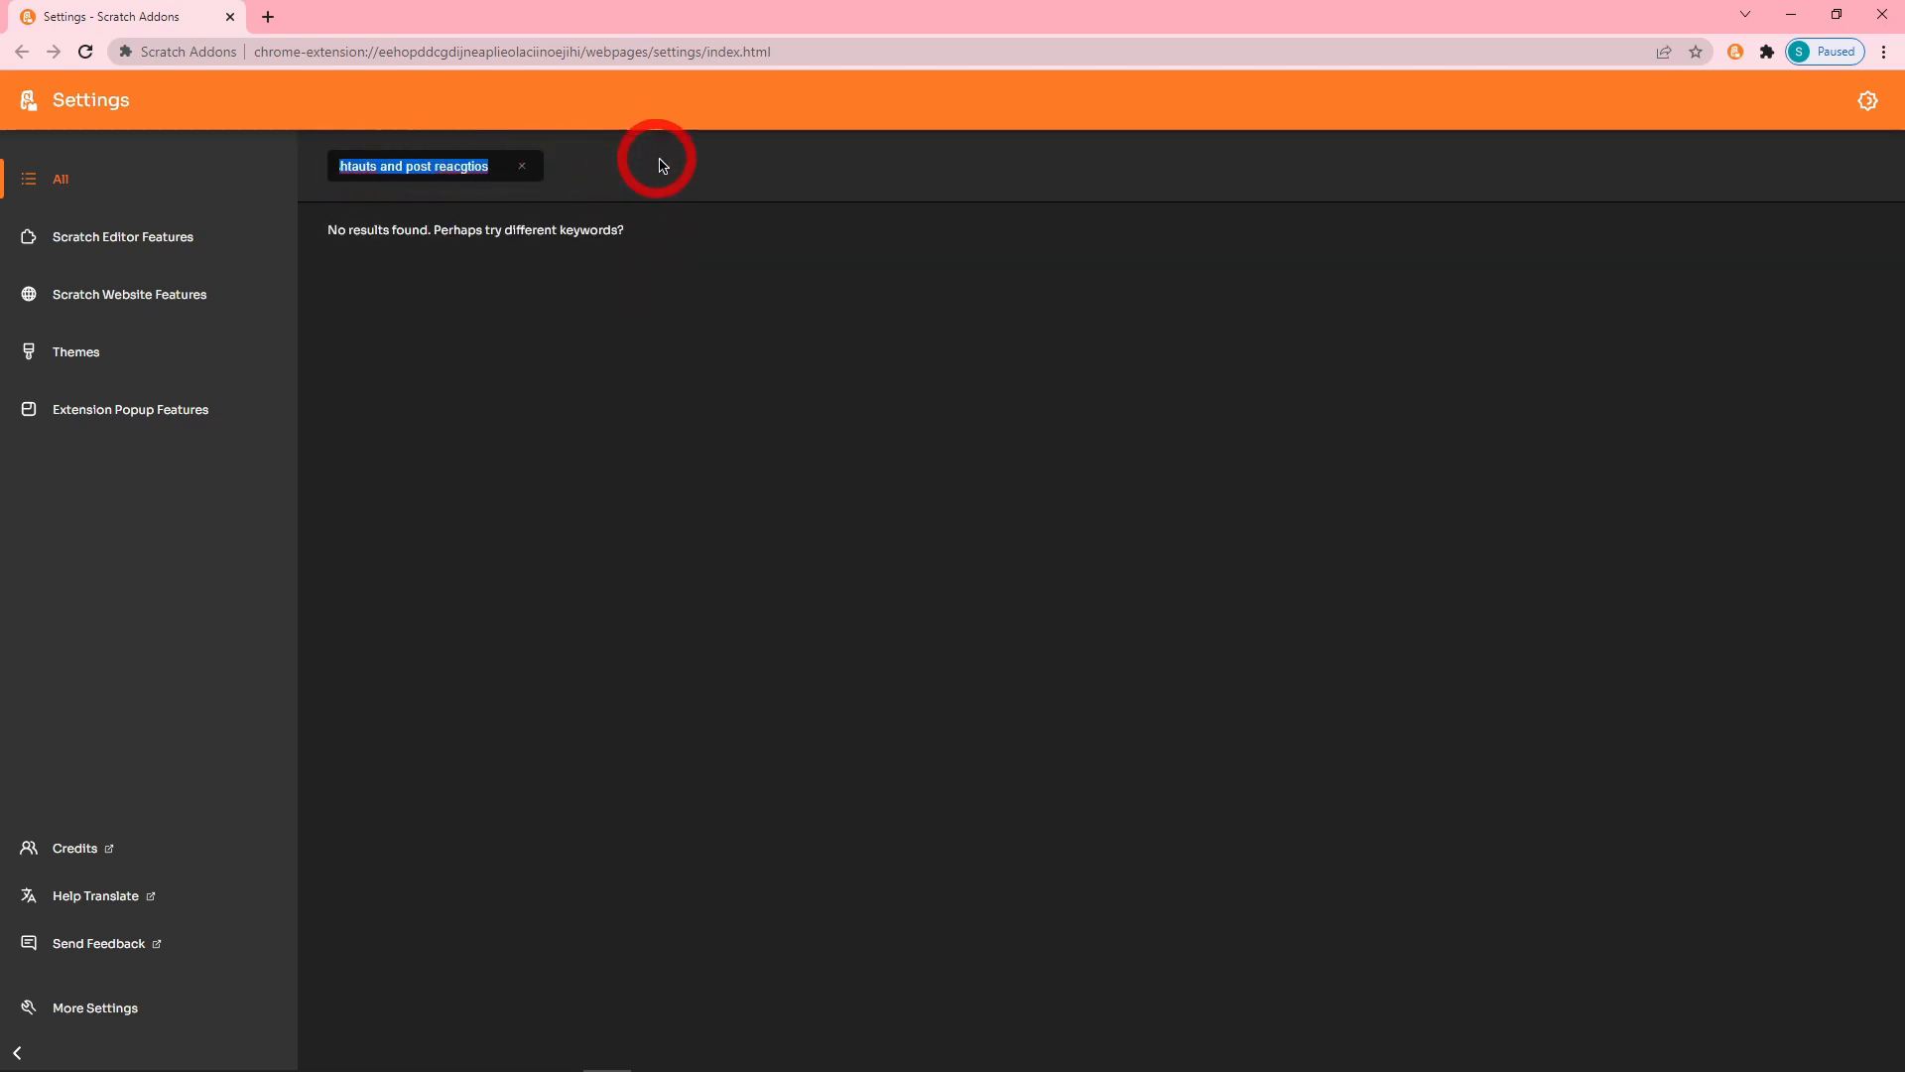
{"action": "type", "text": "show ocyultae jeffalomet"}
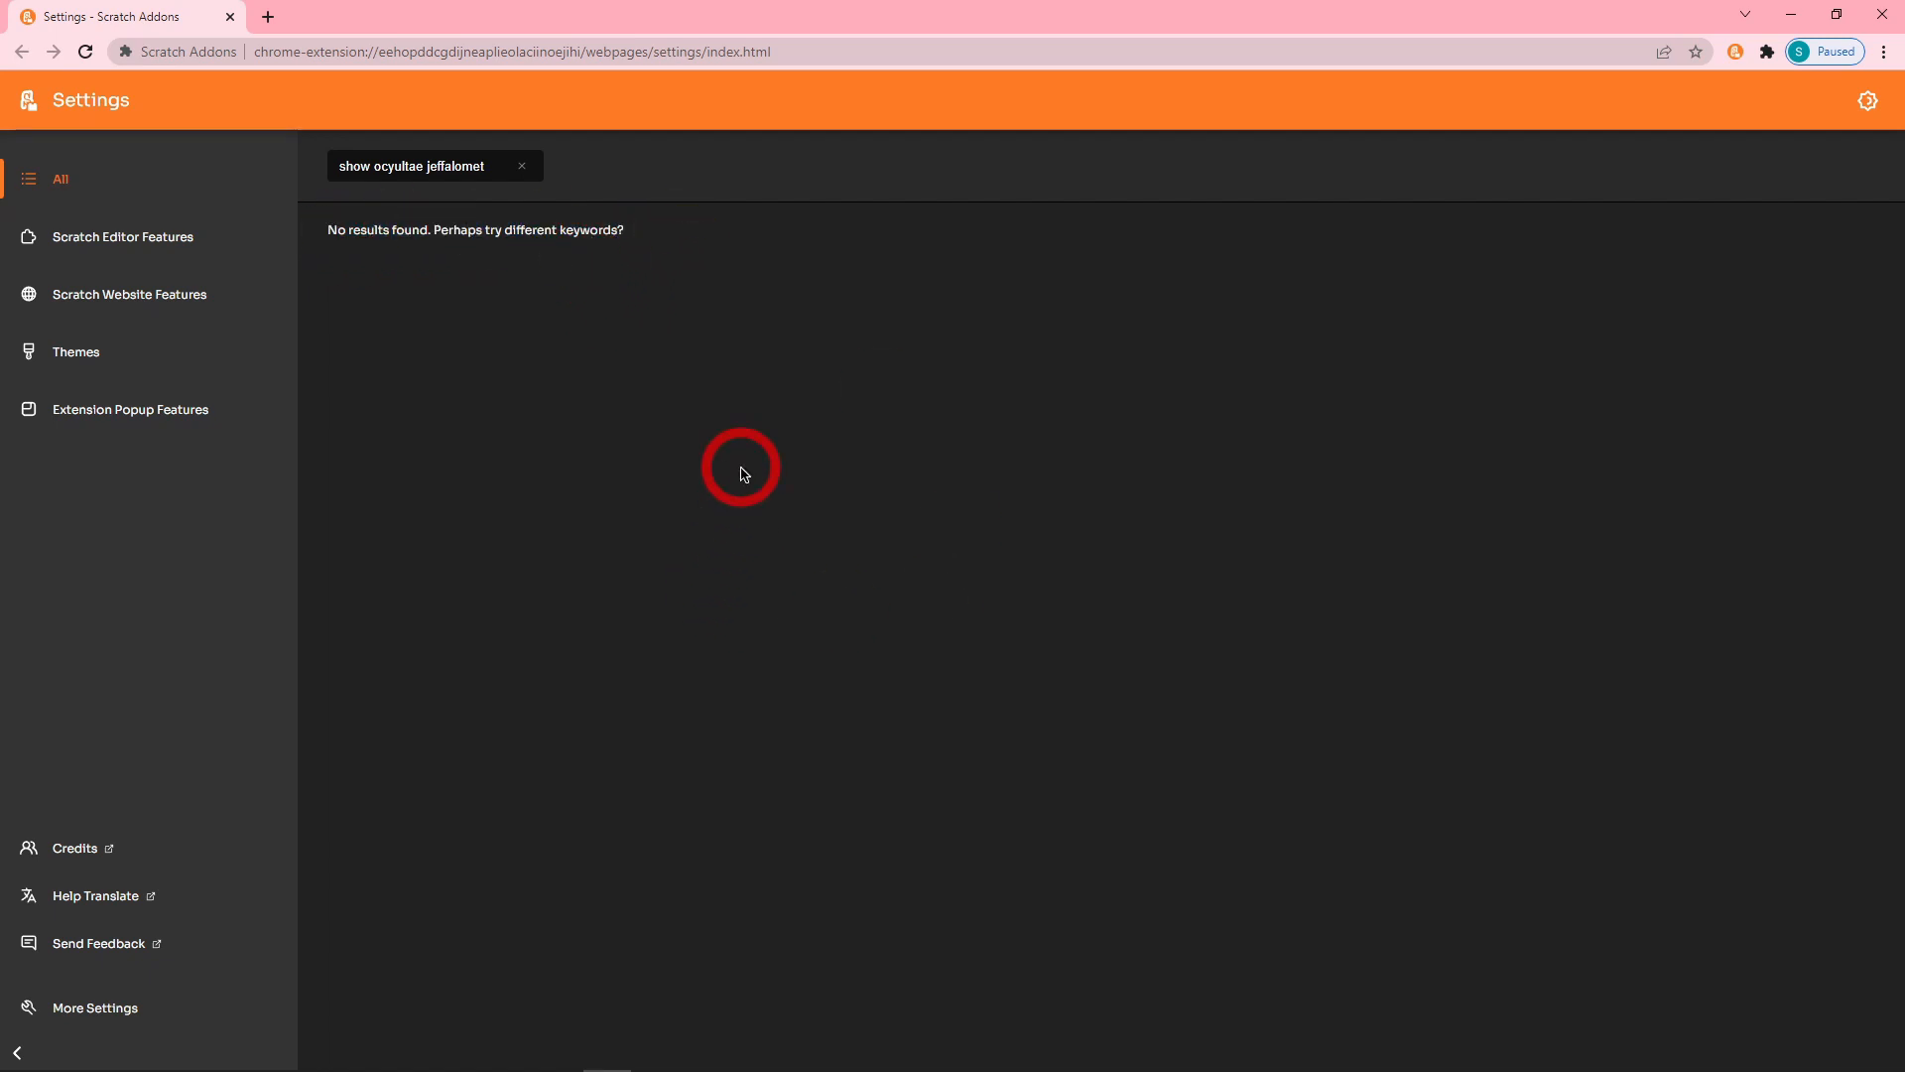
{"action": "type", "text": "ctrl"}
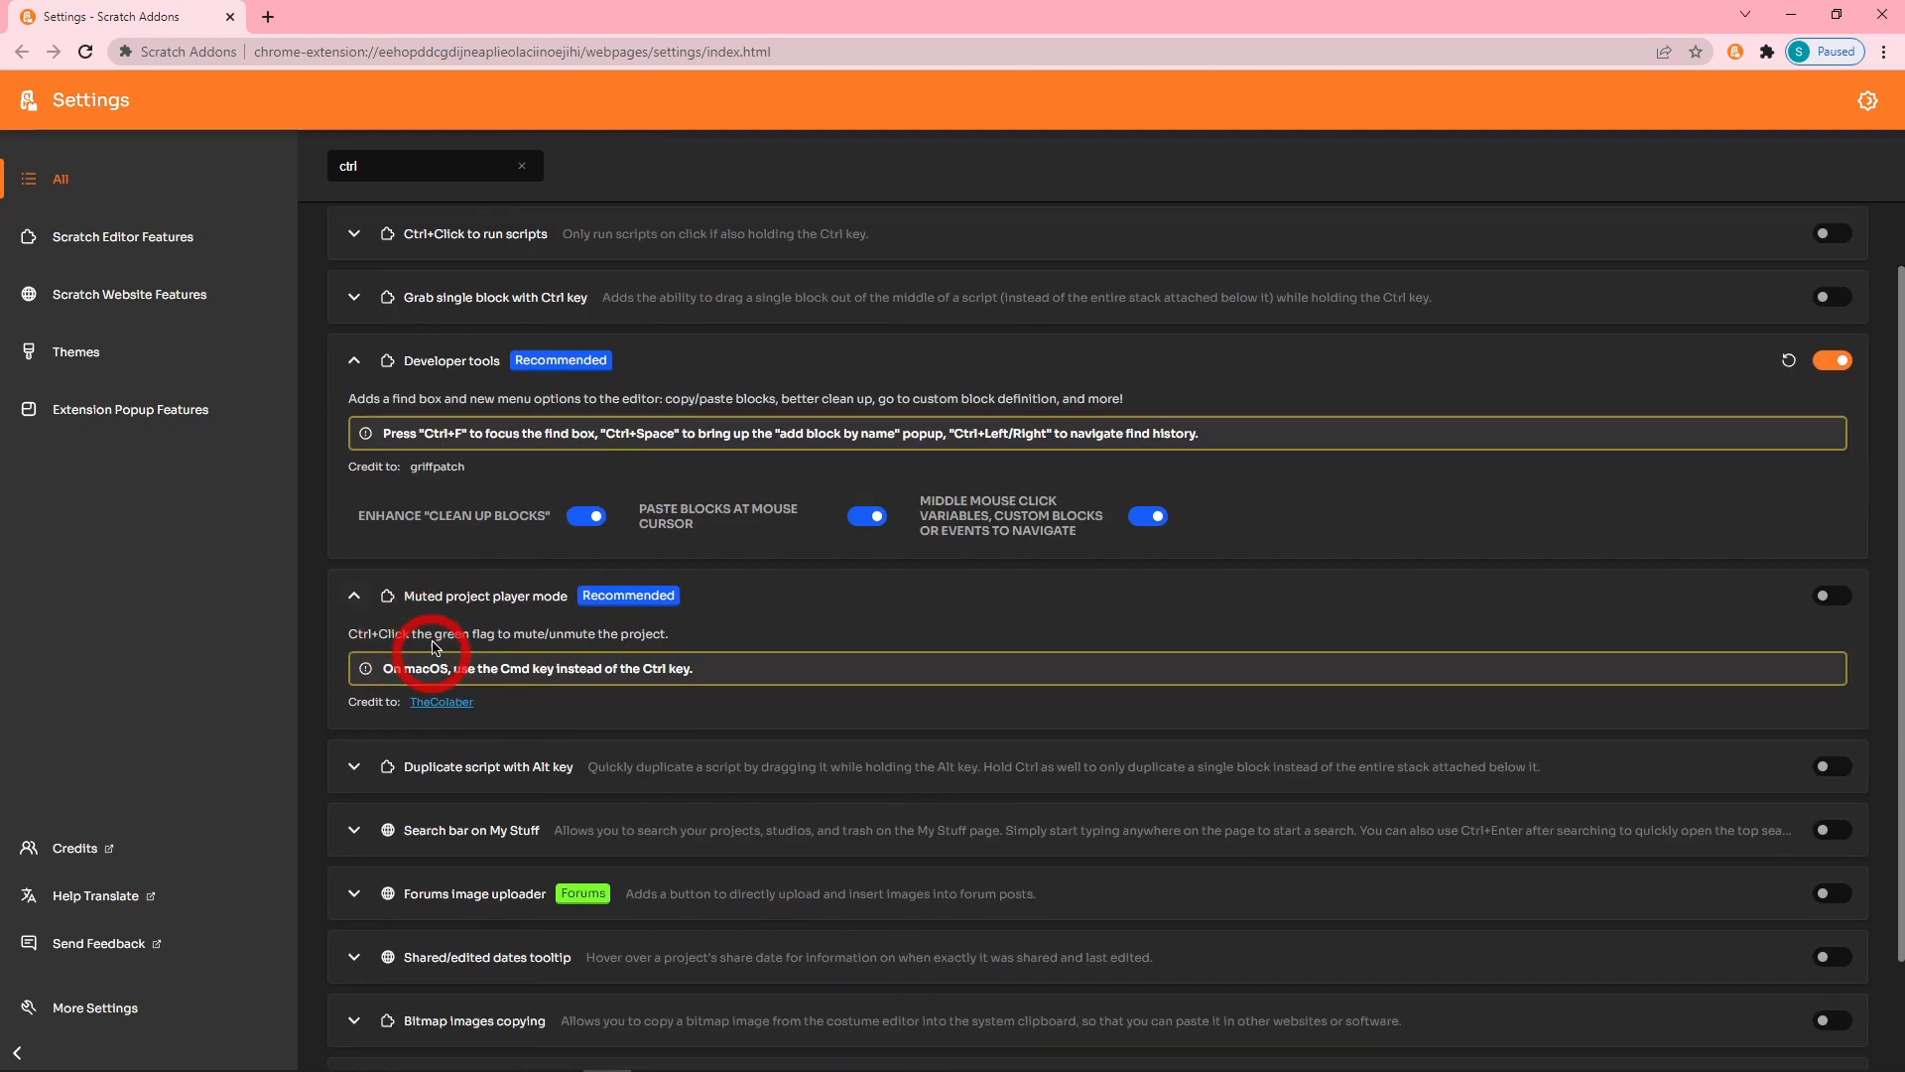
{"action": "scroll", "scroll_direction": "down", "scroll_amount": 3}
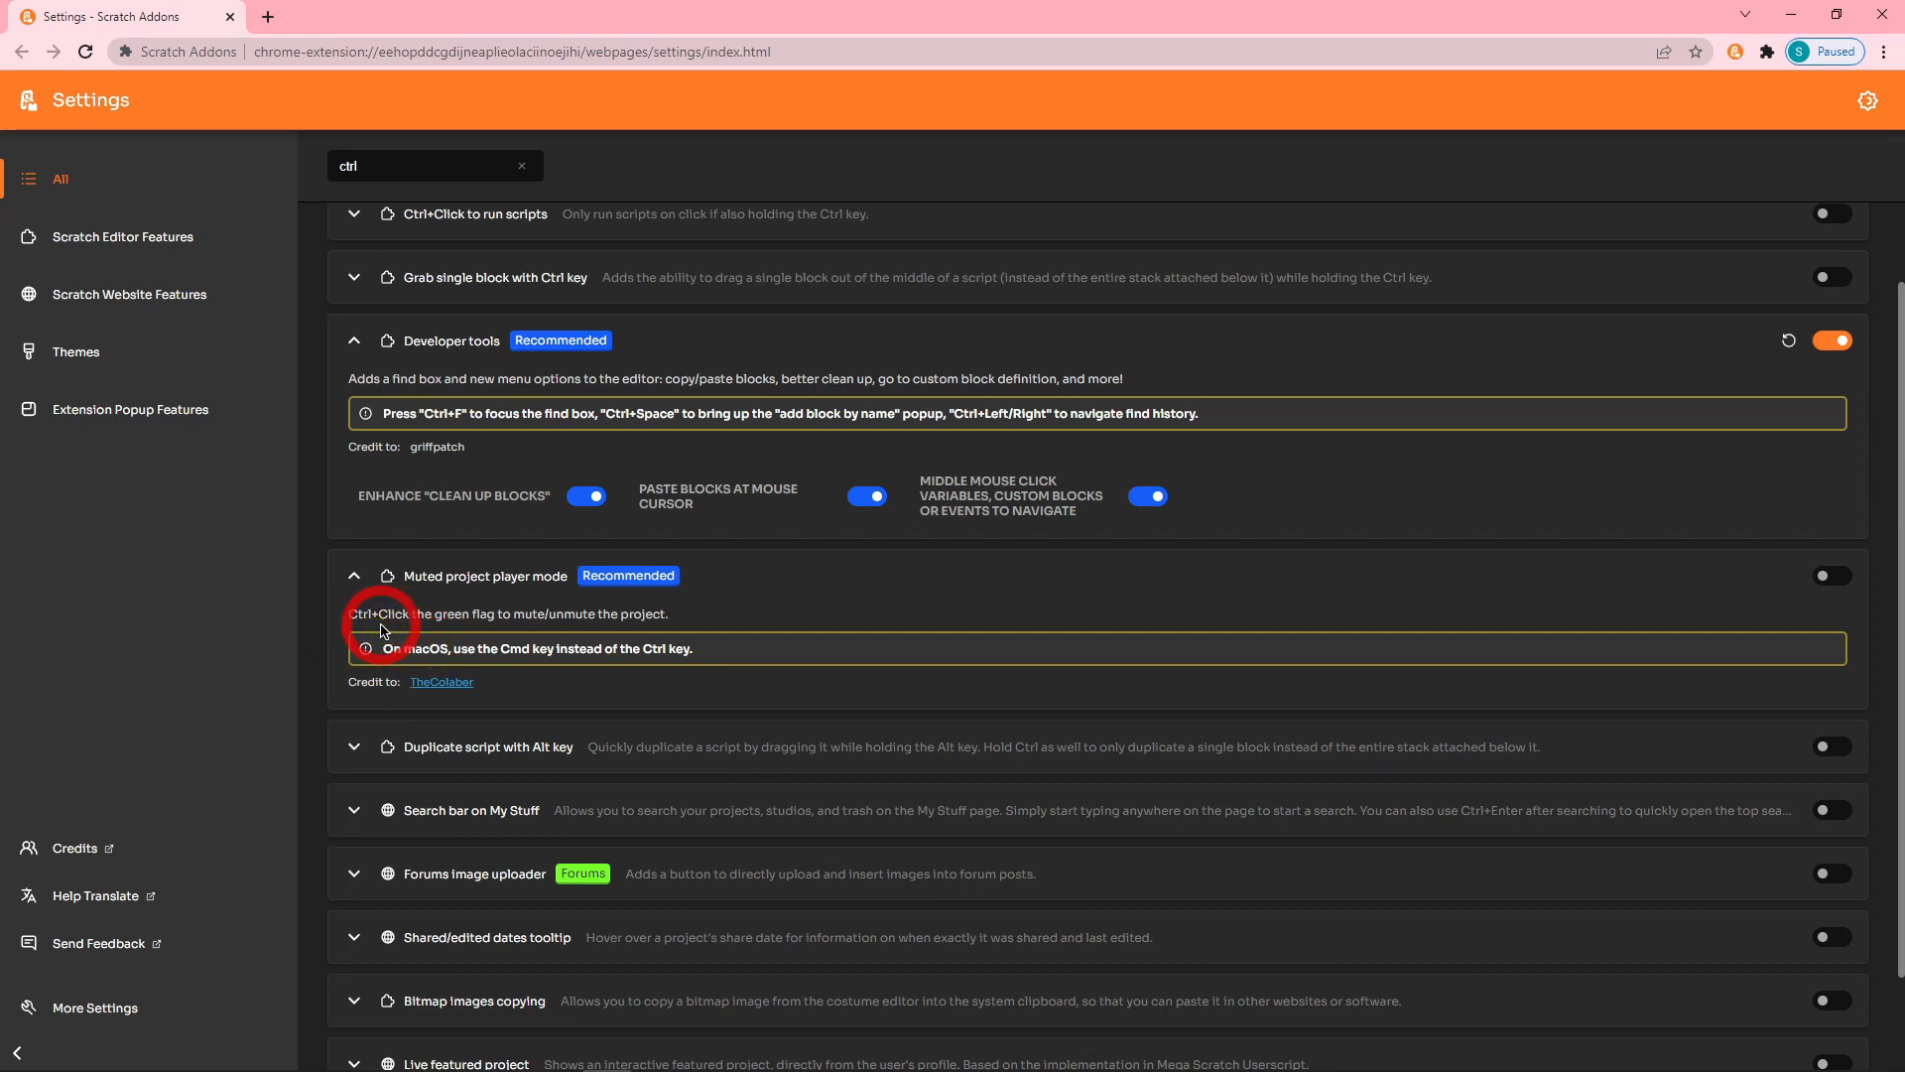
{"action": "mouse_move", "coordinate": [762, 671]}
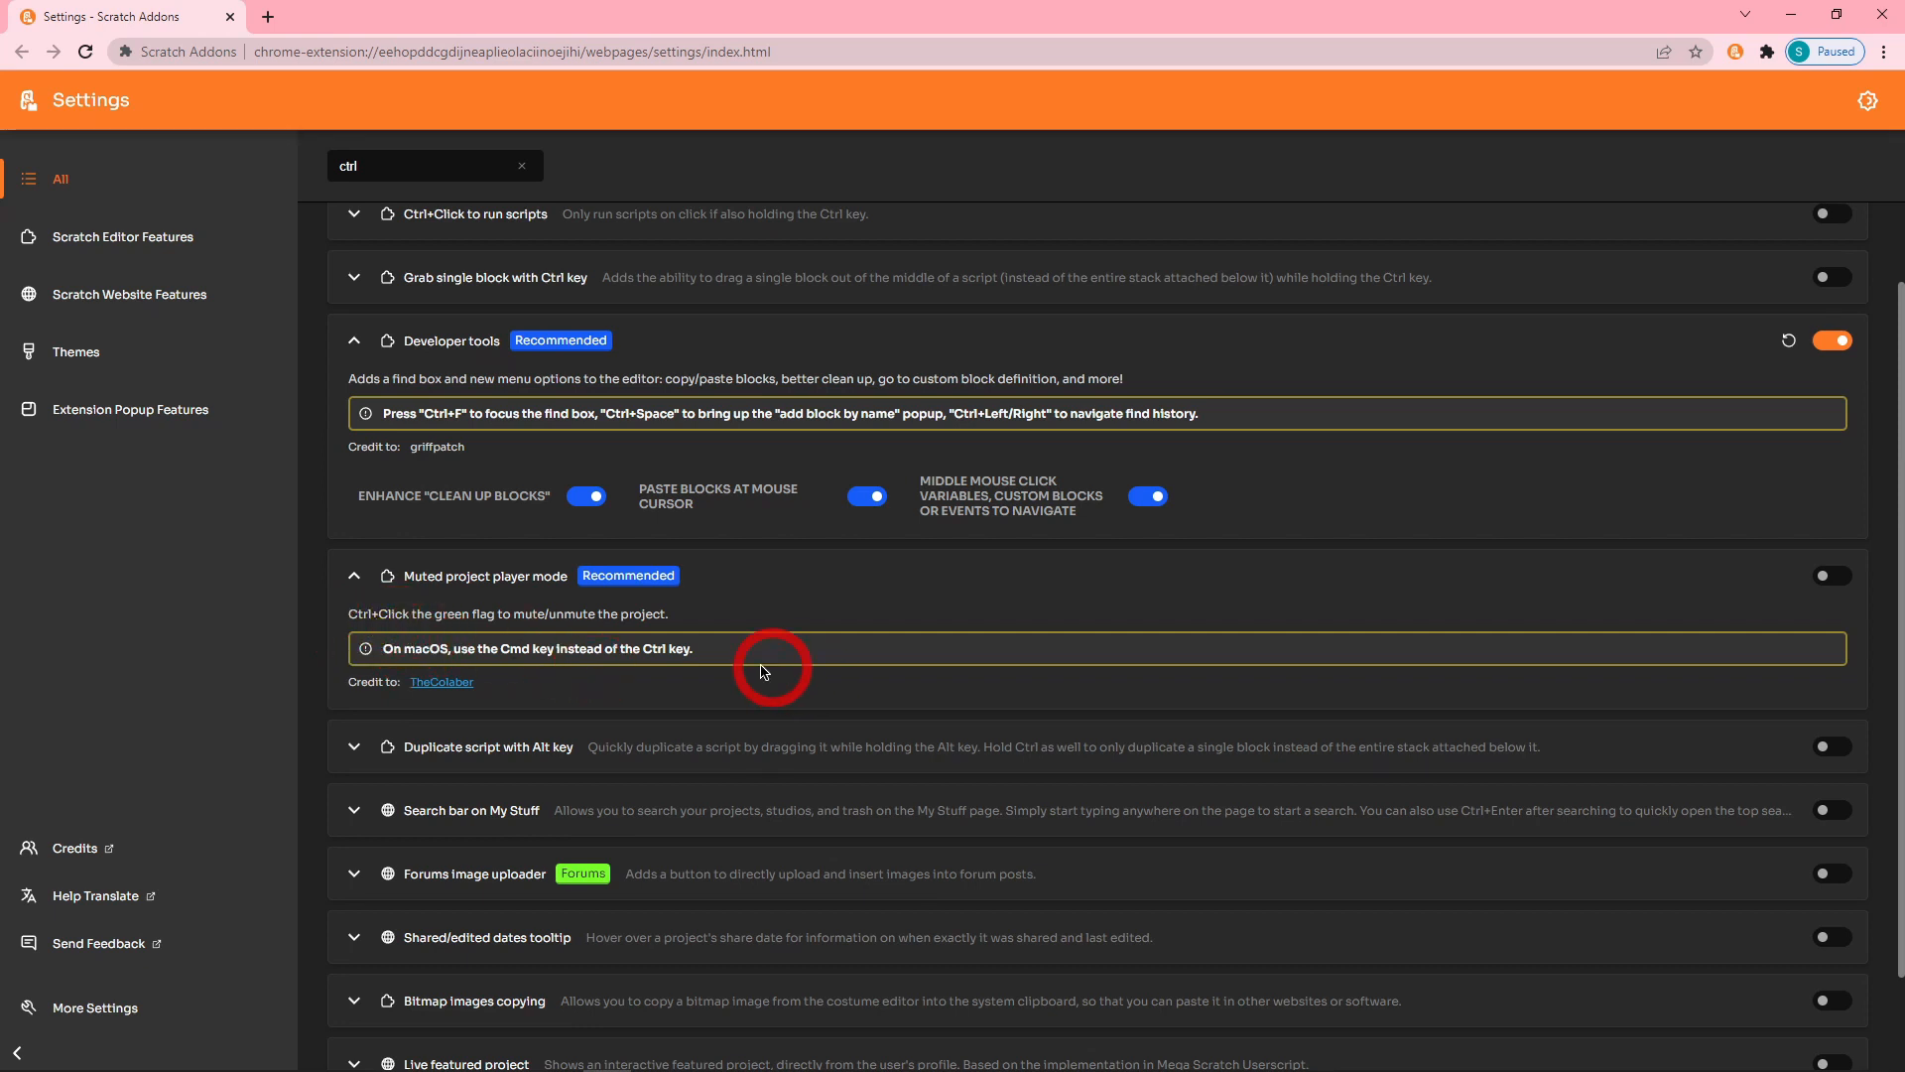
{"action": "mouse_move", "coordinate": [832, 681]}
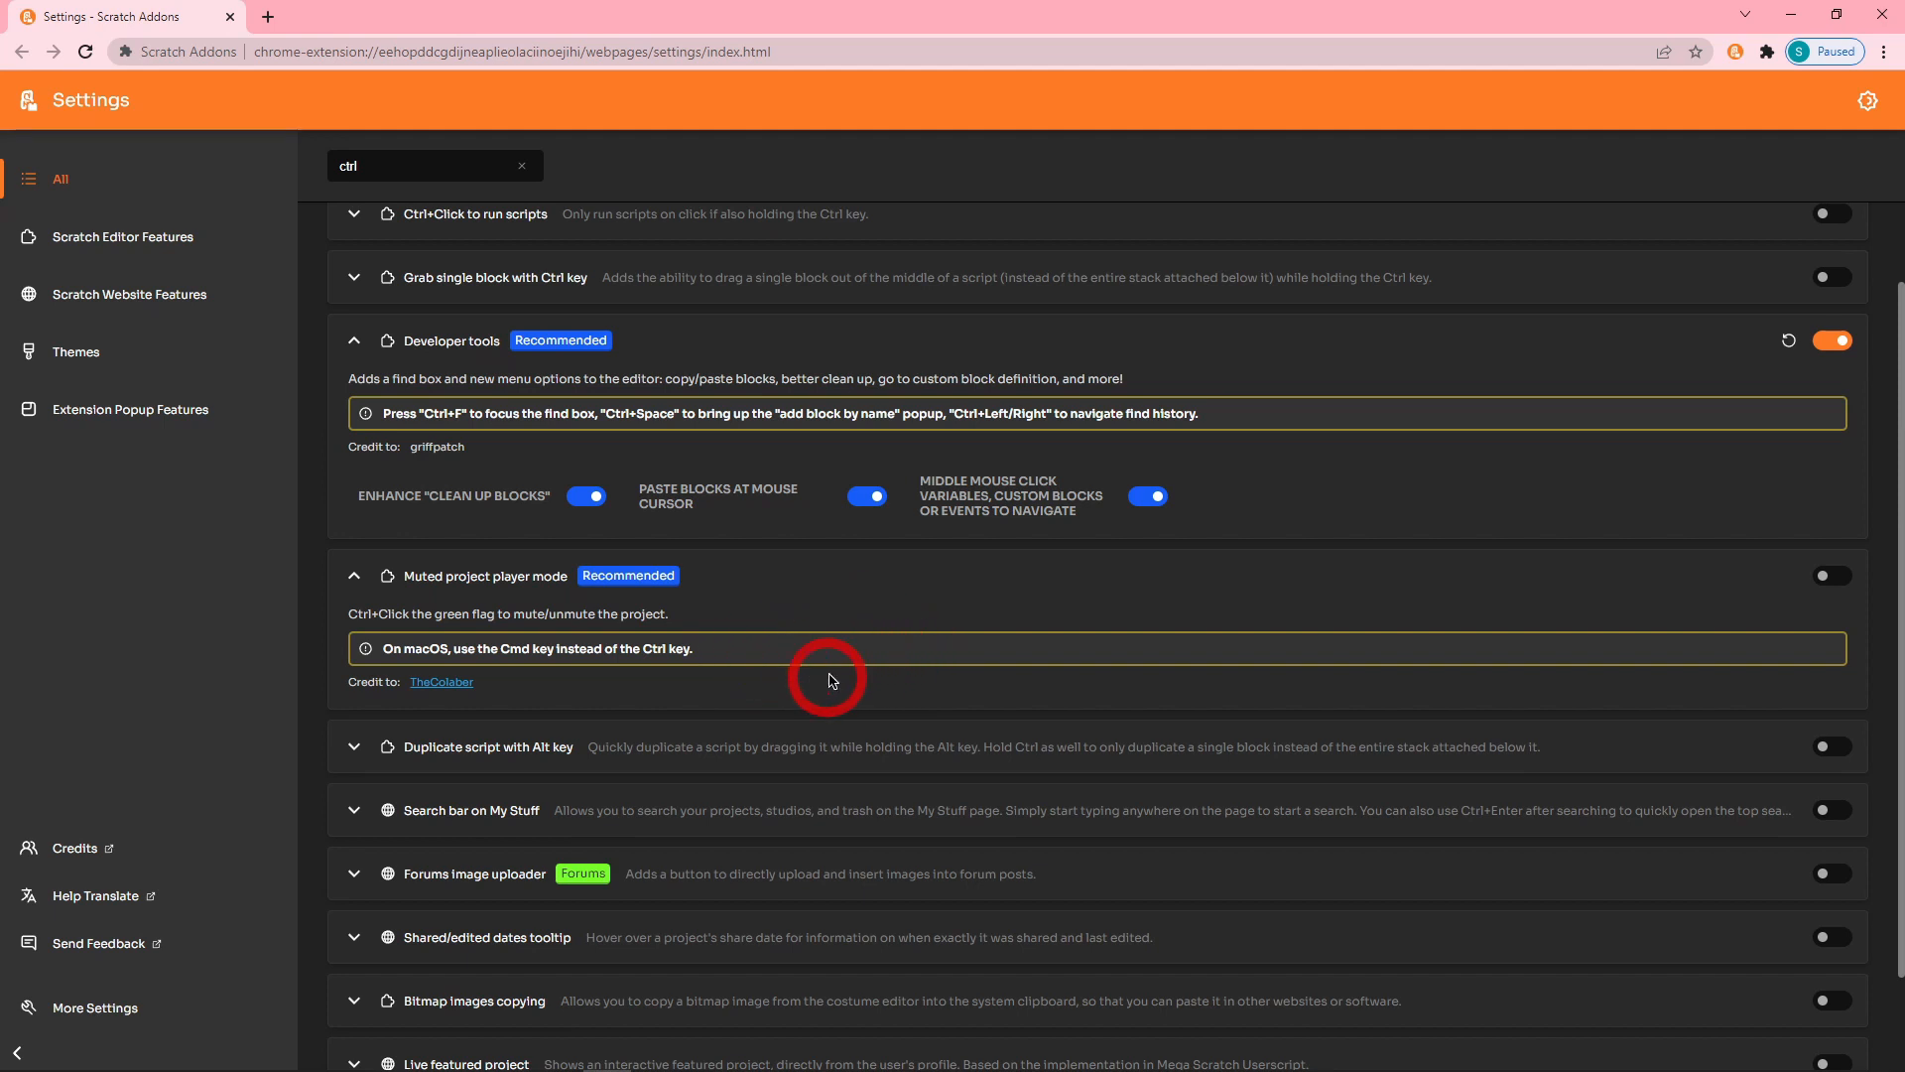
{"action": "mouse_move", "coordinate": [254, 528]}
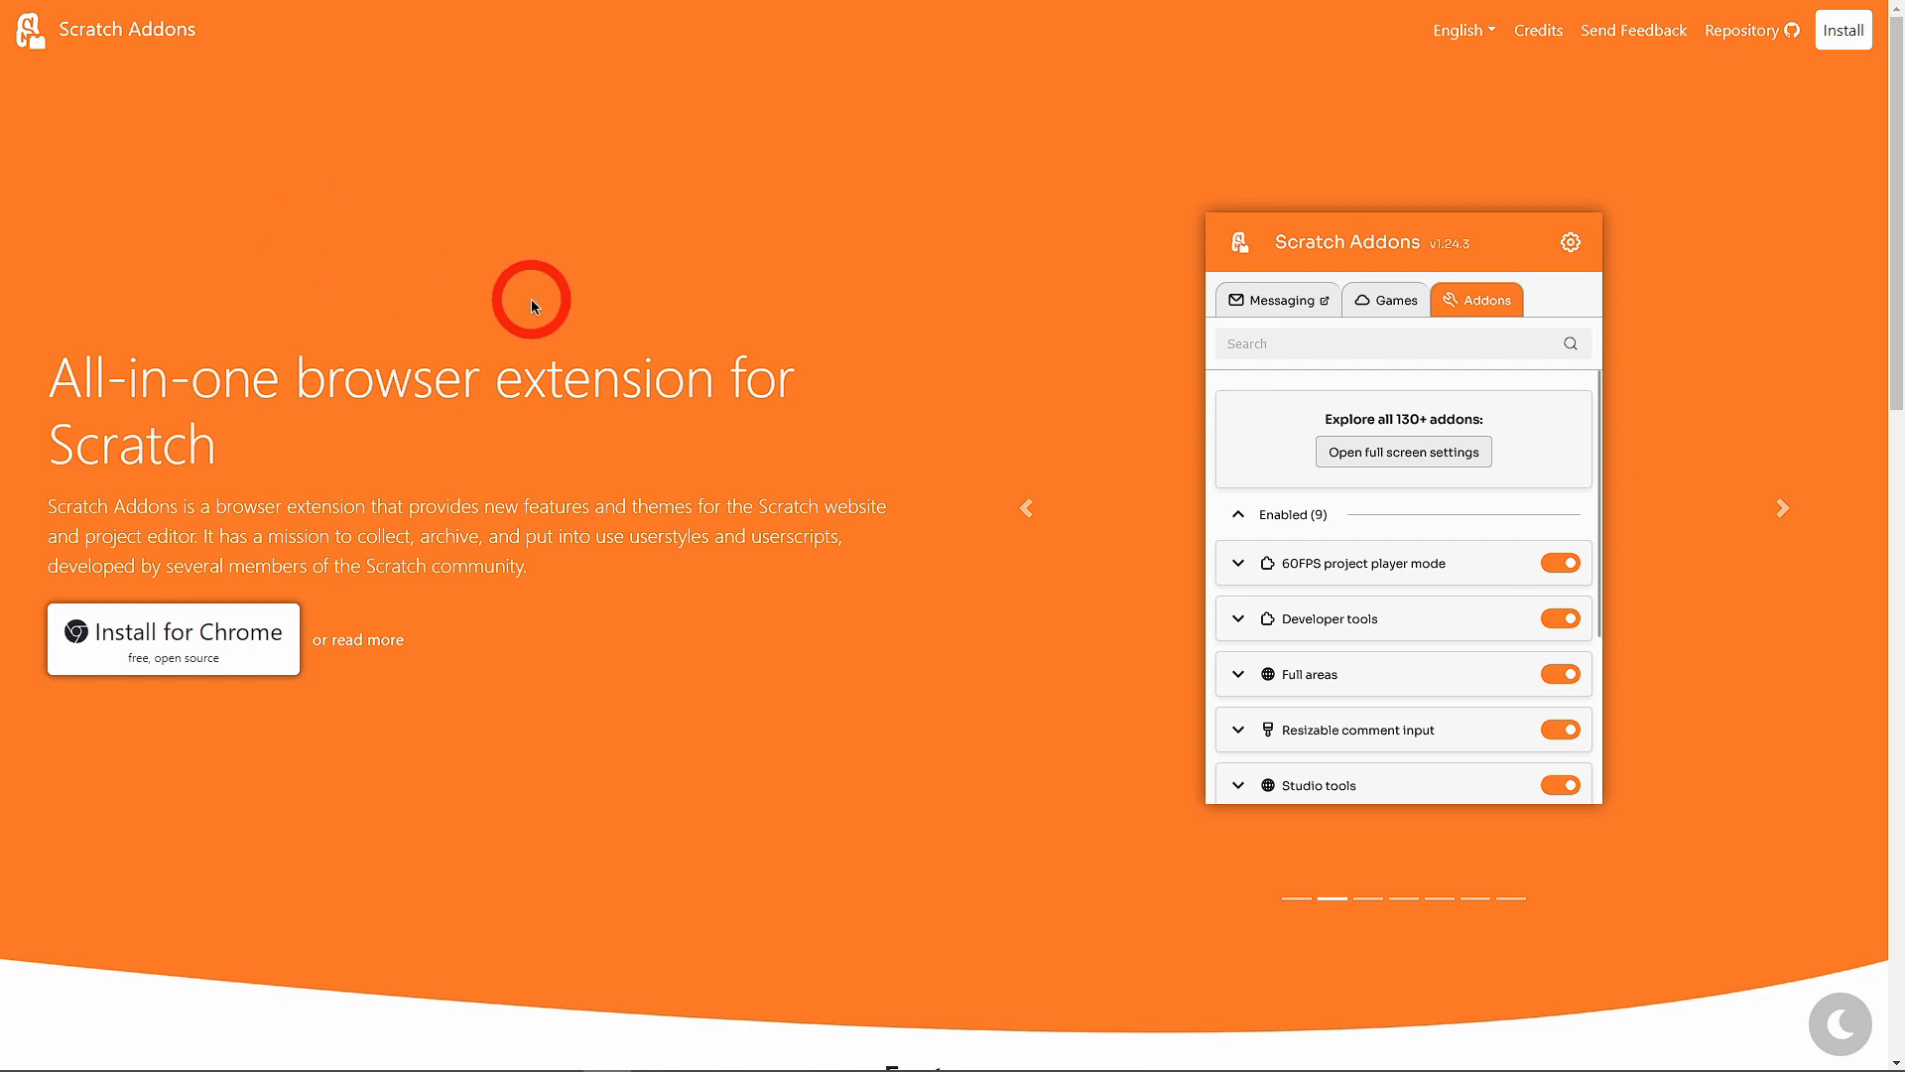
{"action": "mouse_move", "coordinate": [502, 270]}
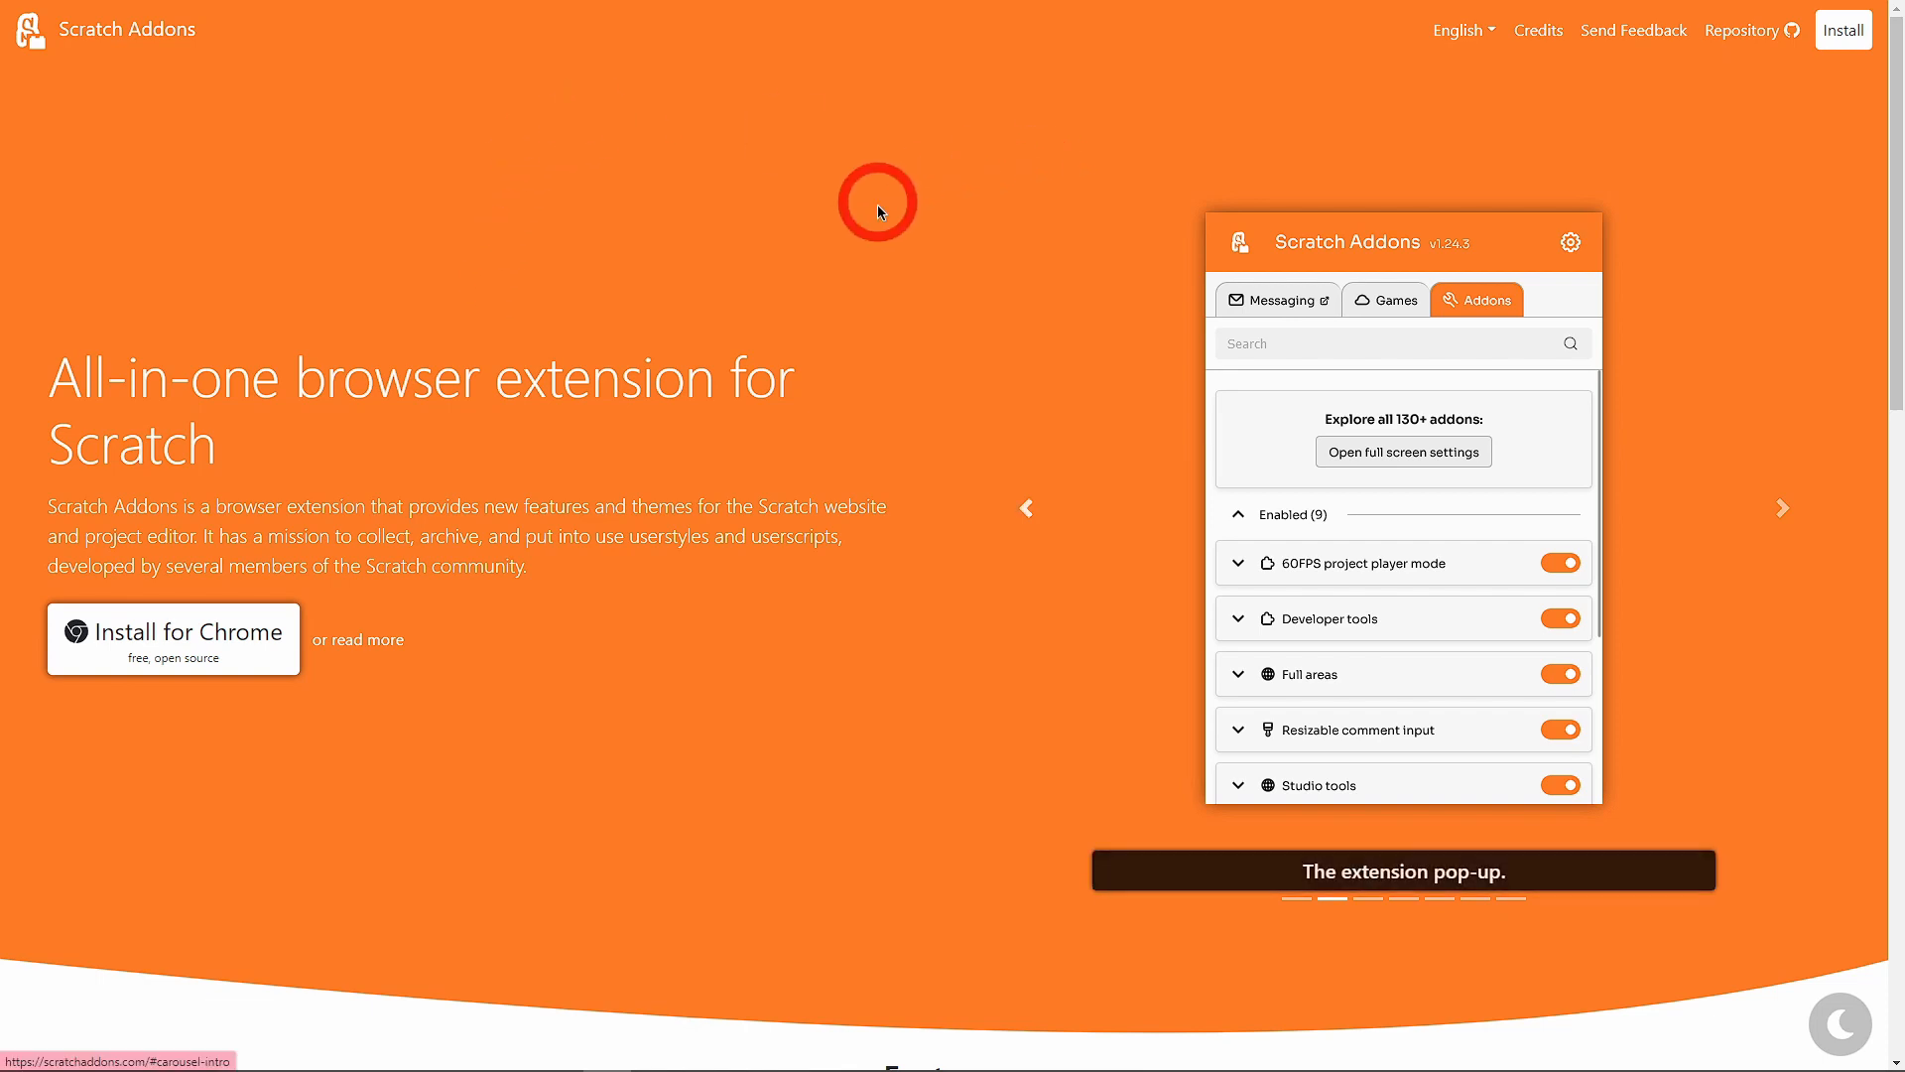
{"action": "left_click", "coordinate": [1634, 29]}
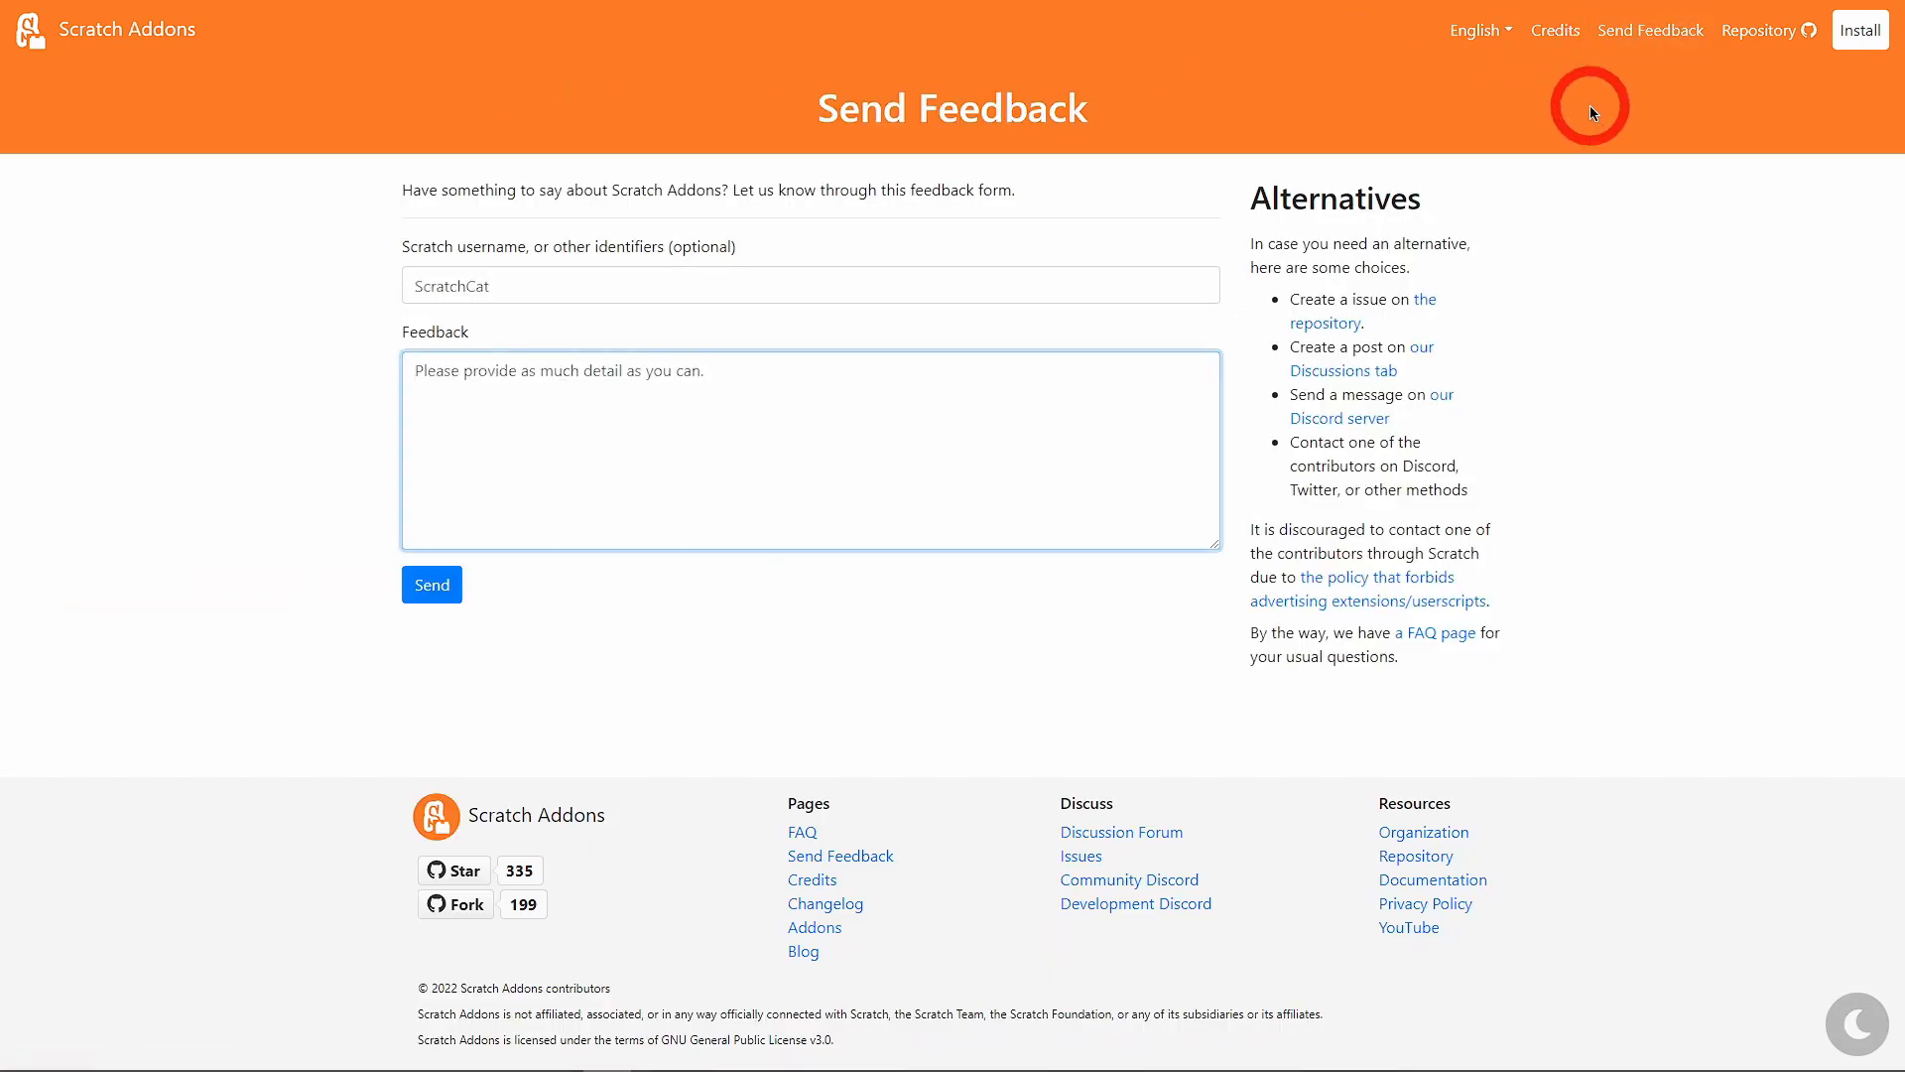
{"action": "left_click", "coordinate": [1552, 30]}
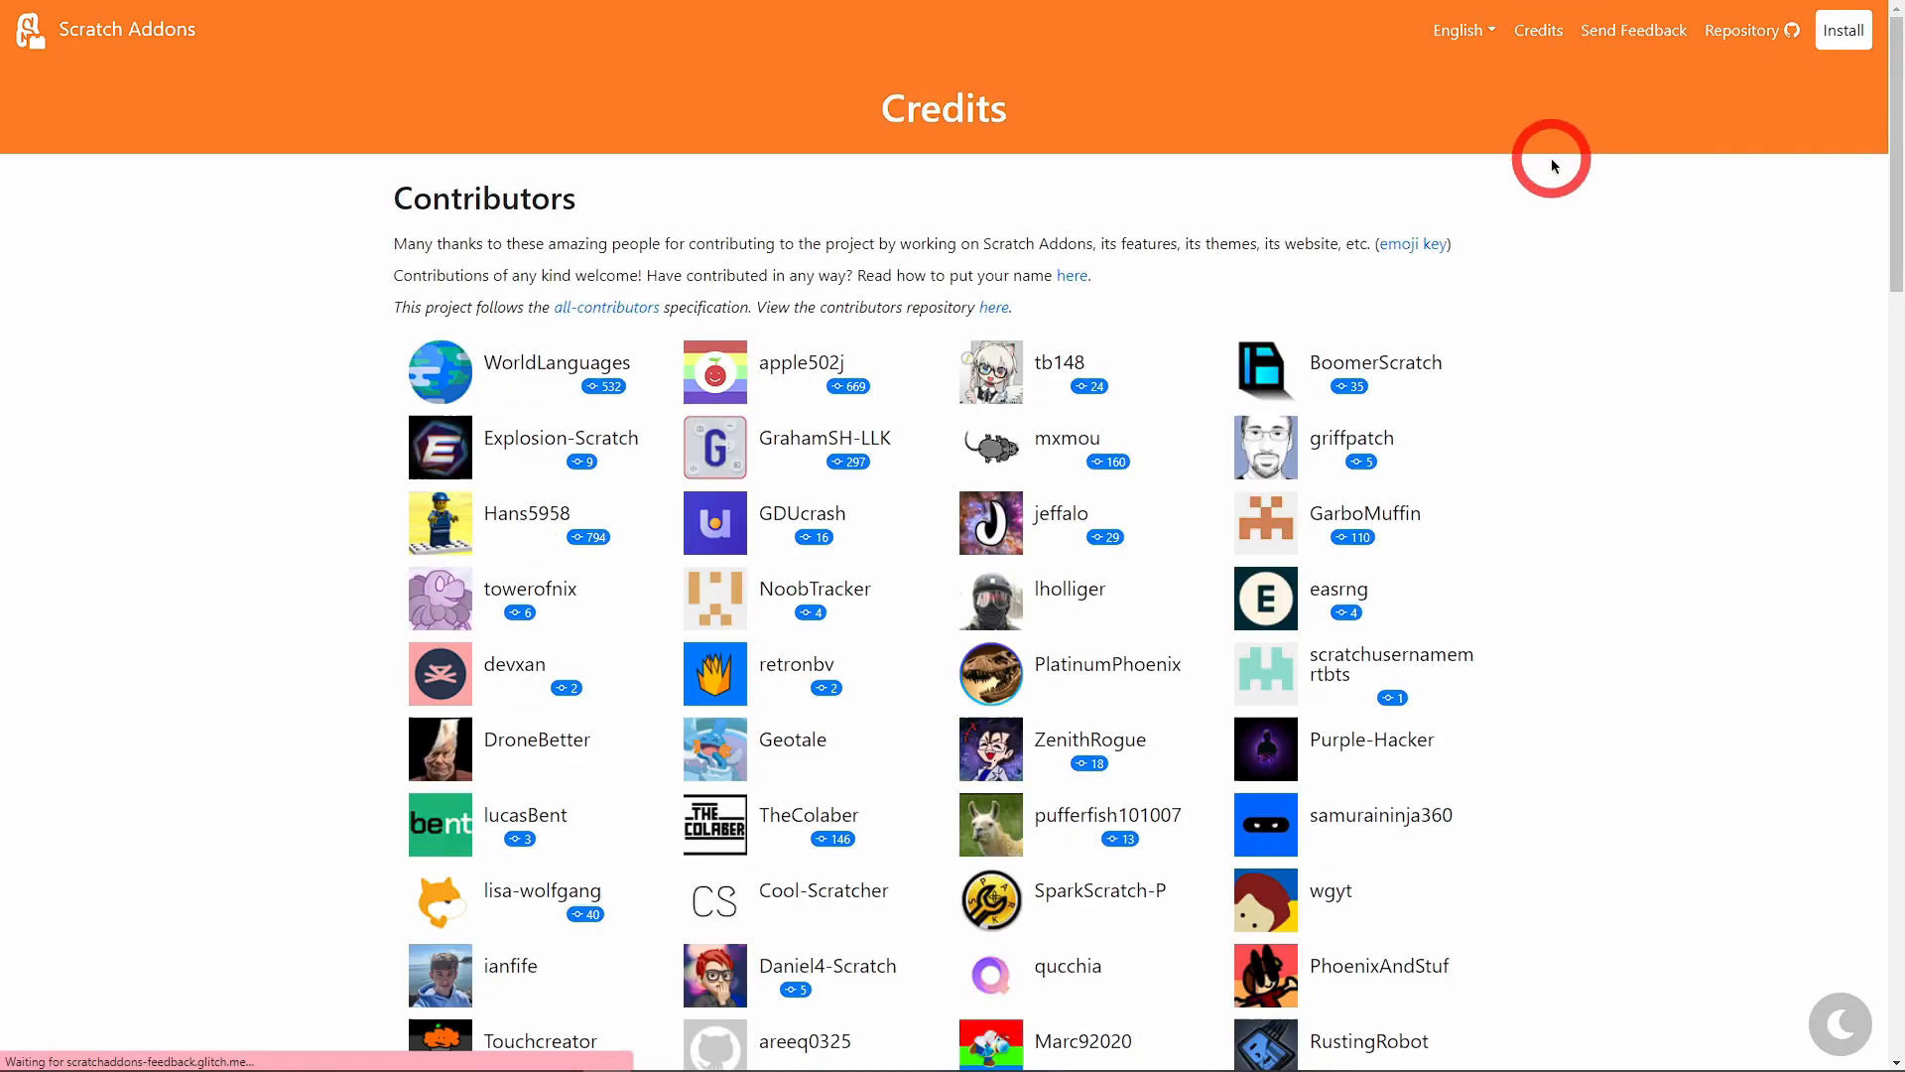
{"action": "scroll", "scroll_direction": "down", "scroll_amount": 3}
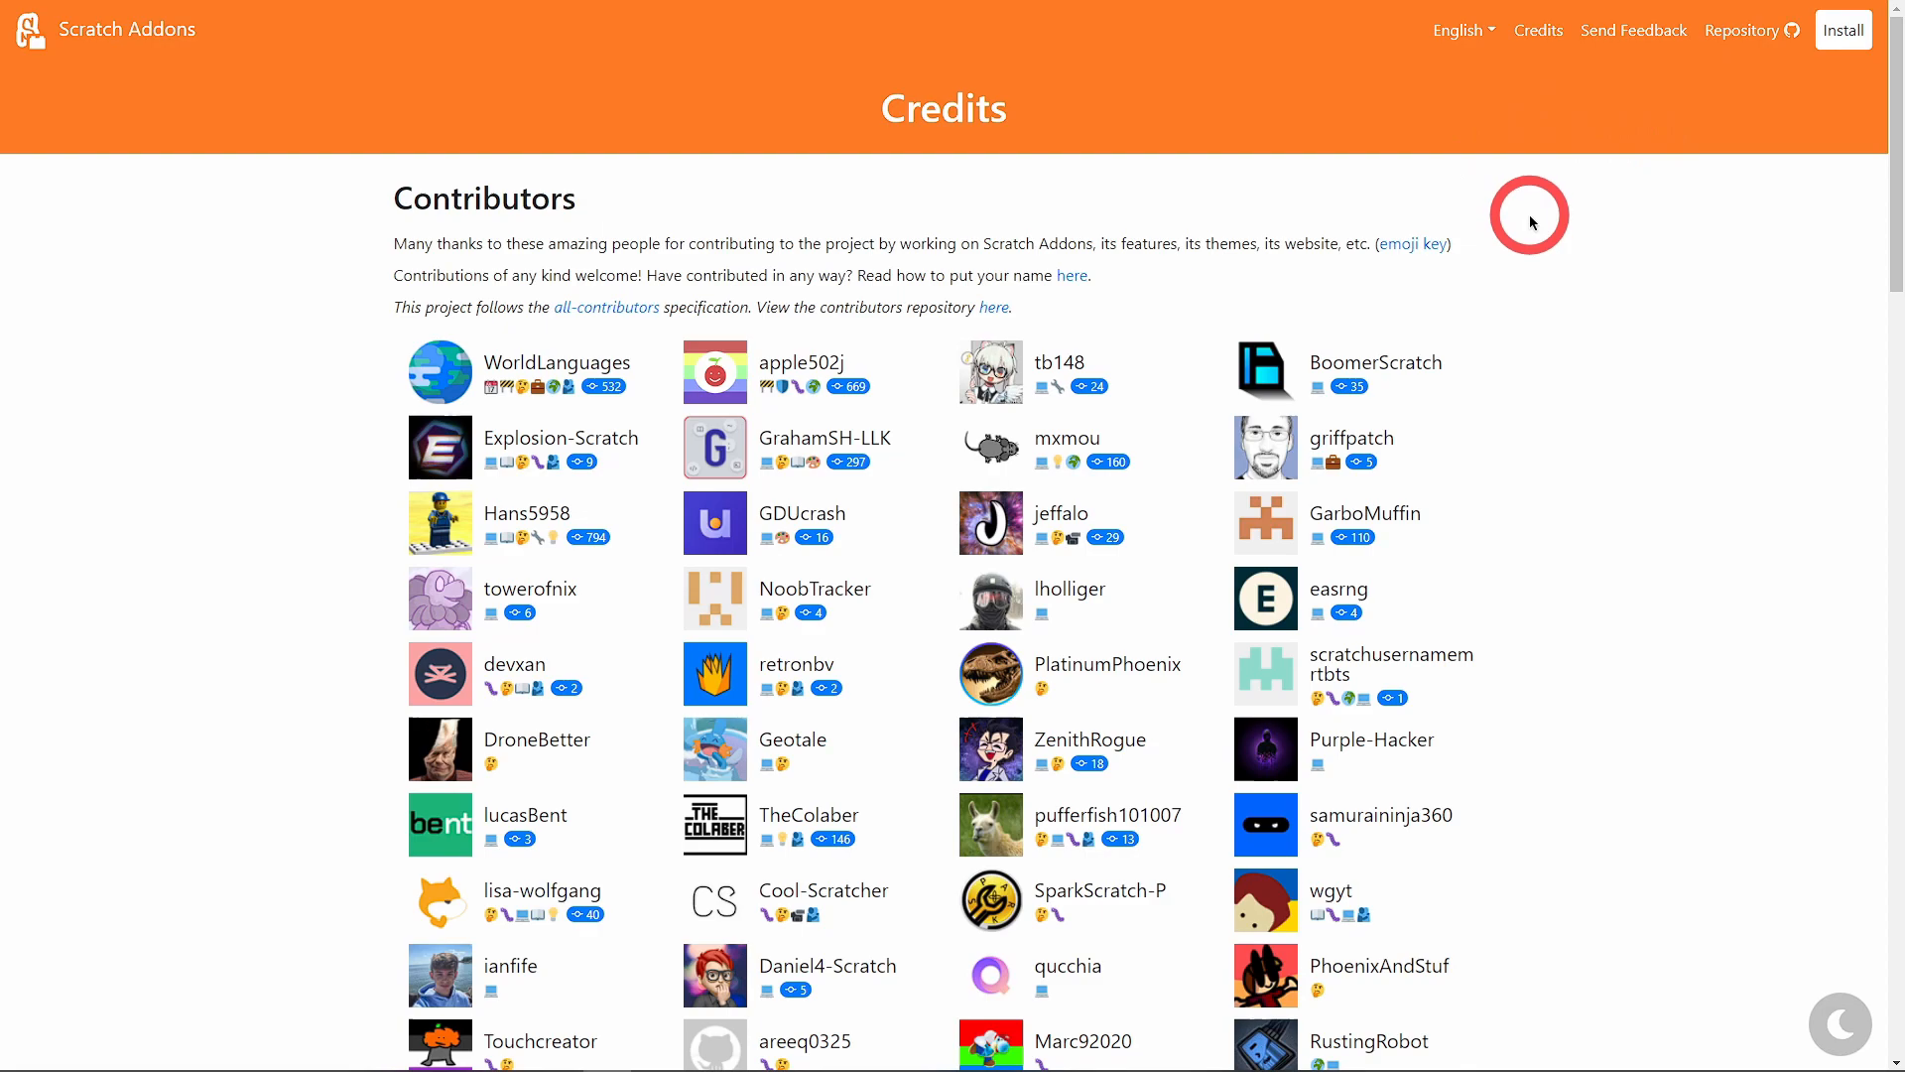
{"action": "scroll", "scroll_direction": "down", "scroll_amount": 3}
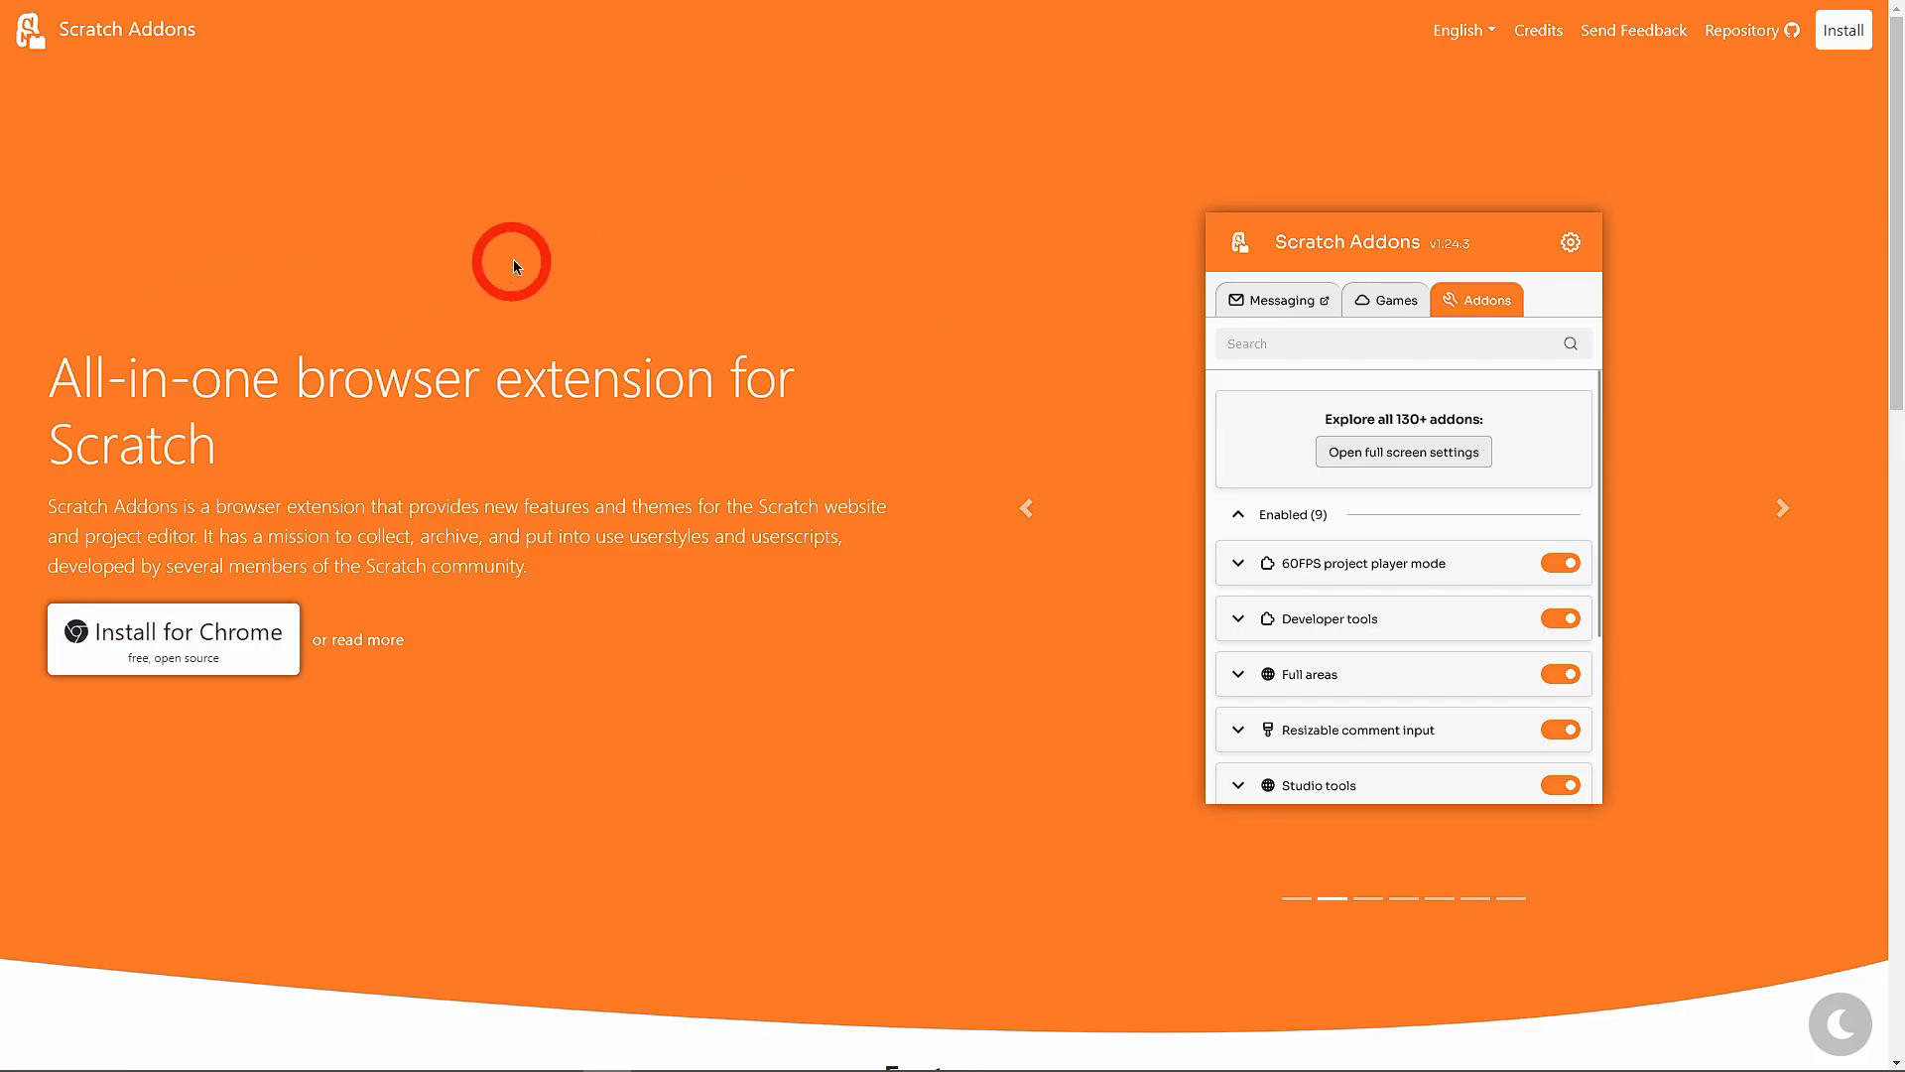
{"action": "mouse_move", "coordinate": [532, 284]}
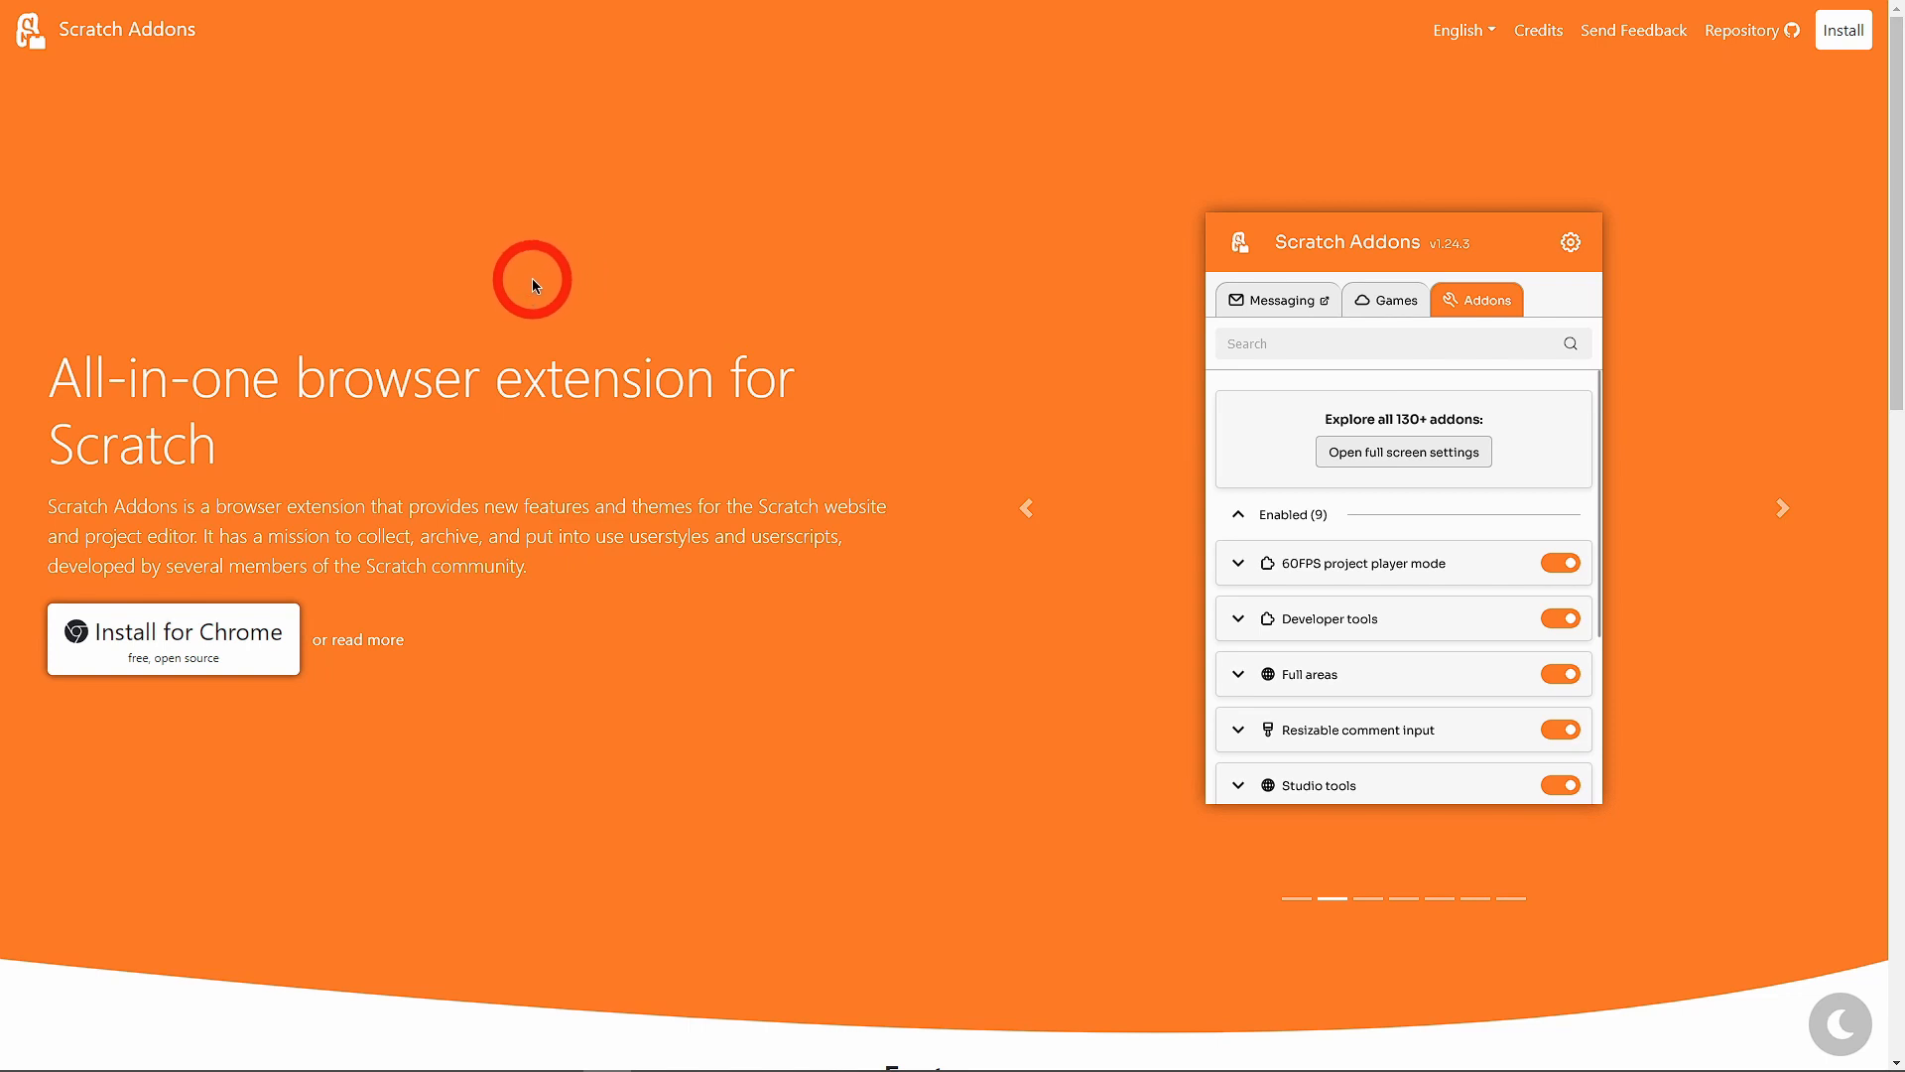
{"action": "mouse_move", "coordinate": [472, 234]}
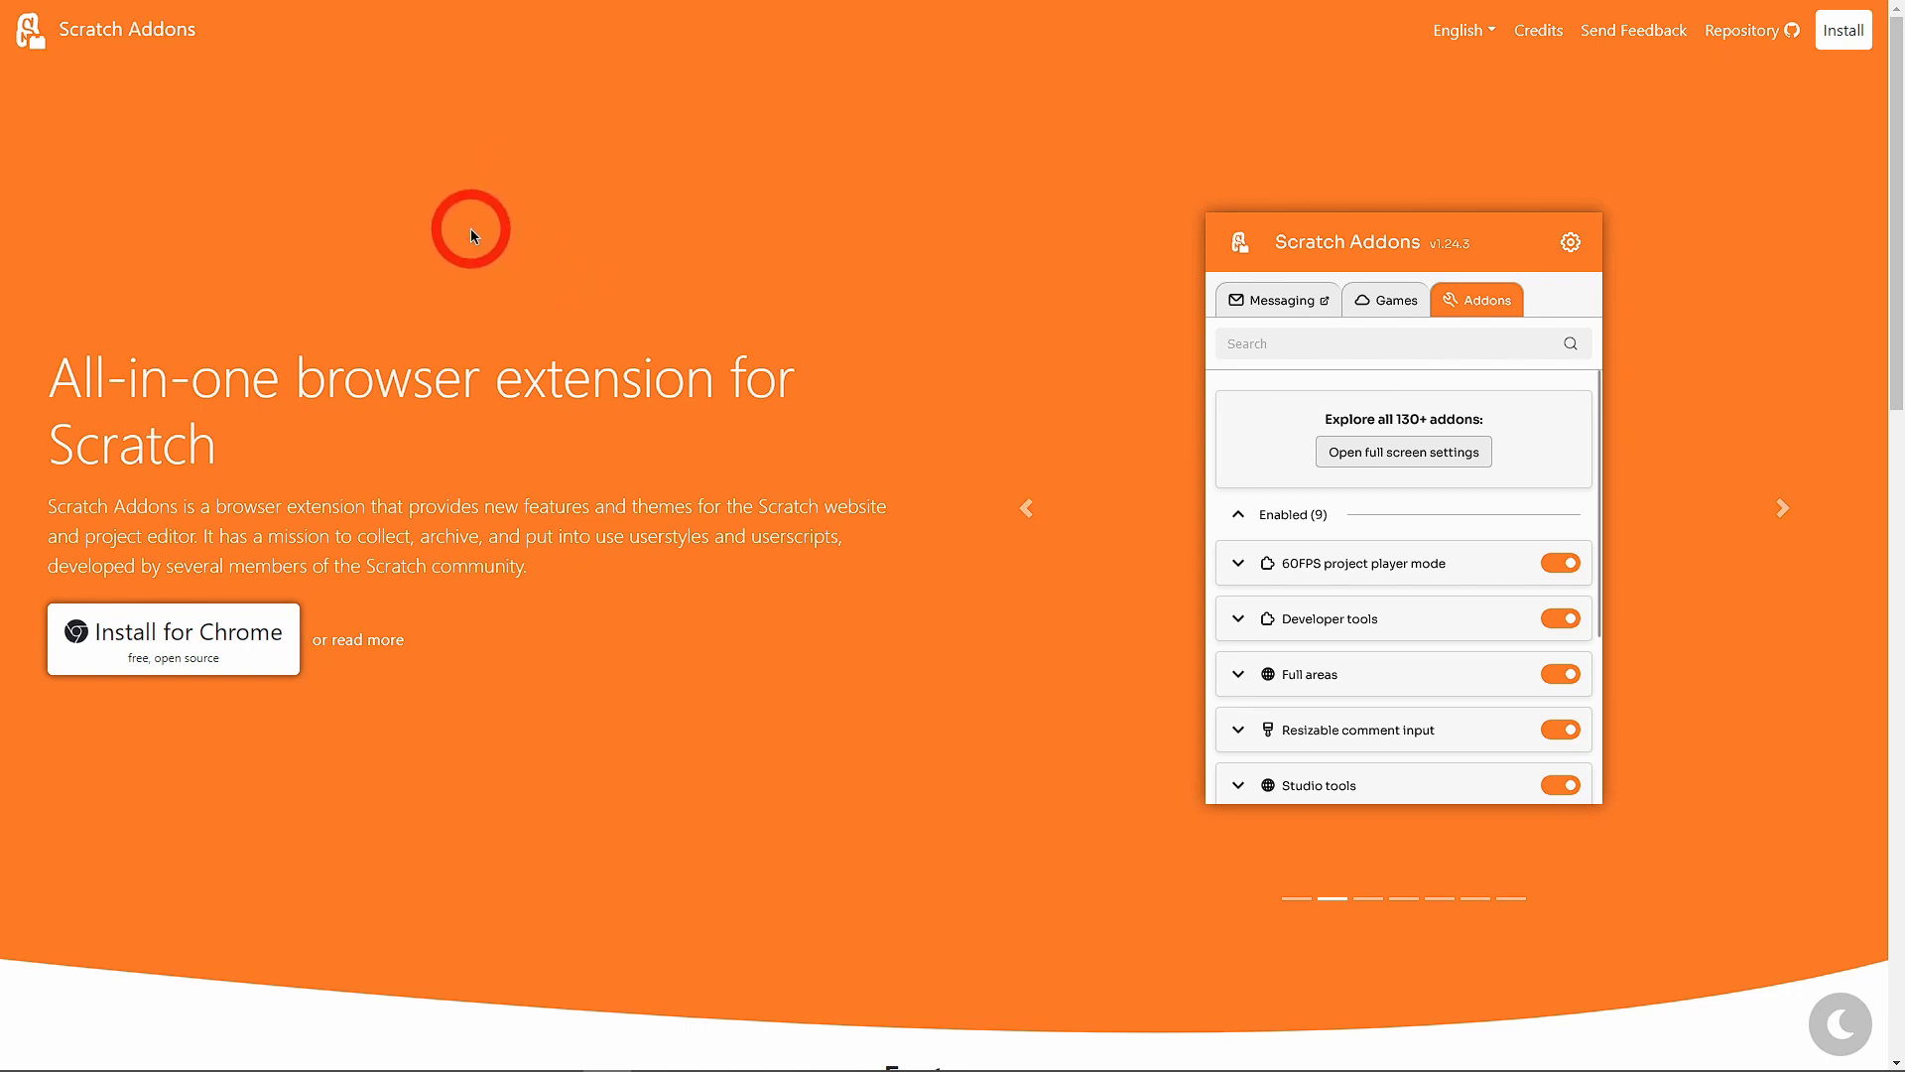
{"action": "mouse_move", "coordinate": [626, 240]}
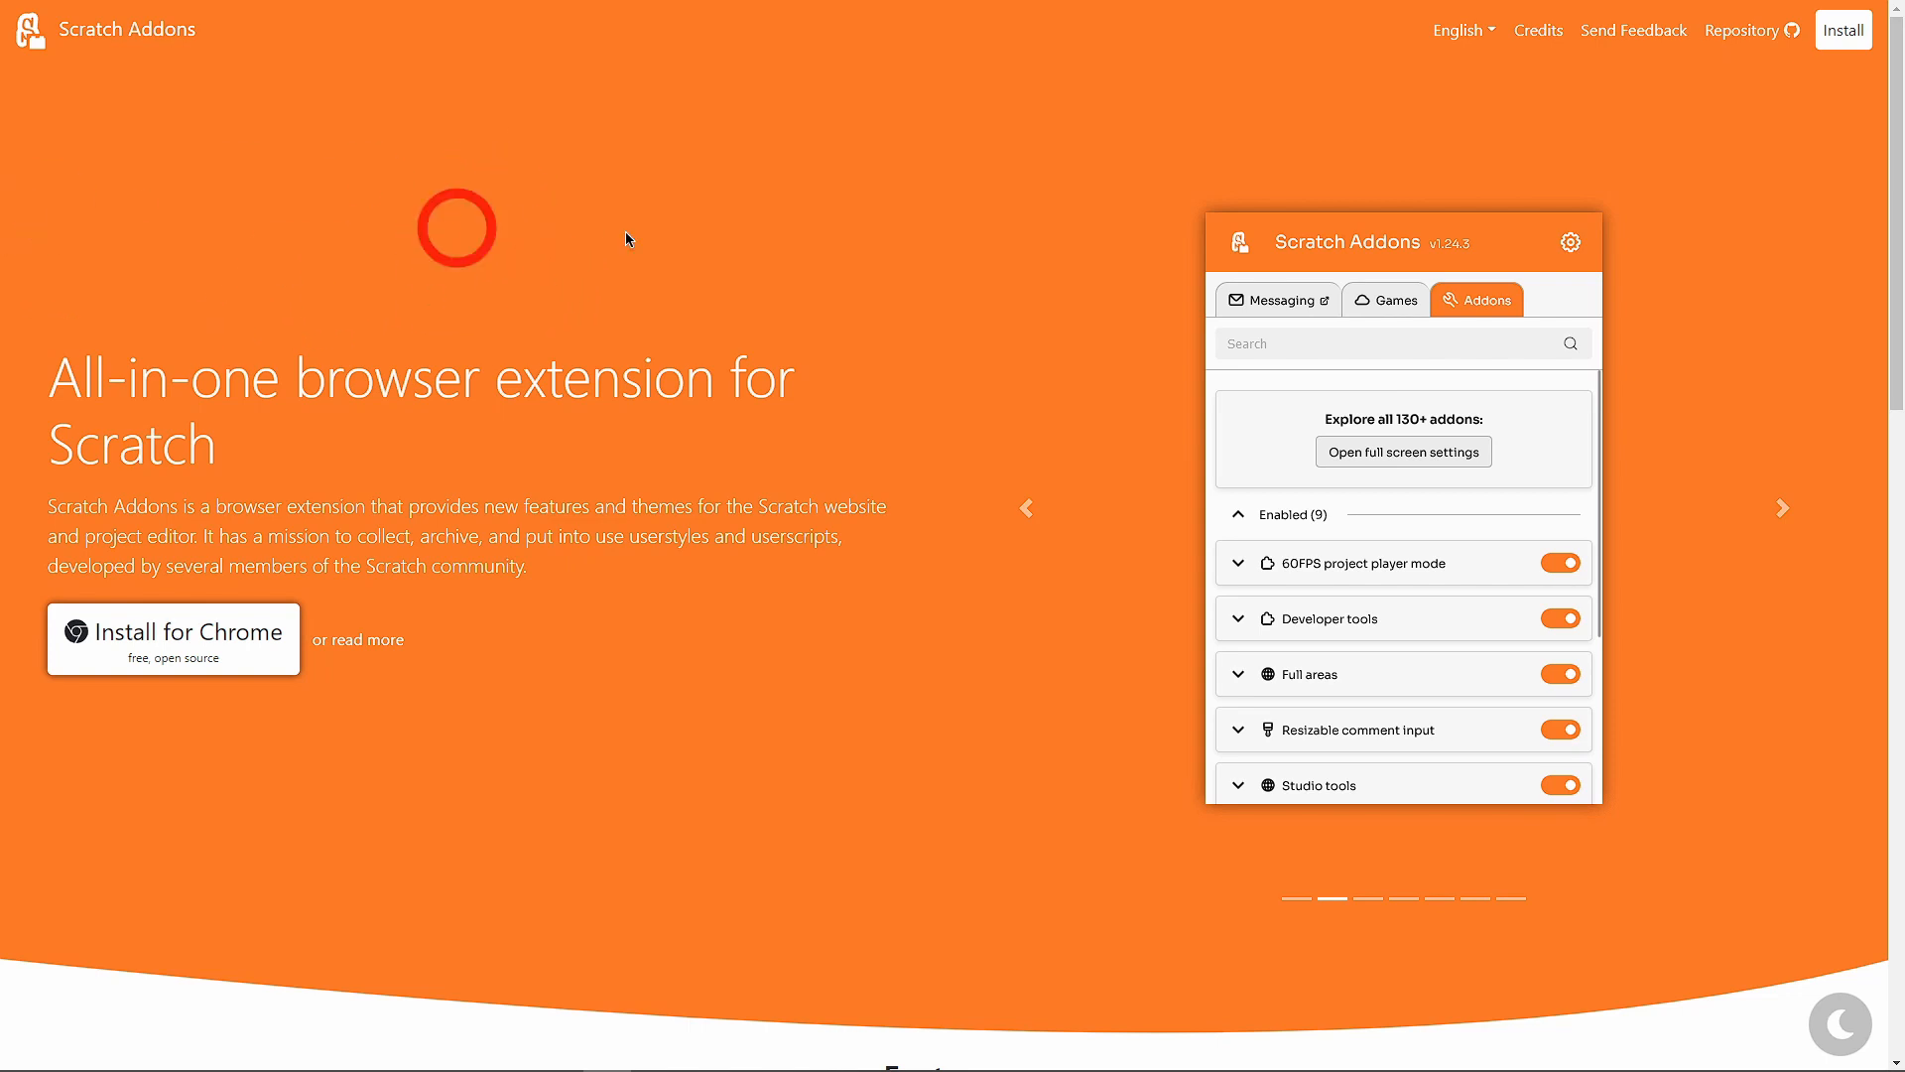
{"action": "mouse_move", "coordinate": [516, 671]}
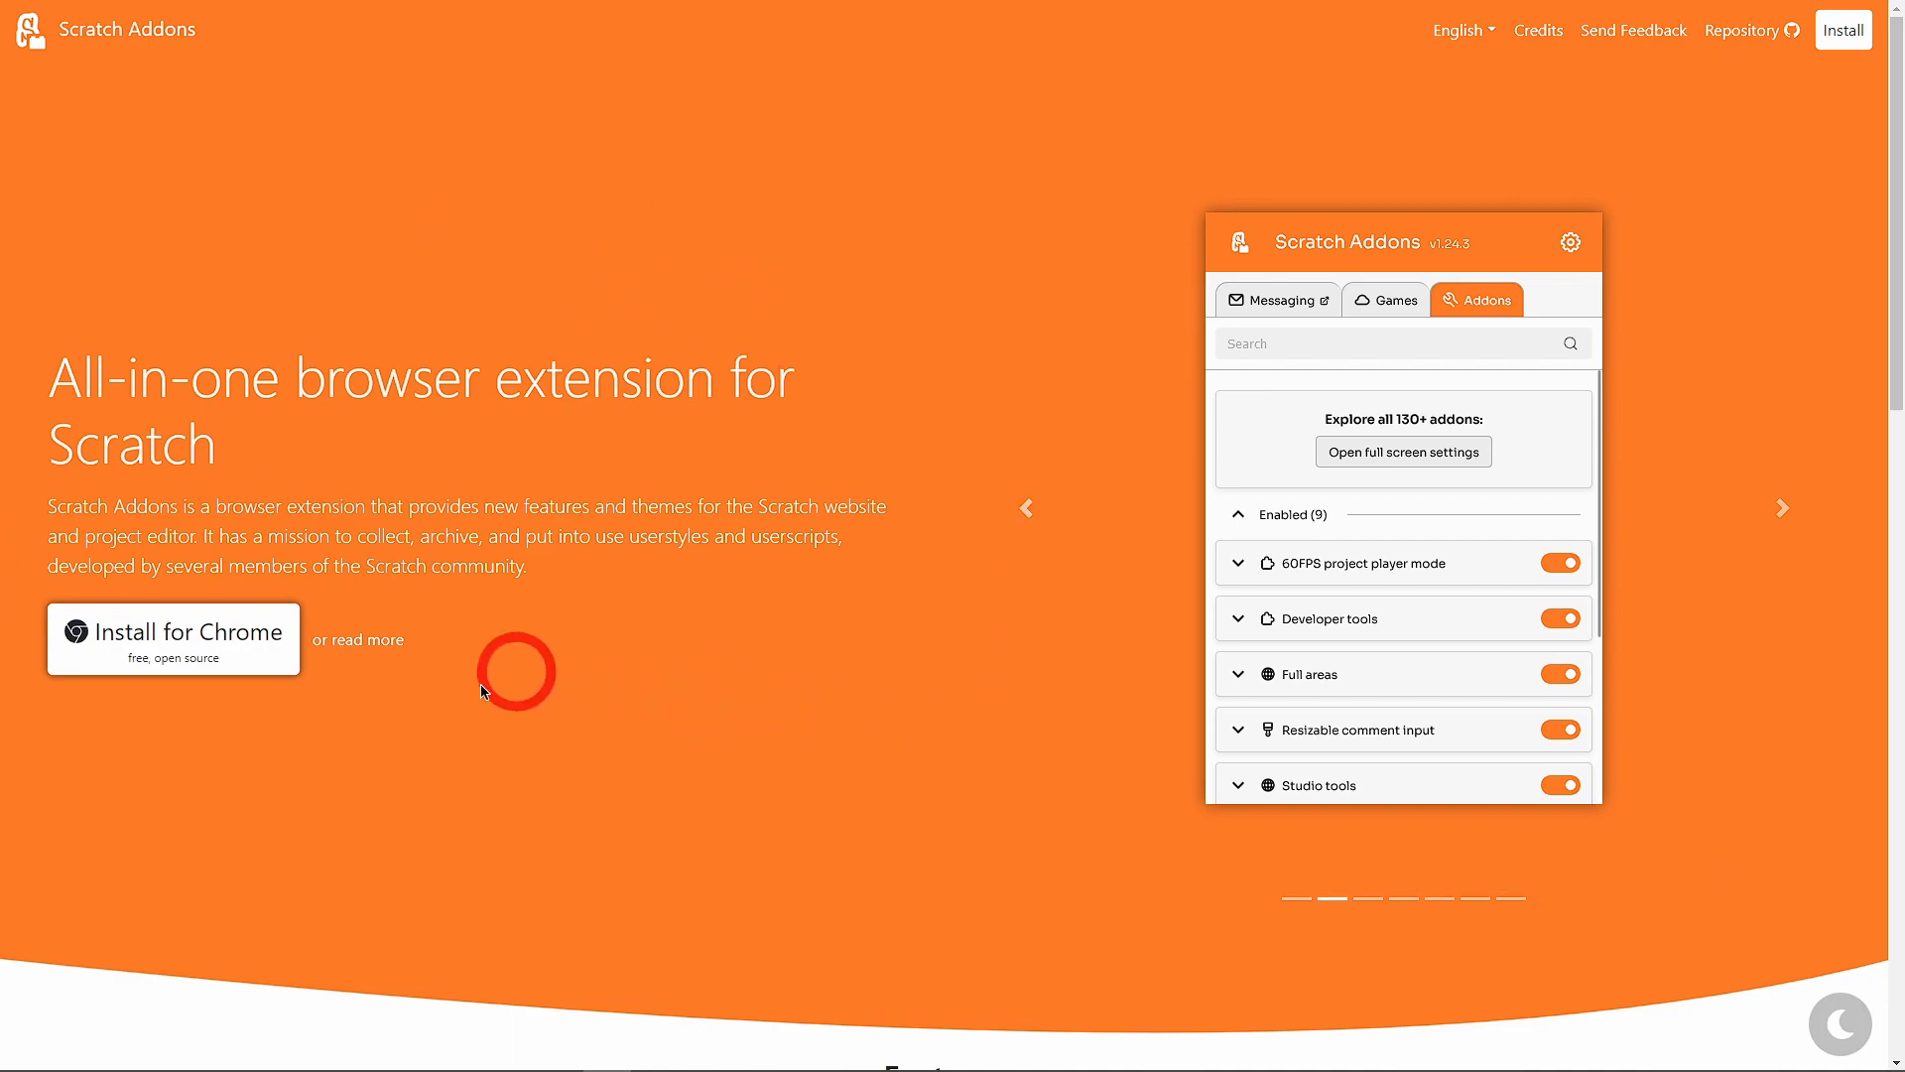